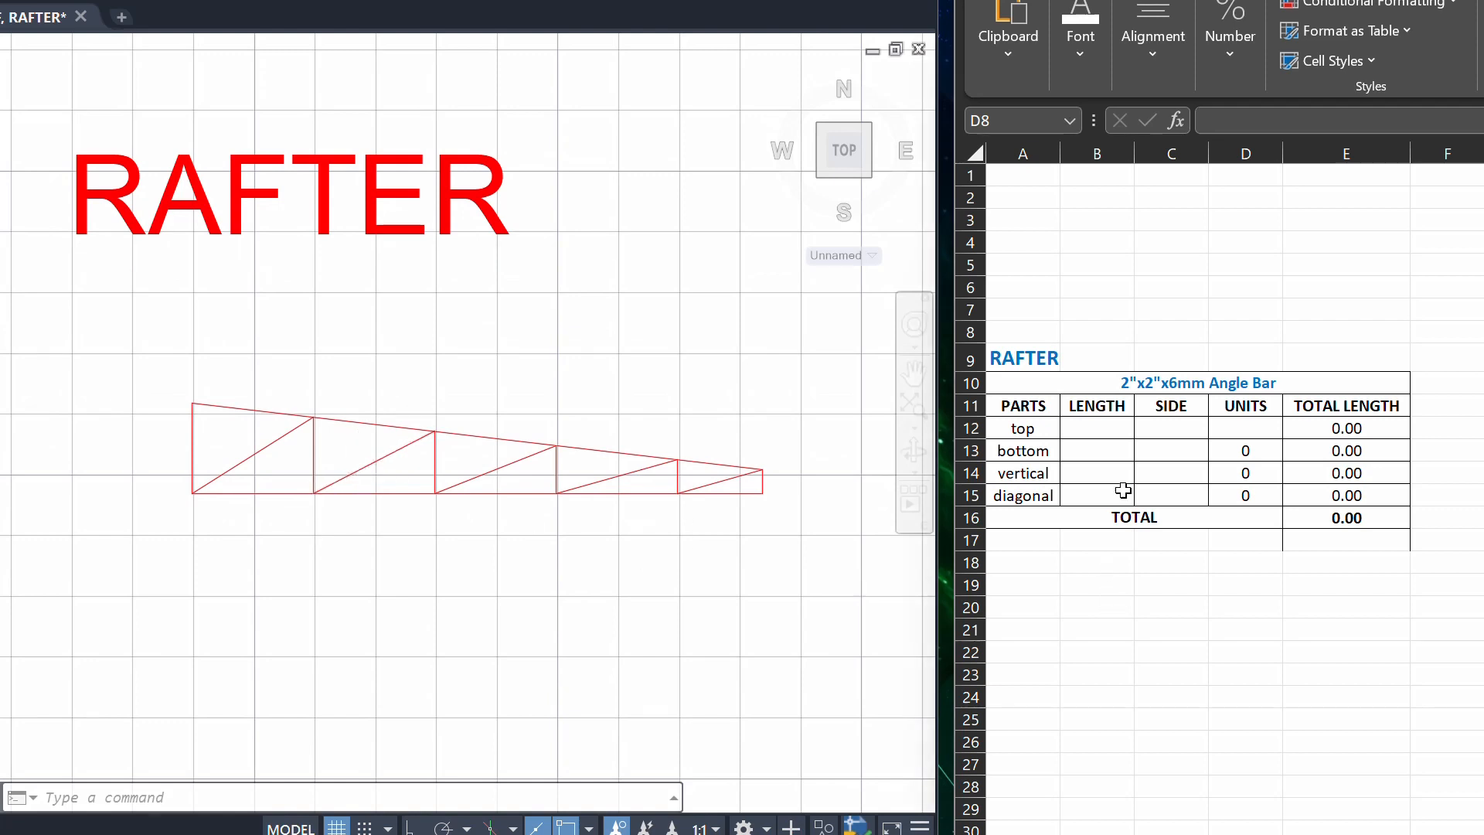
- Inspect the takeoff table's angle bar title, LENGTH and TOTAL LENGTH headers, and TOTAL row
click(1245, 629)
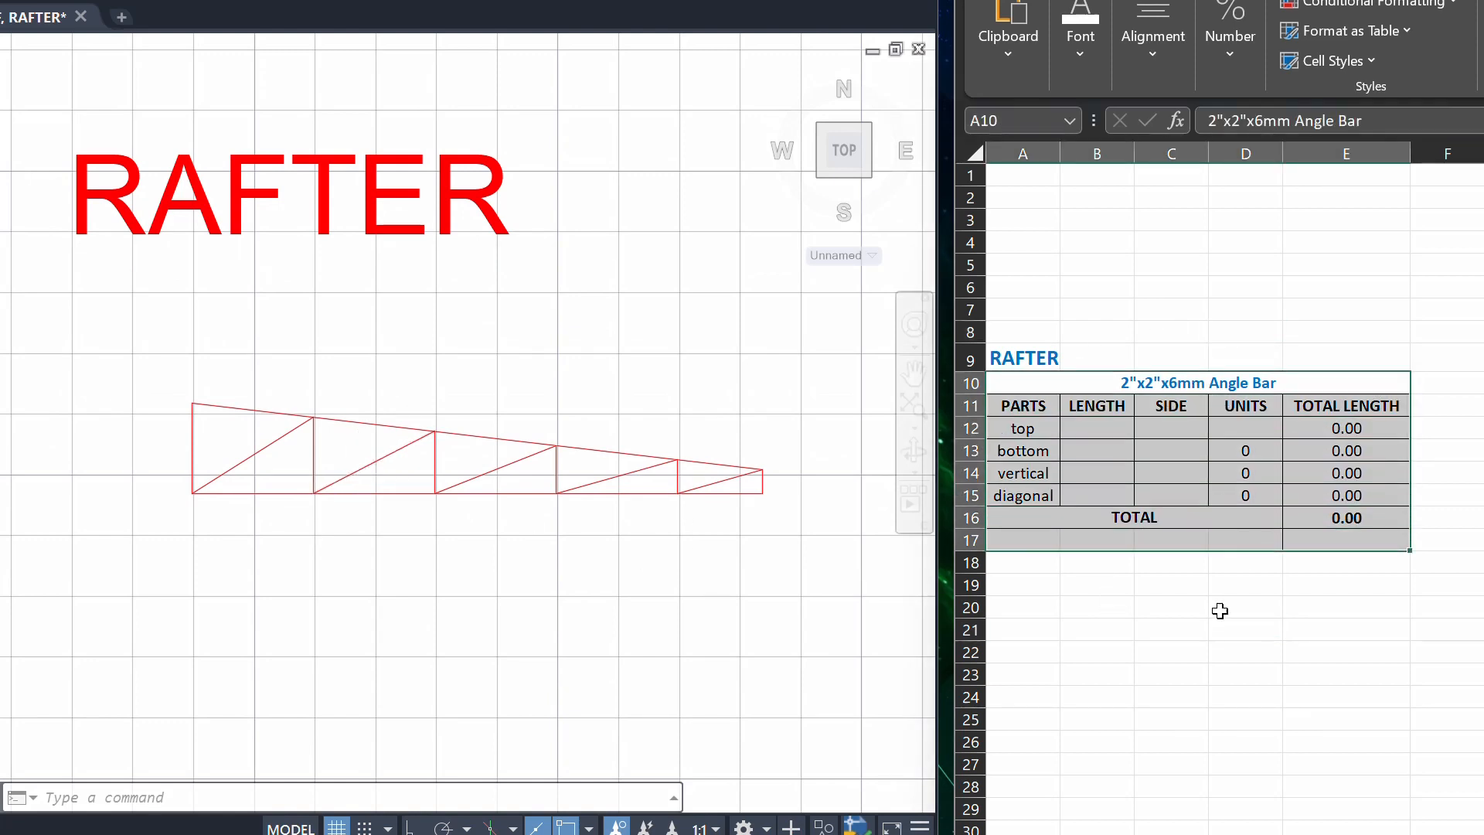
click(1244, 606)
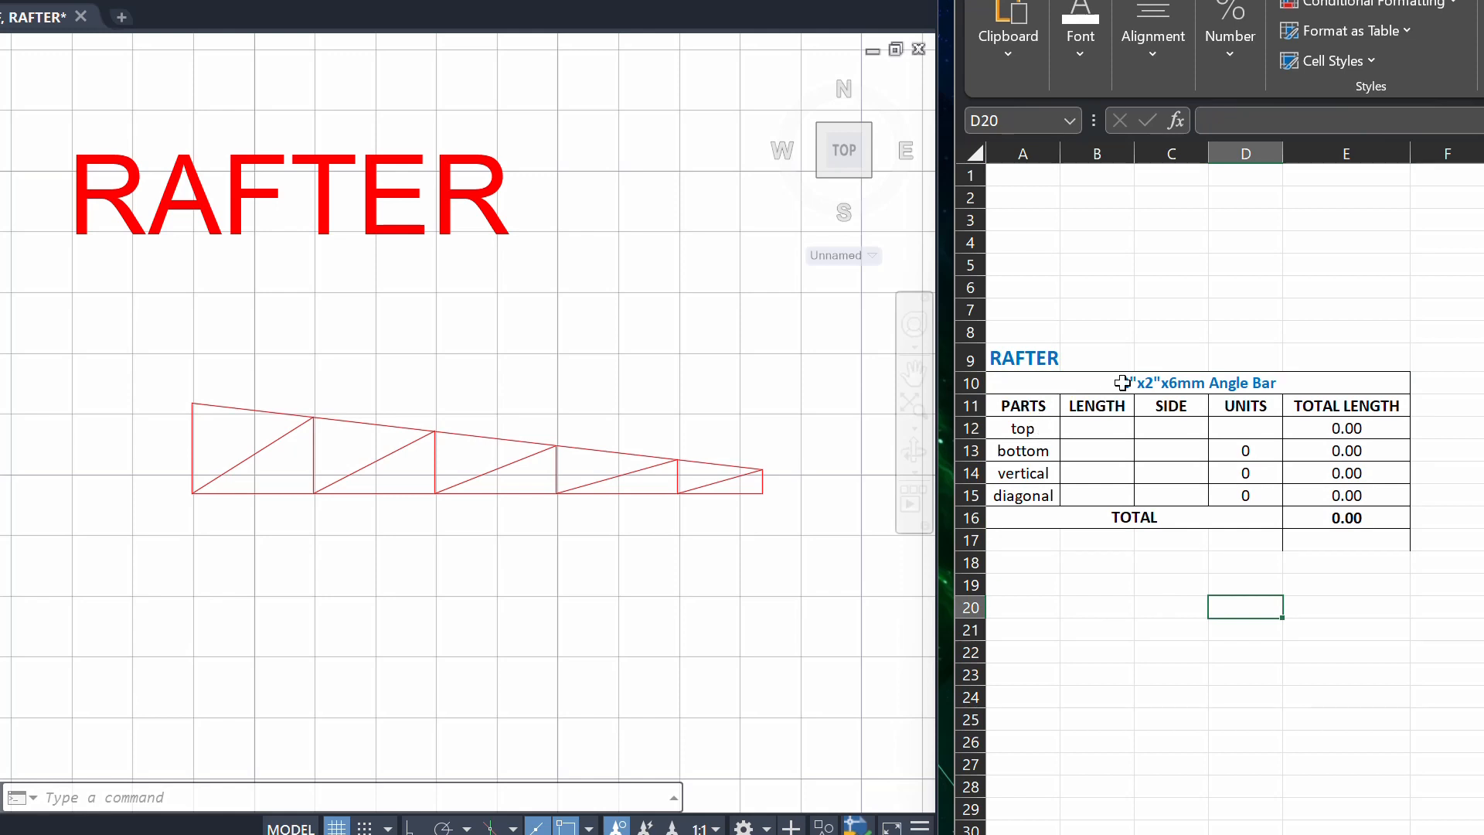
click(1197, 383)
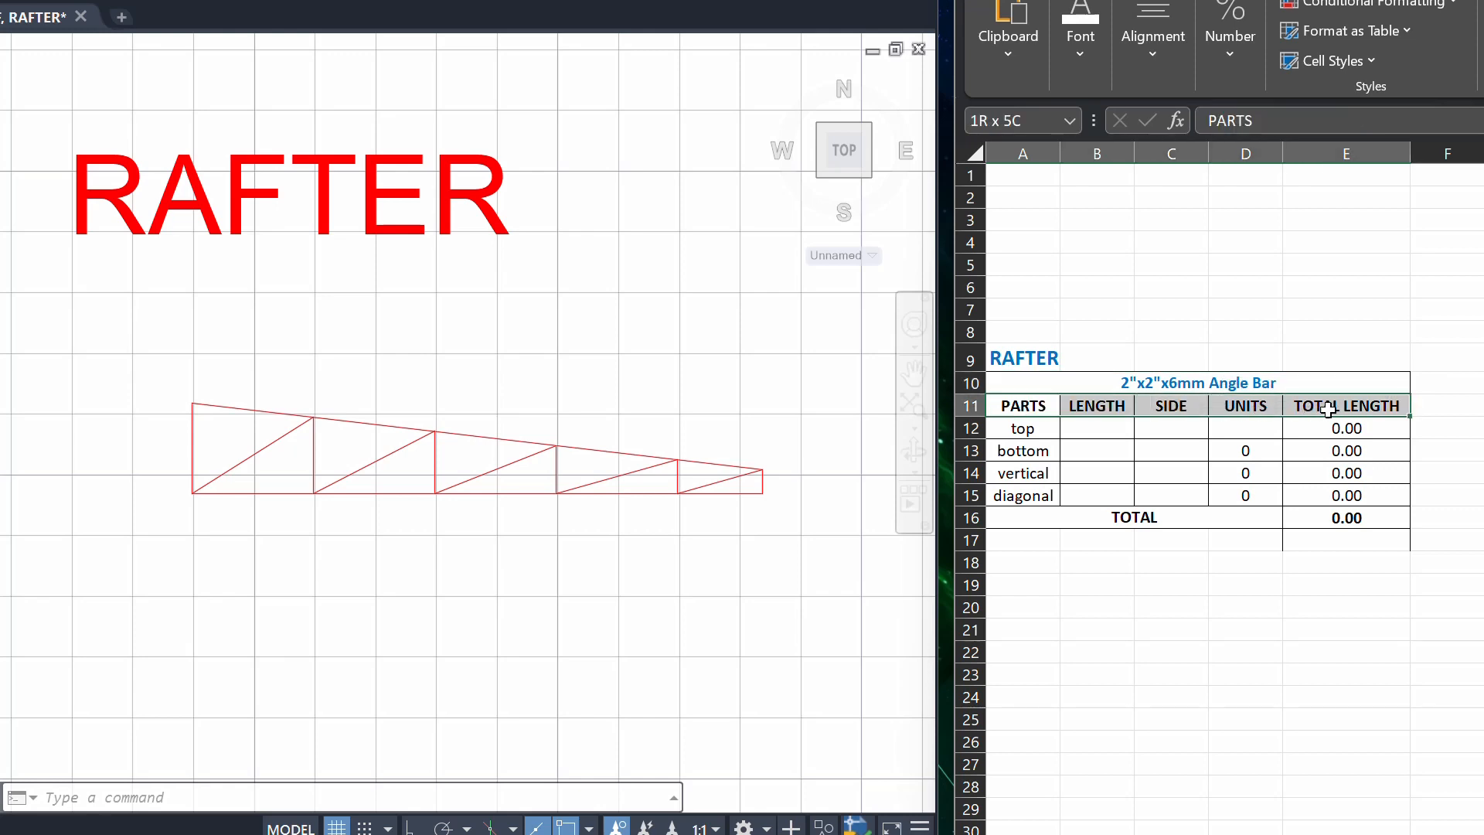
click(1096, 405)
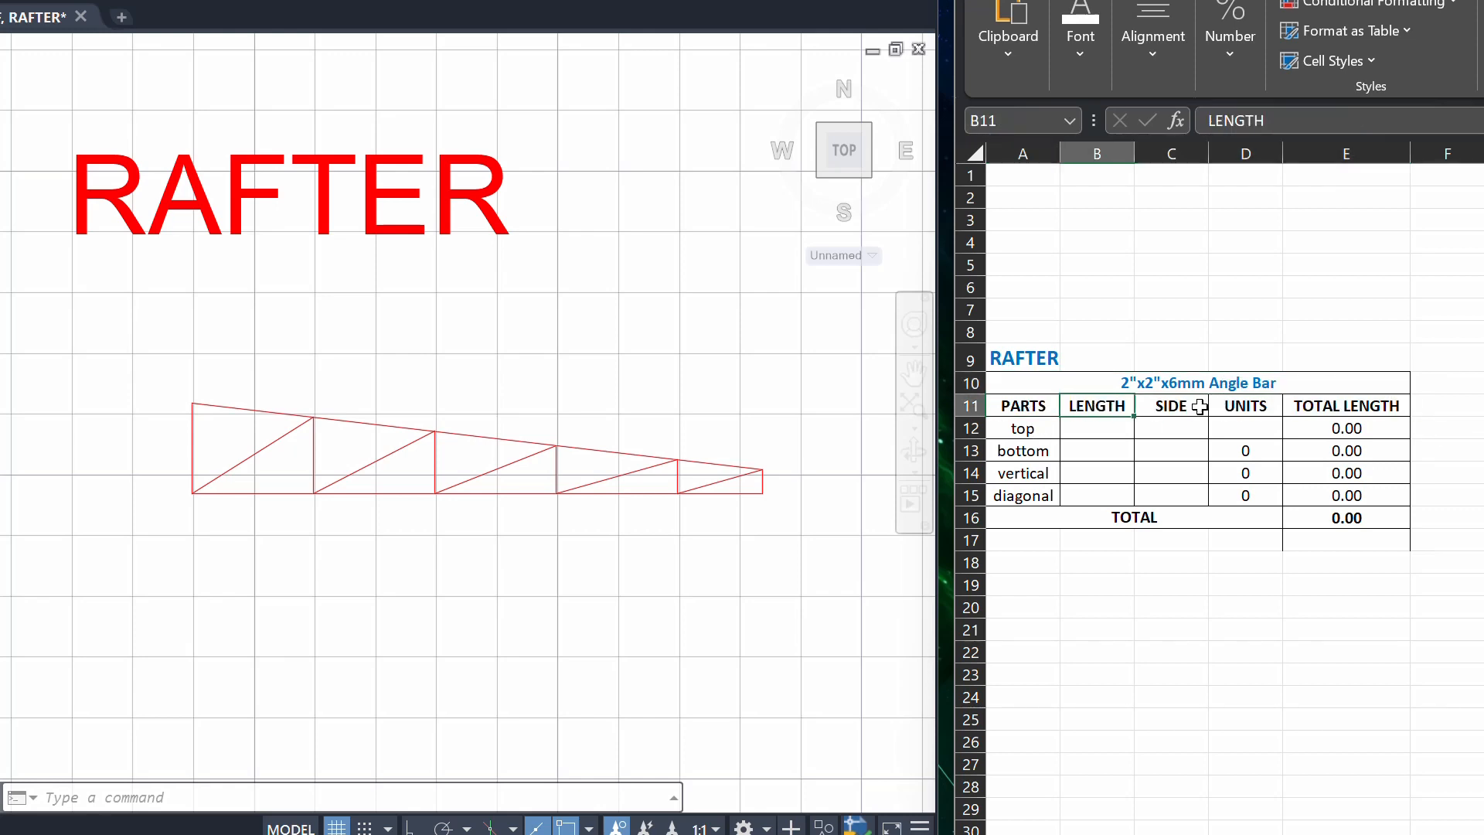
click(1345, 405)
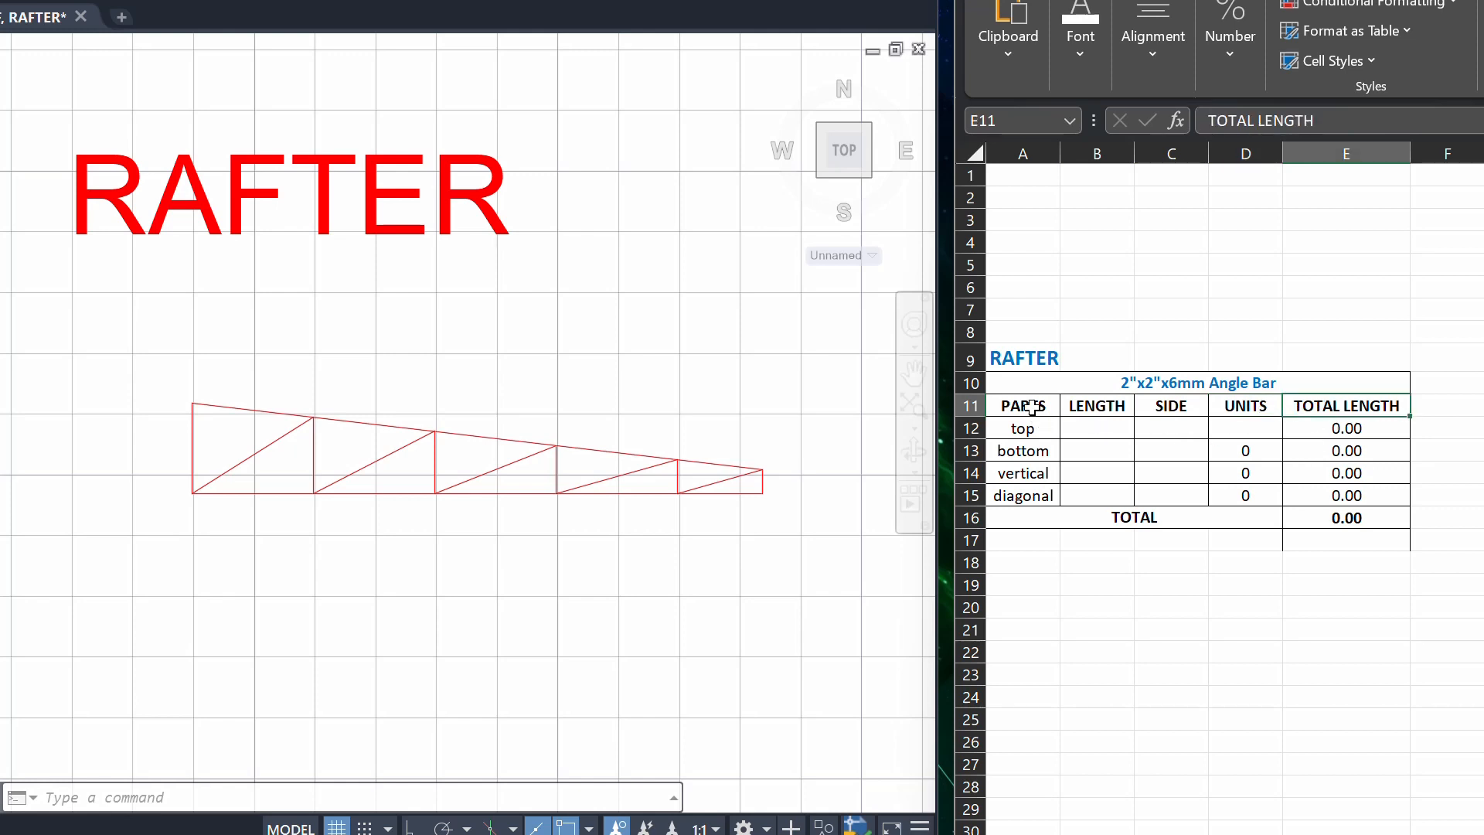
click(1021, 428)
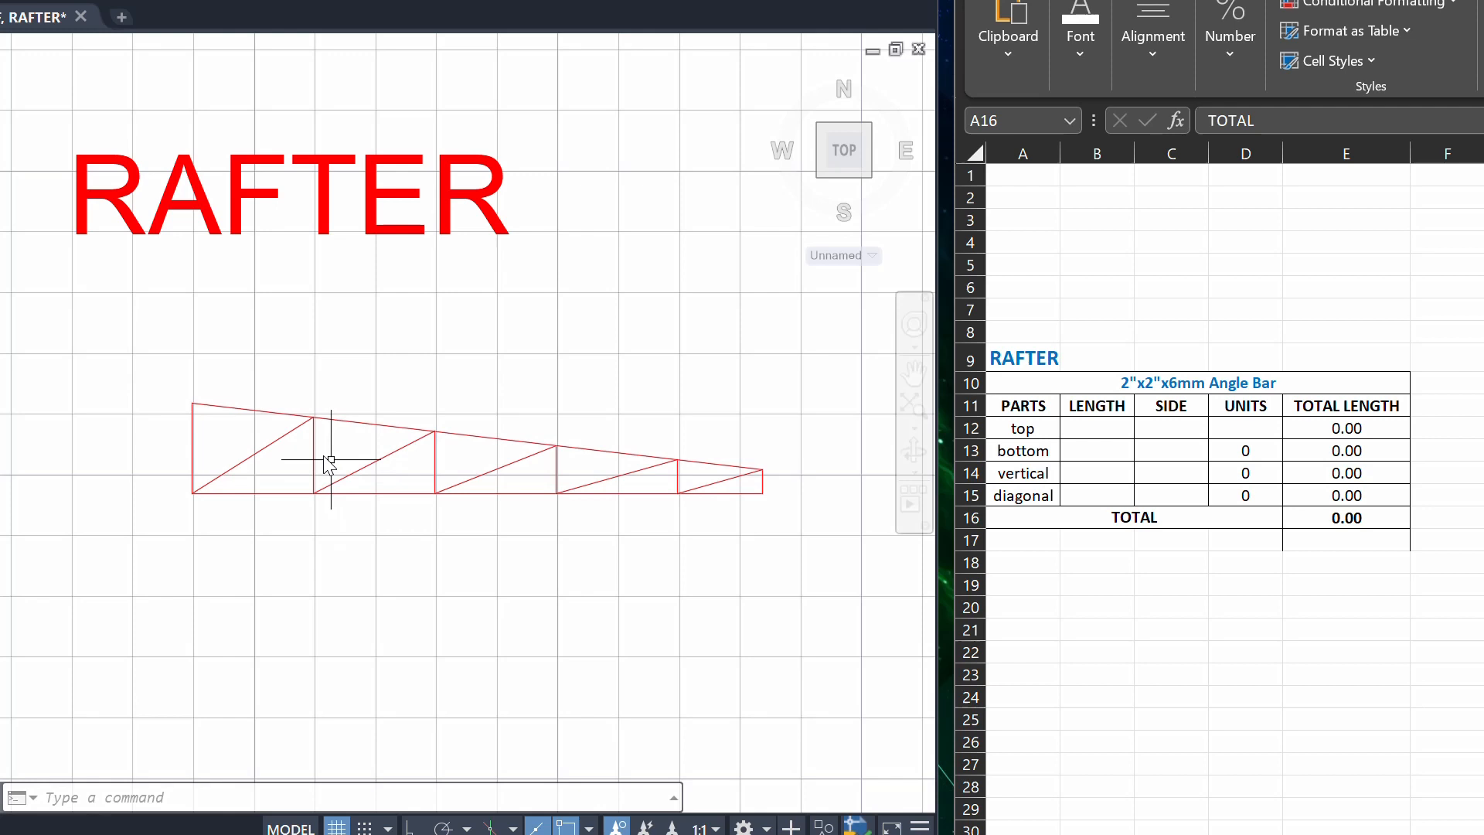
mouse_move(392, 417)
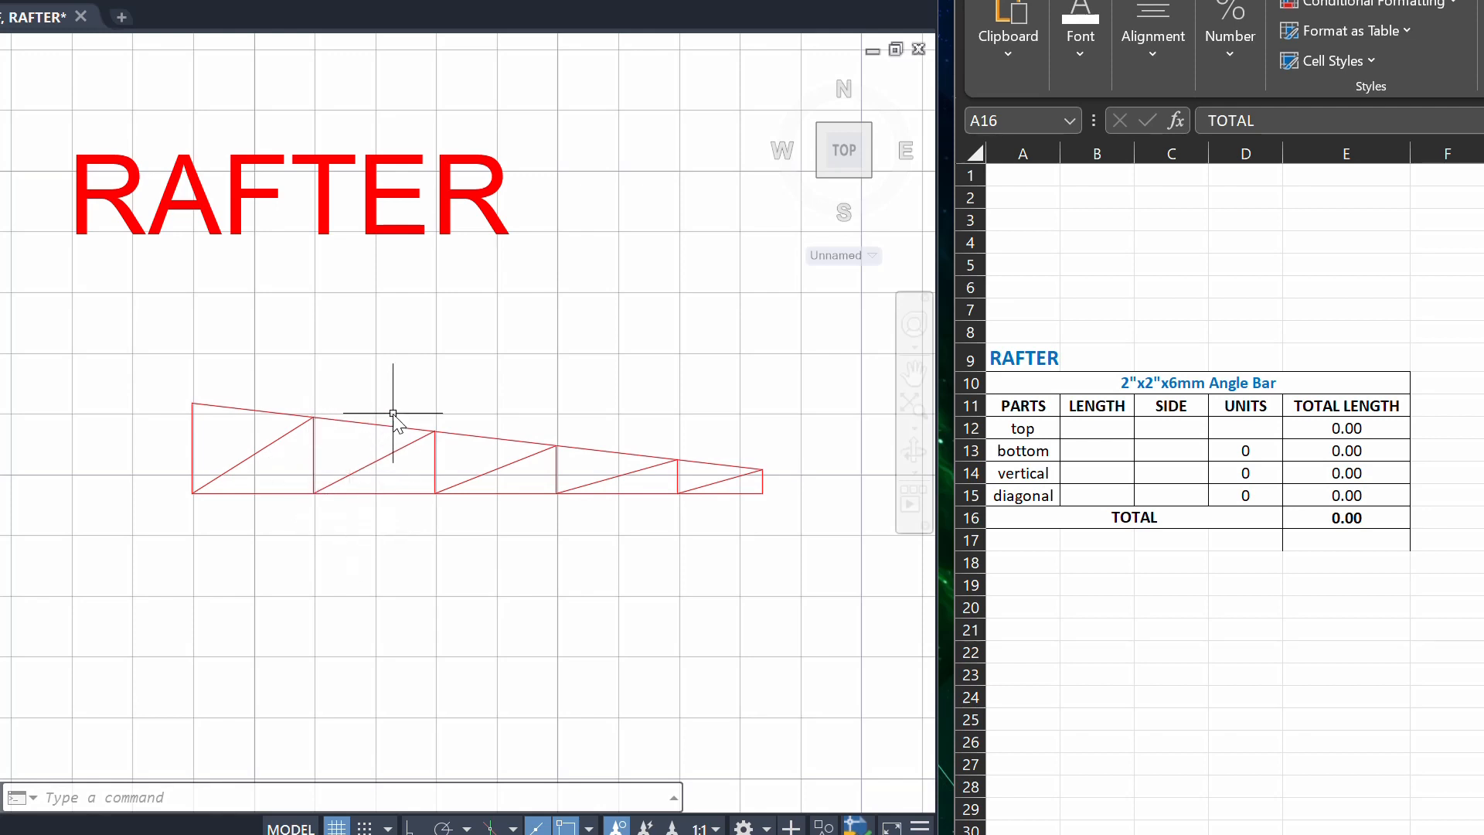
- Dimension the top chord (4.73) and bottom chord (4.7), entering both lengths in B12 and B13
text(d)
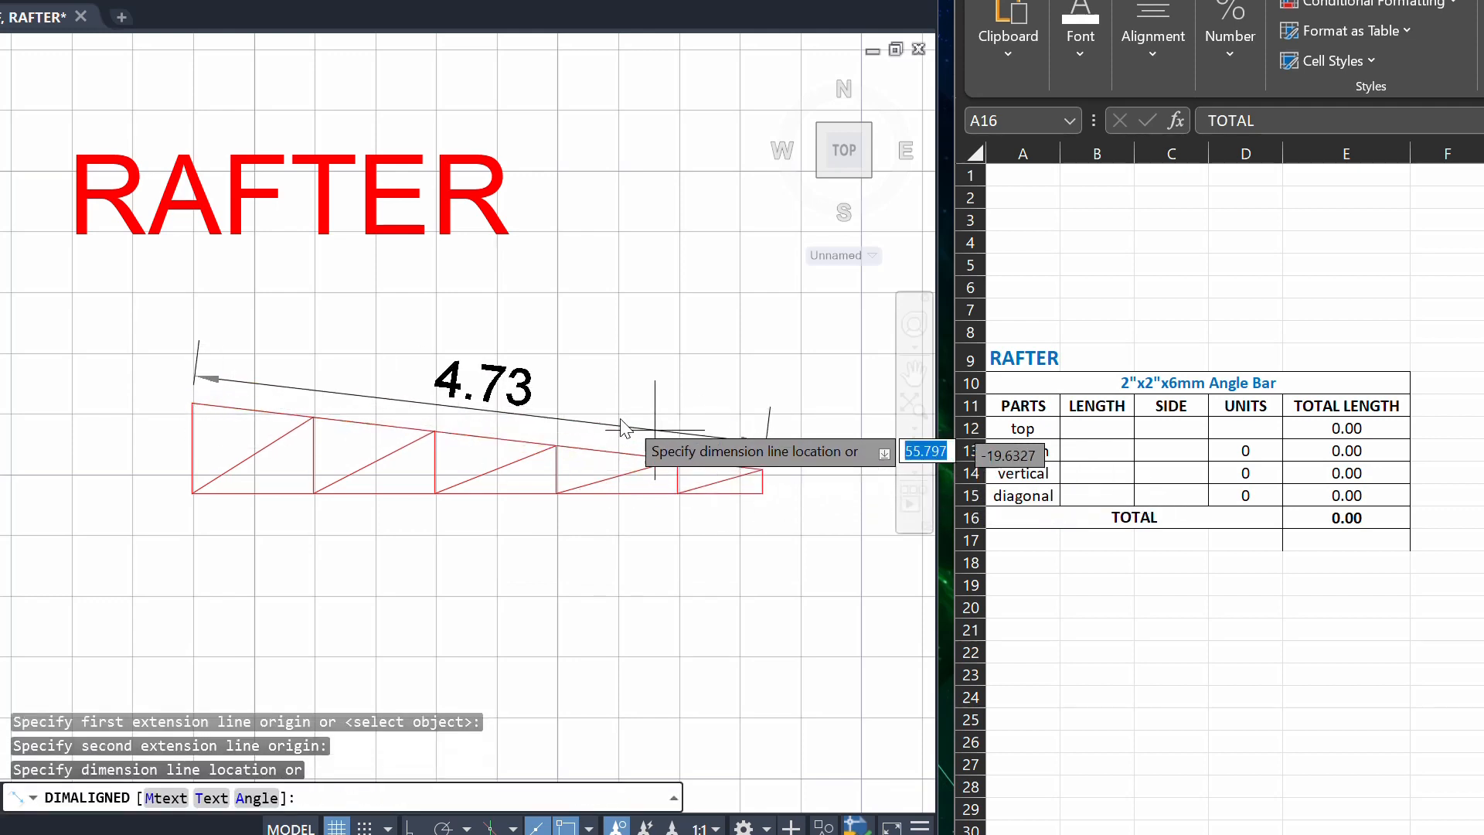
click(622, 426)
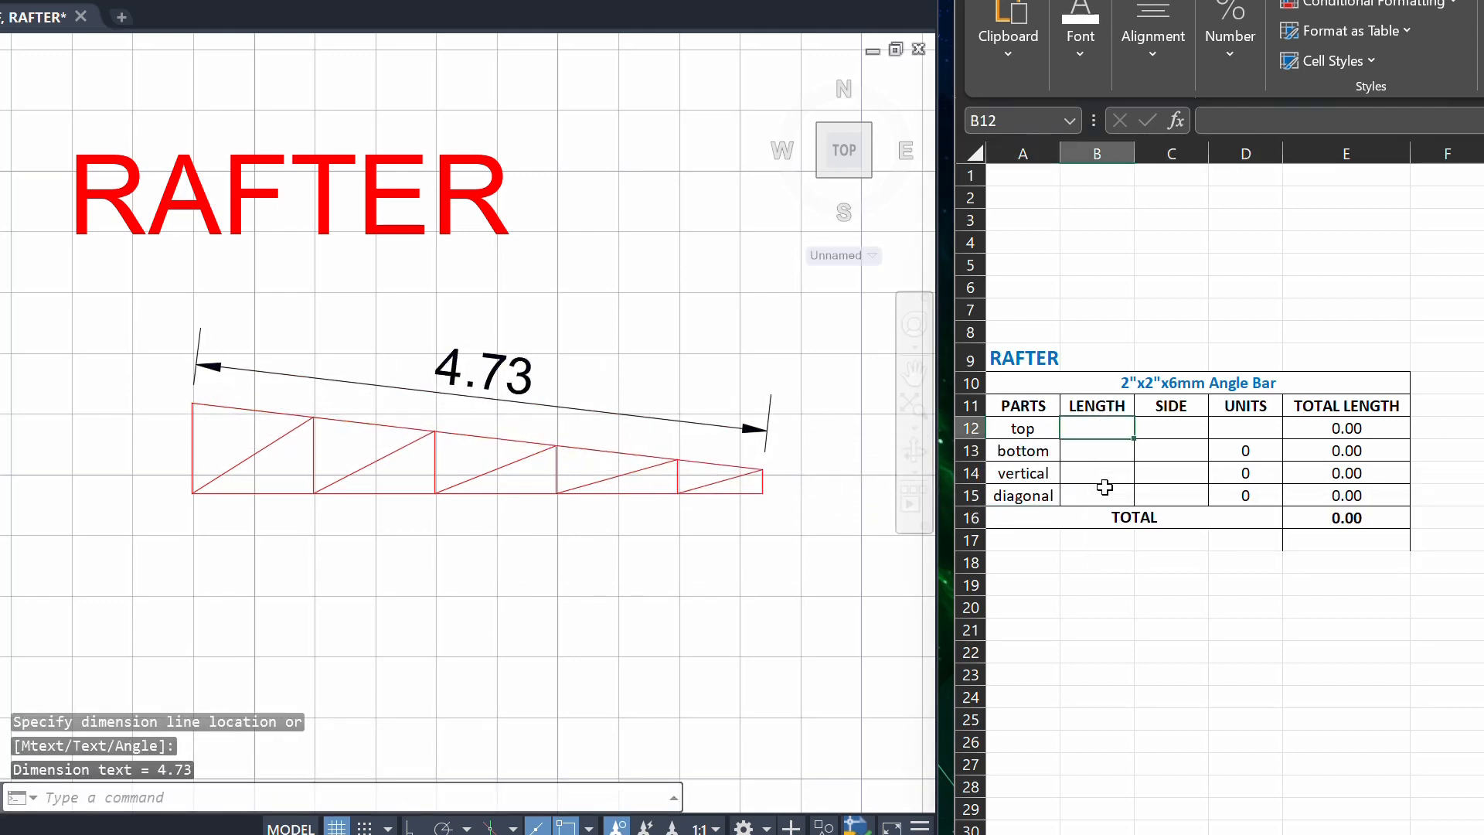
text(4.73)
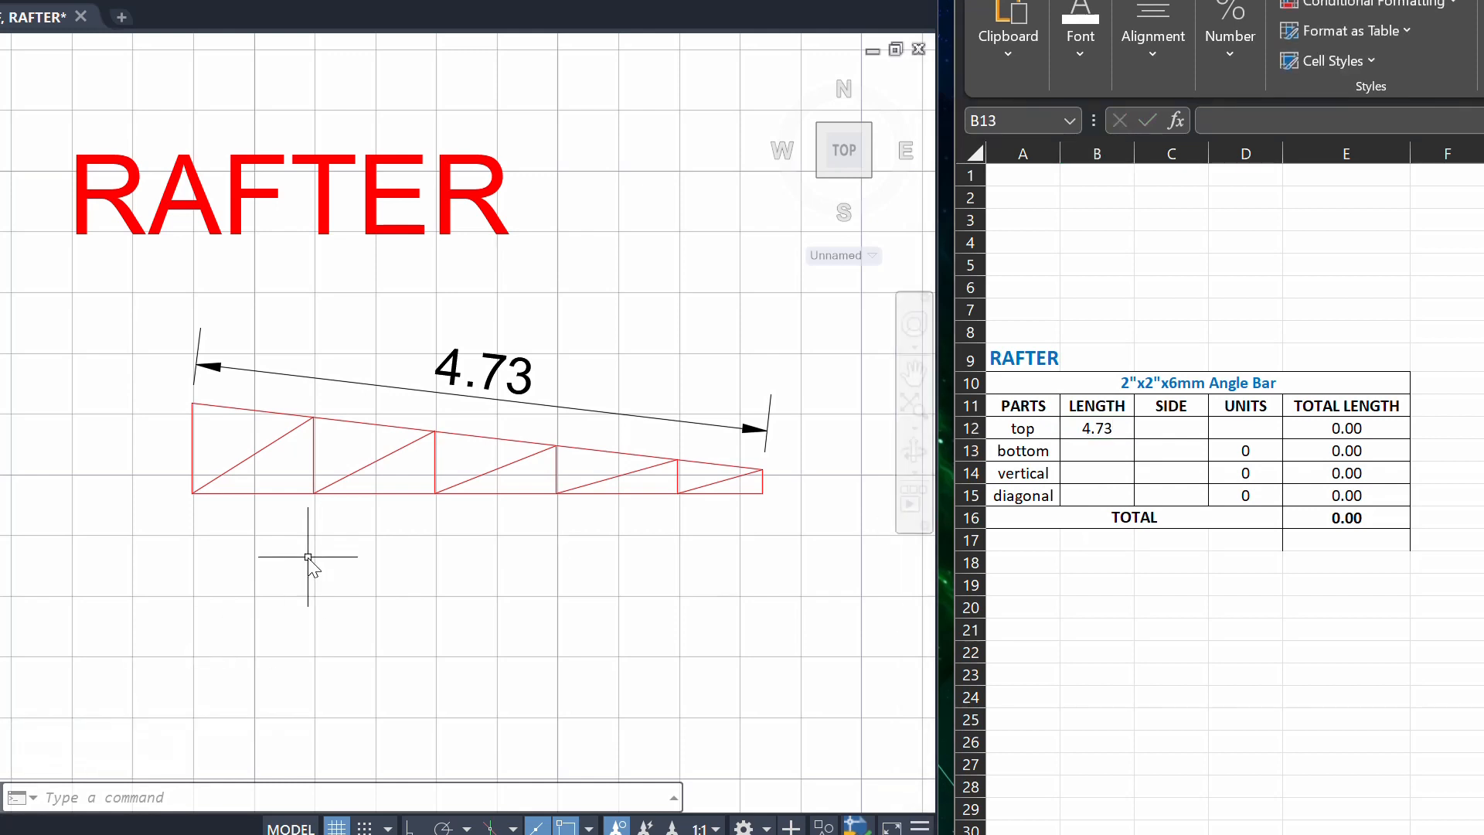
text(d)
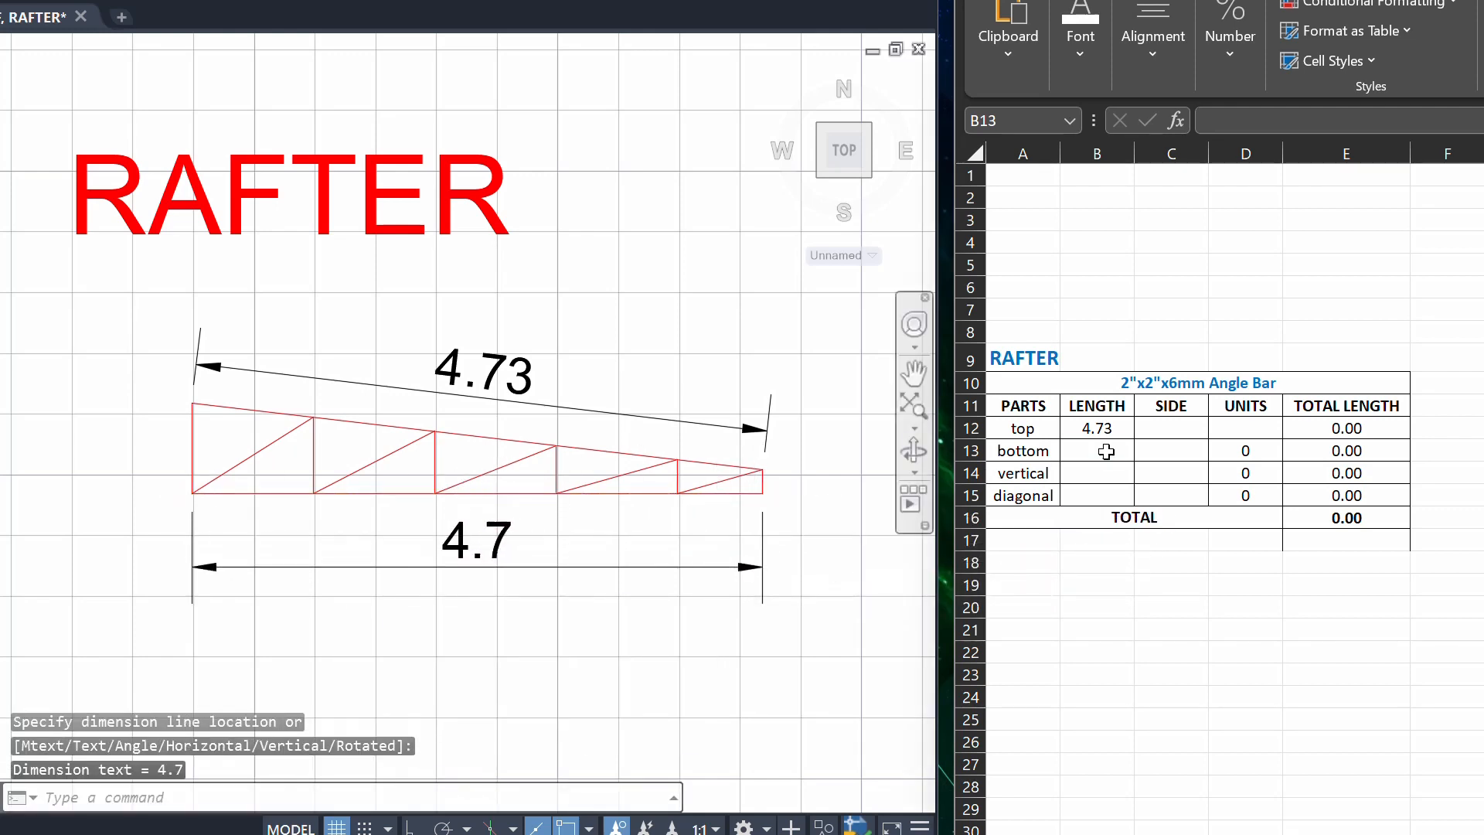
text(4.7)
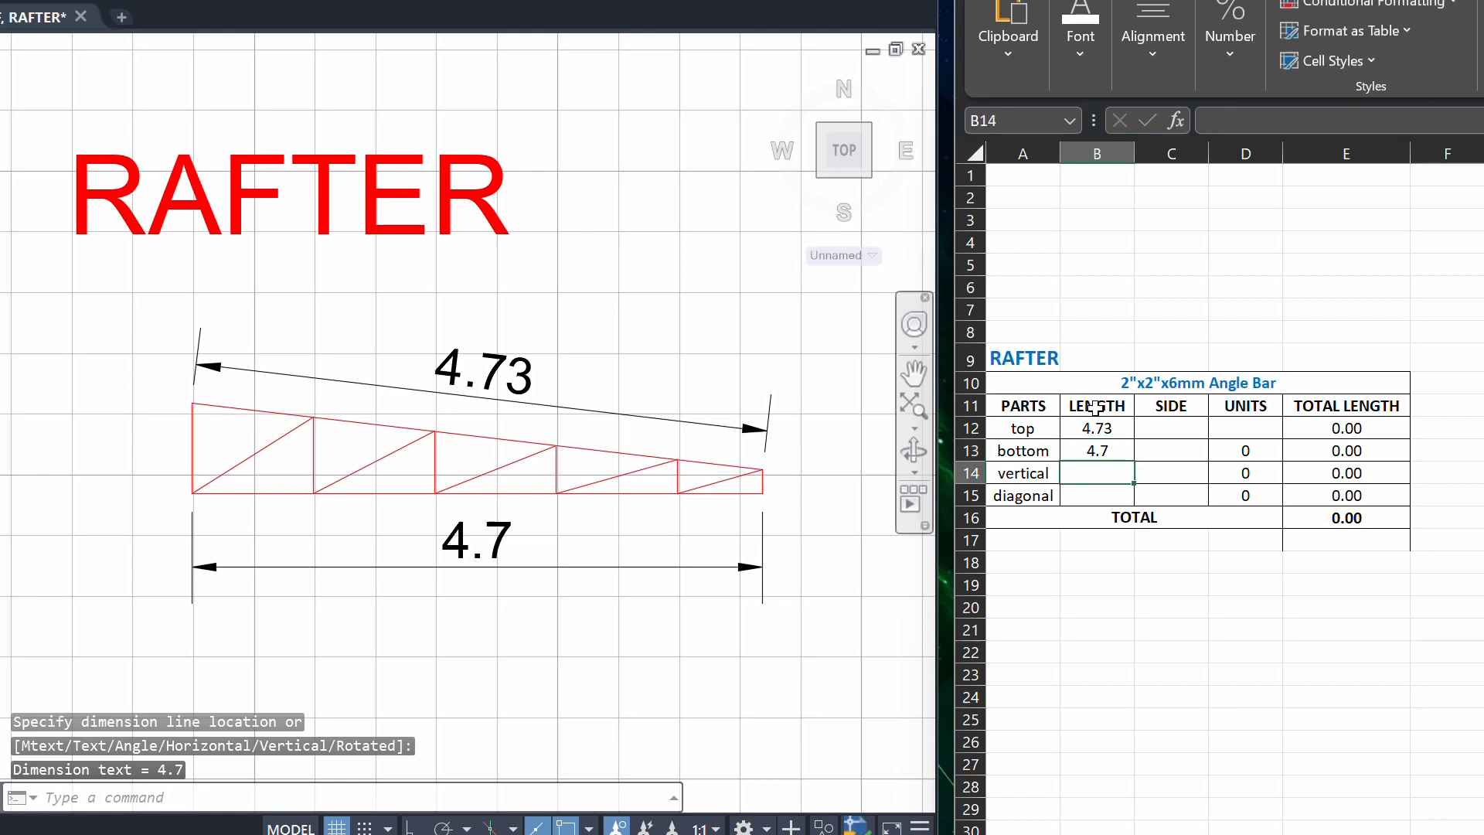
mouse_move(274, 511)
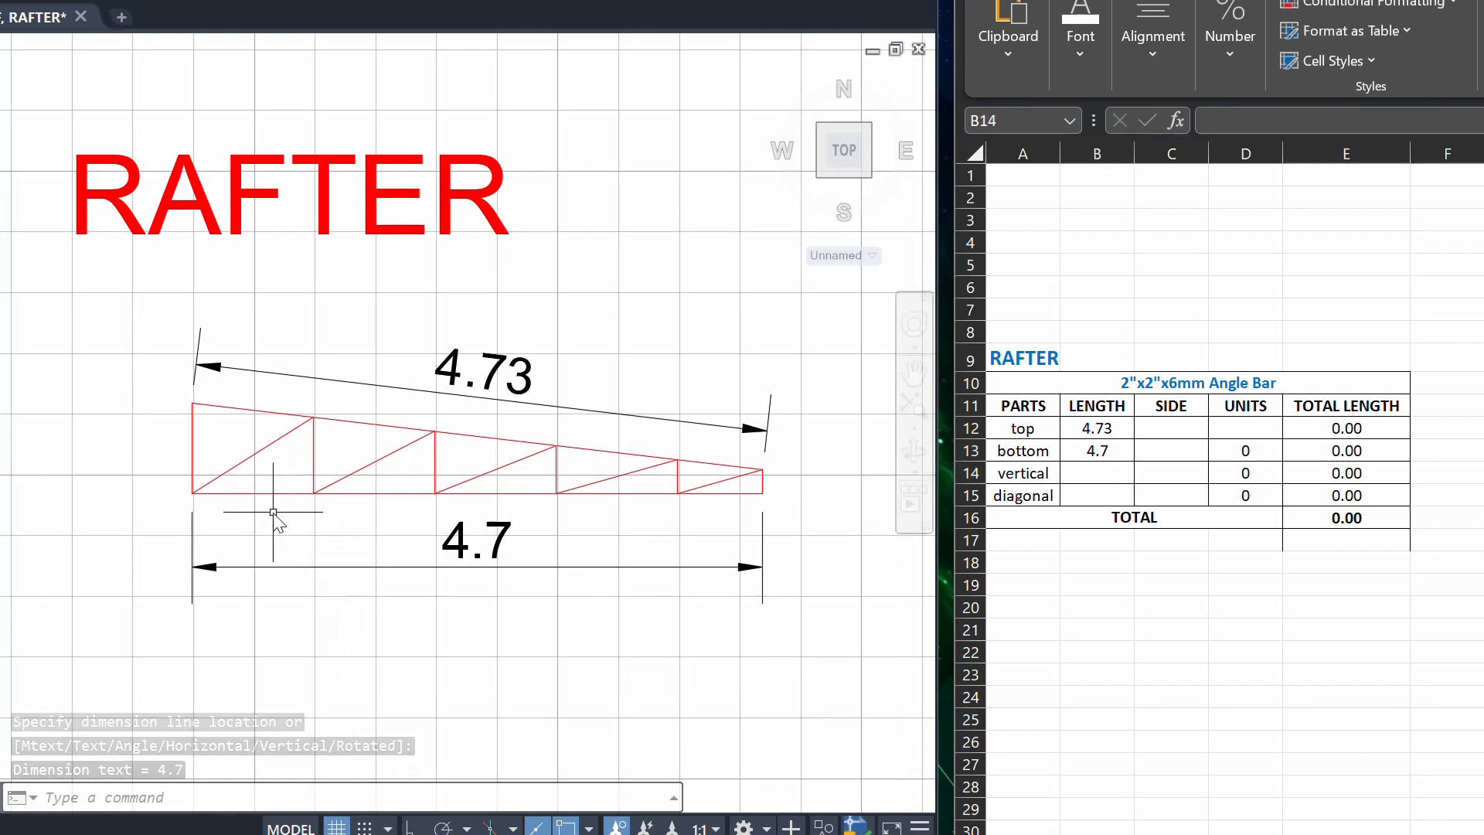
- Add a 0.75 vertical dimension at the rafter's left end and start B14's formula with =.75+
click(189, 492)
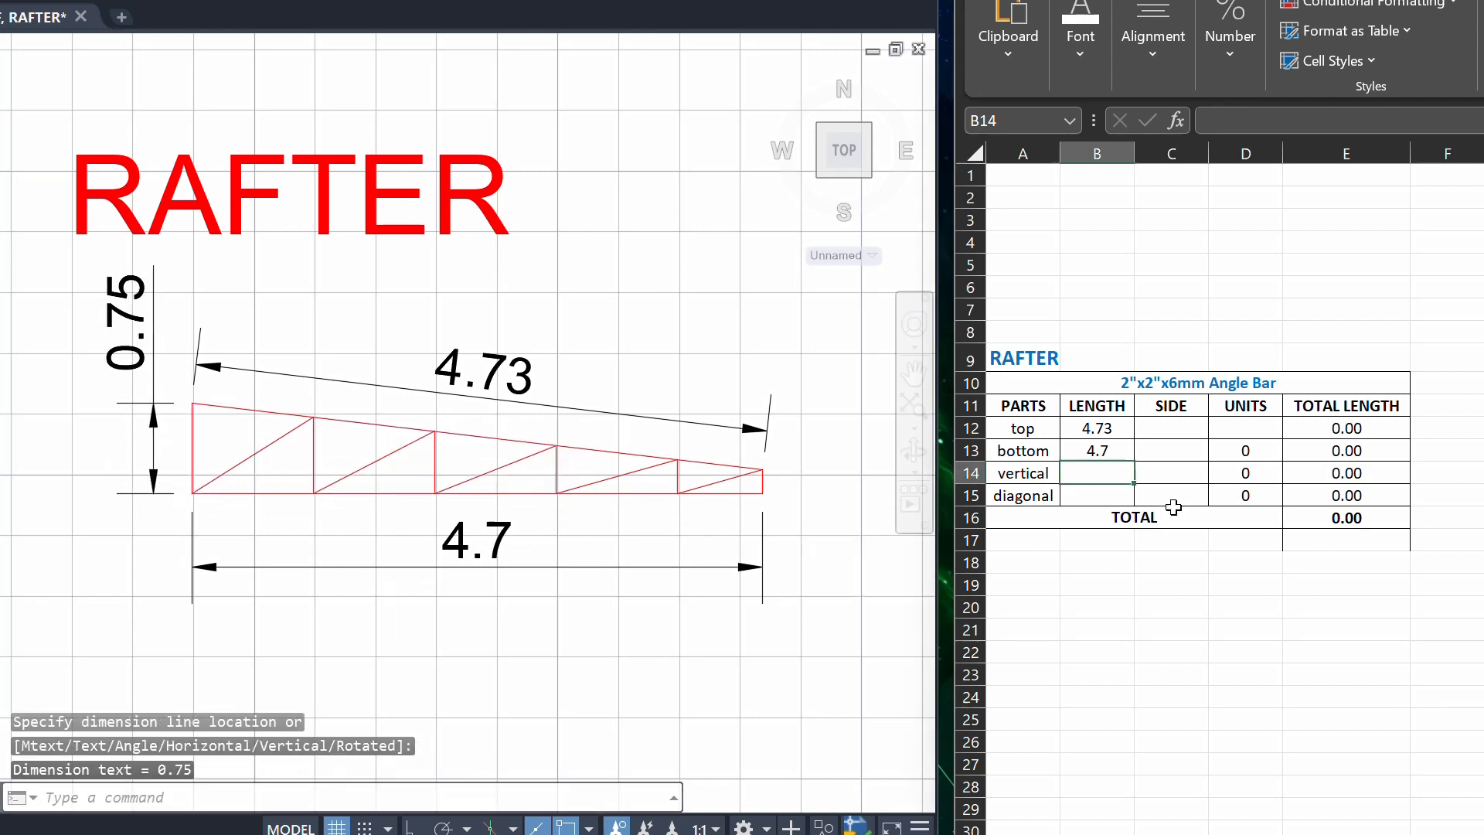
text(=.75+)
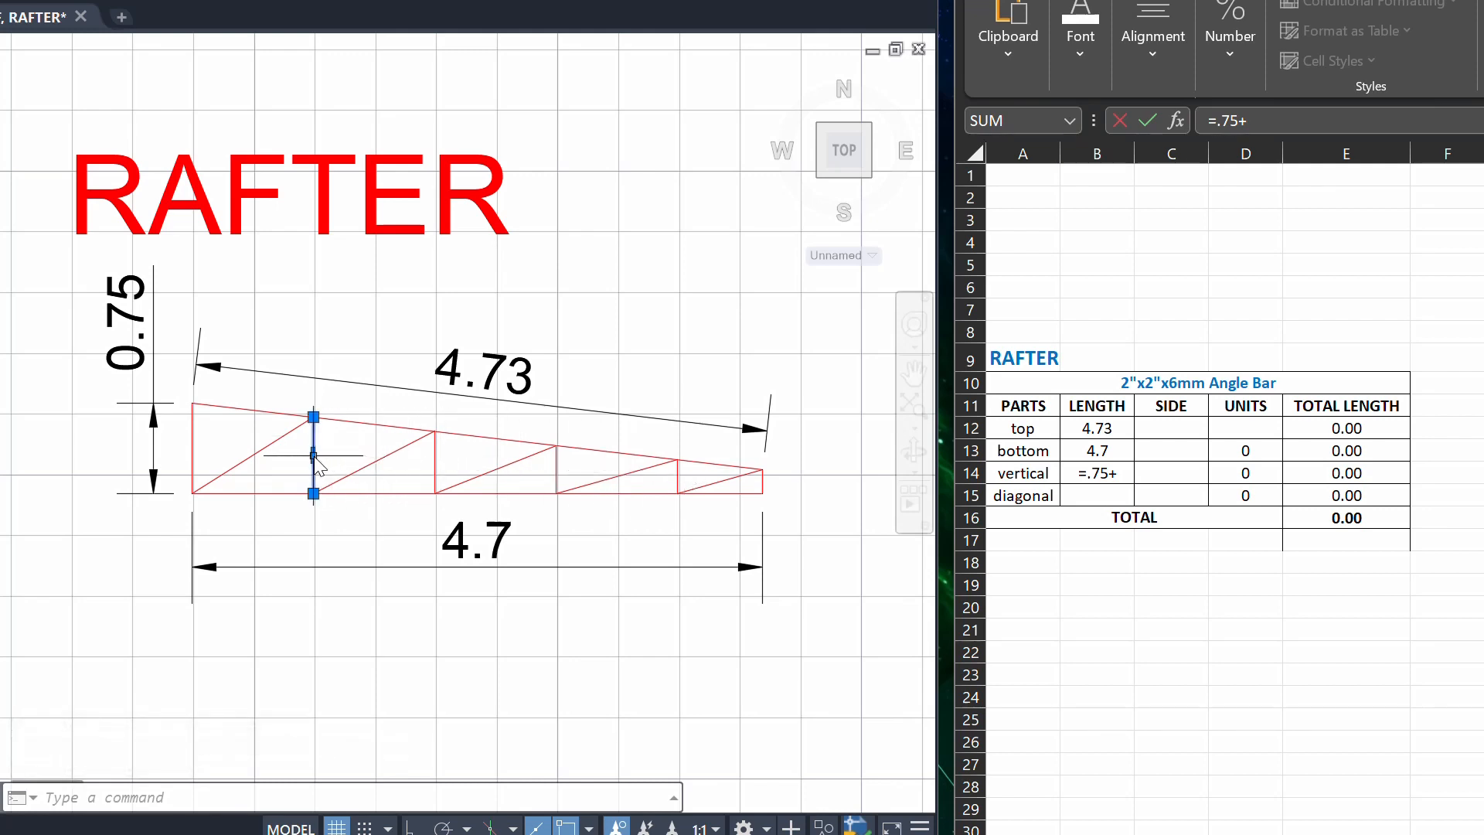
right_click(315, 457)
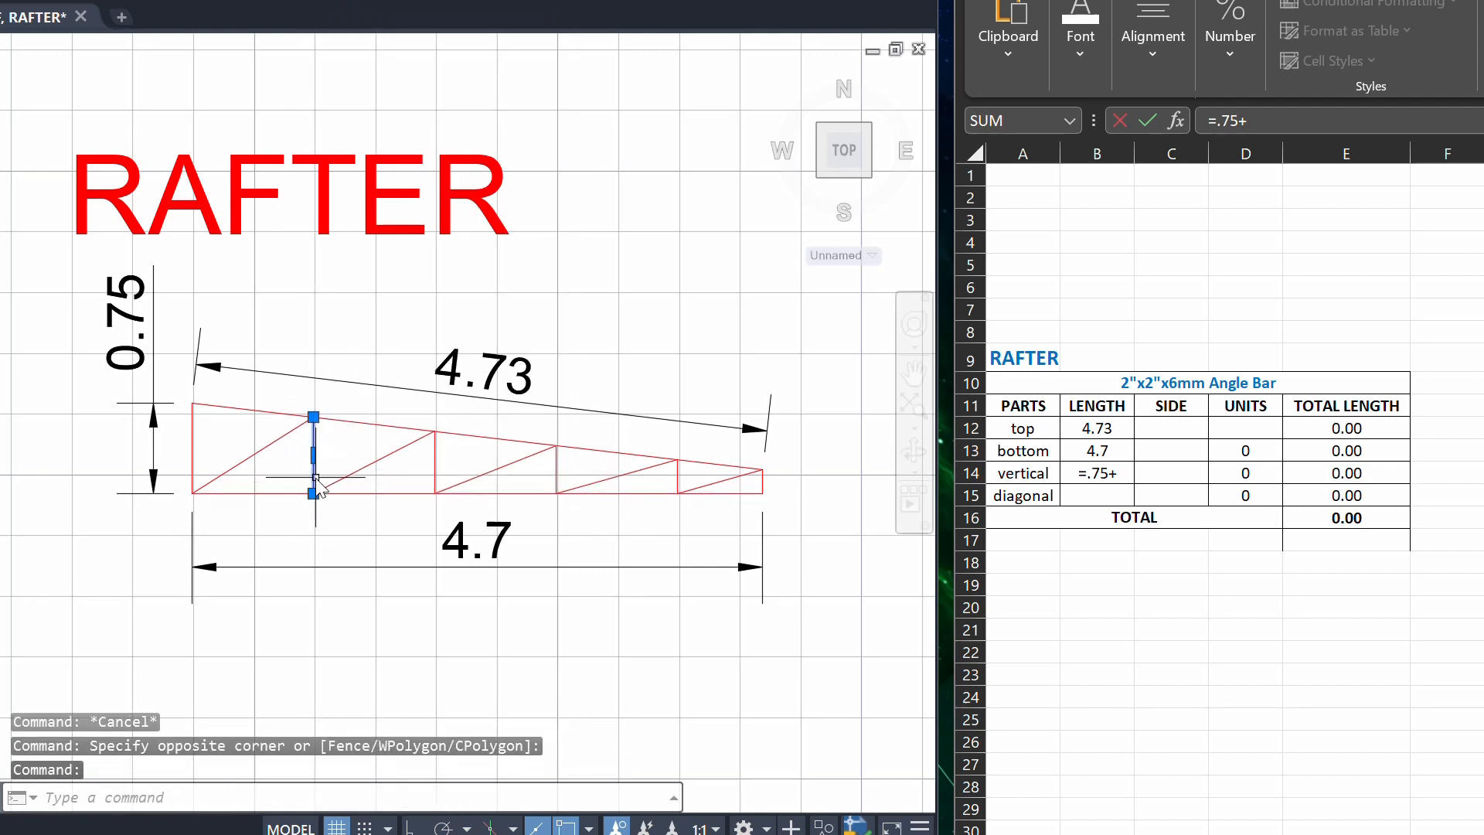
right_click(316, 489)
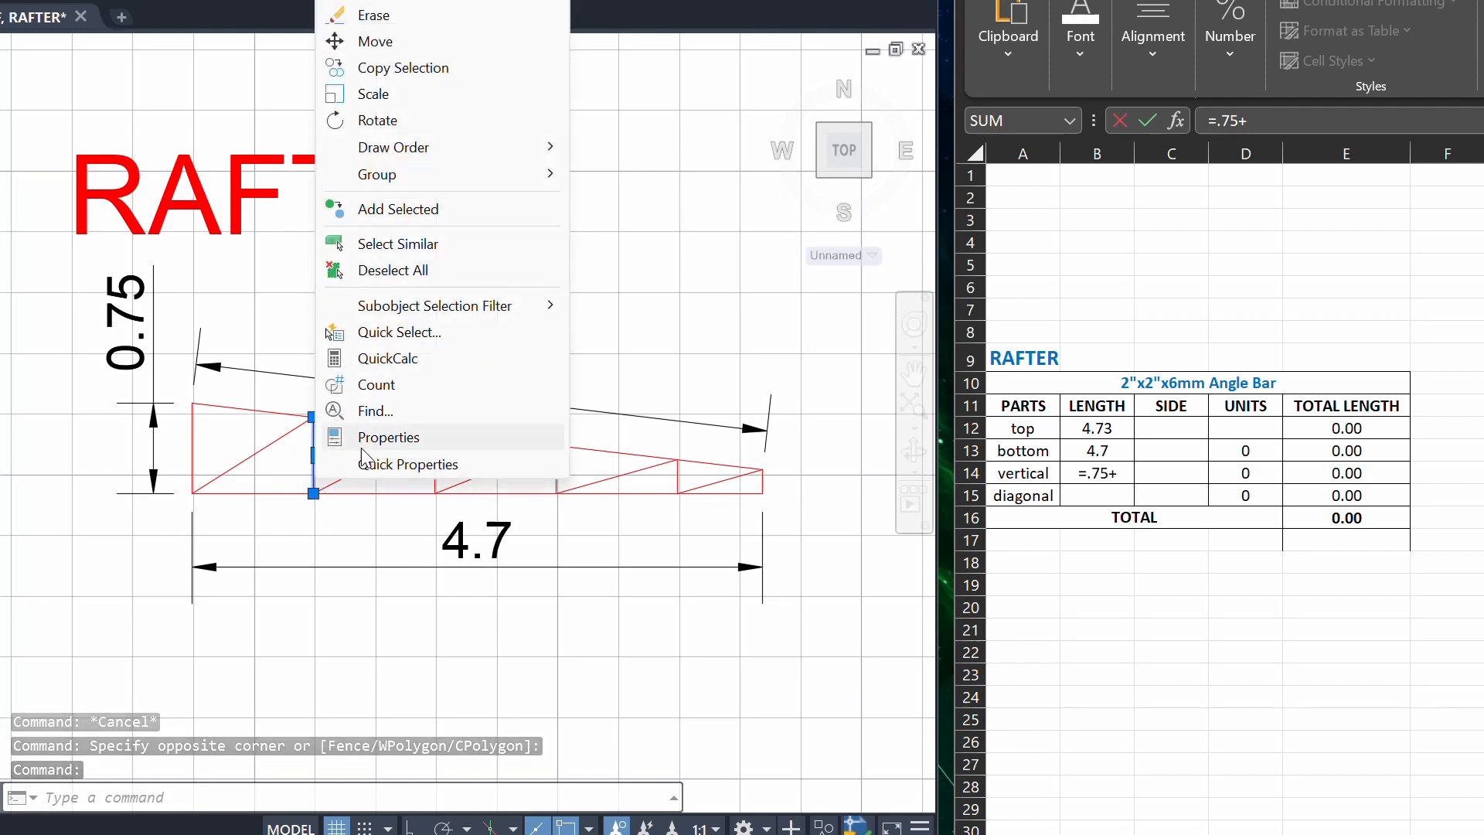
- Read each vertical's Properties length and complete B14 with .63+.51+.39+.28, totaling 2.76
click(388, 436)
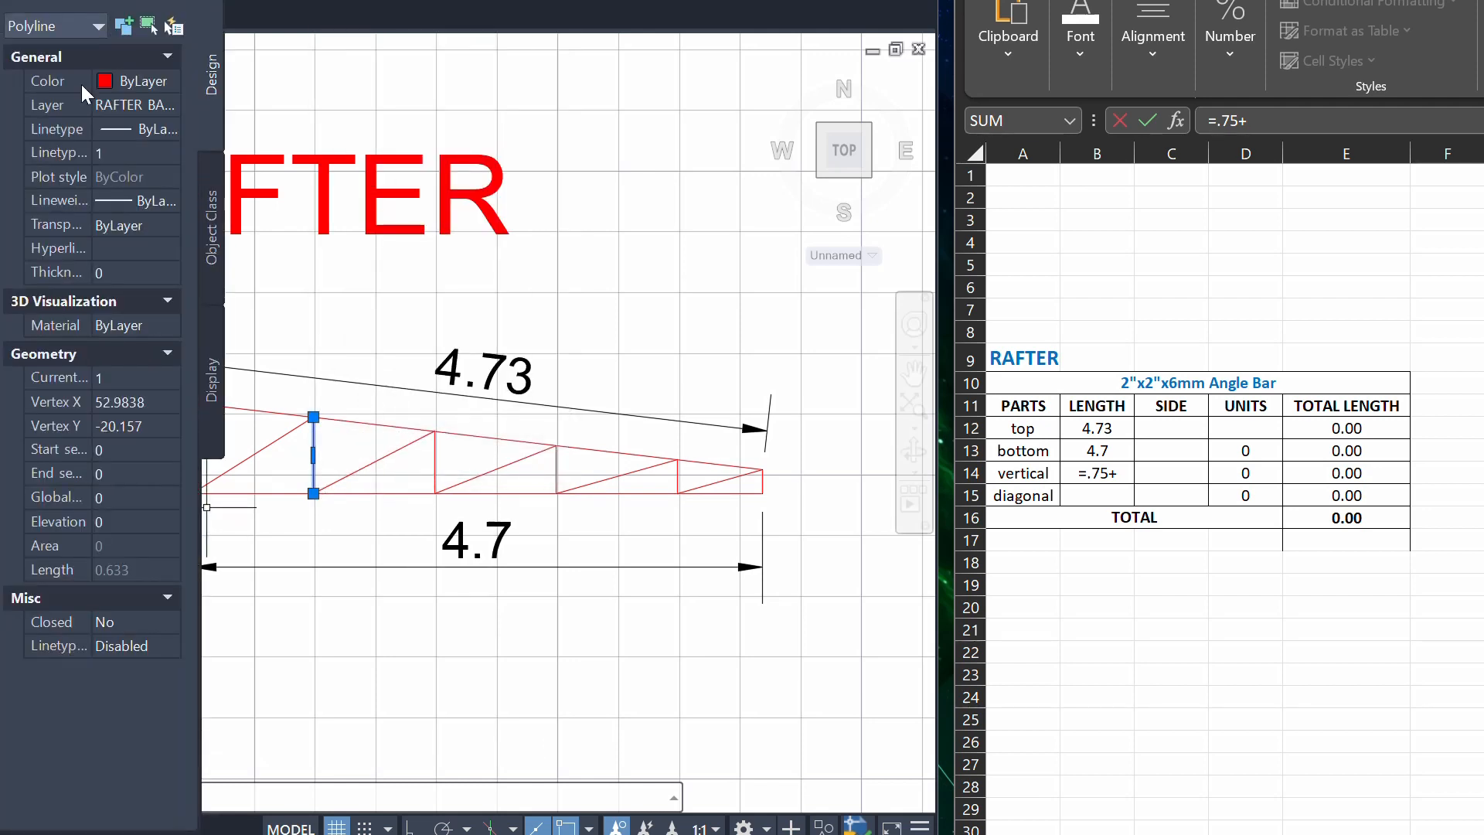
mouse_move(85, 586)
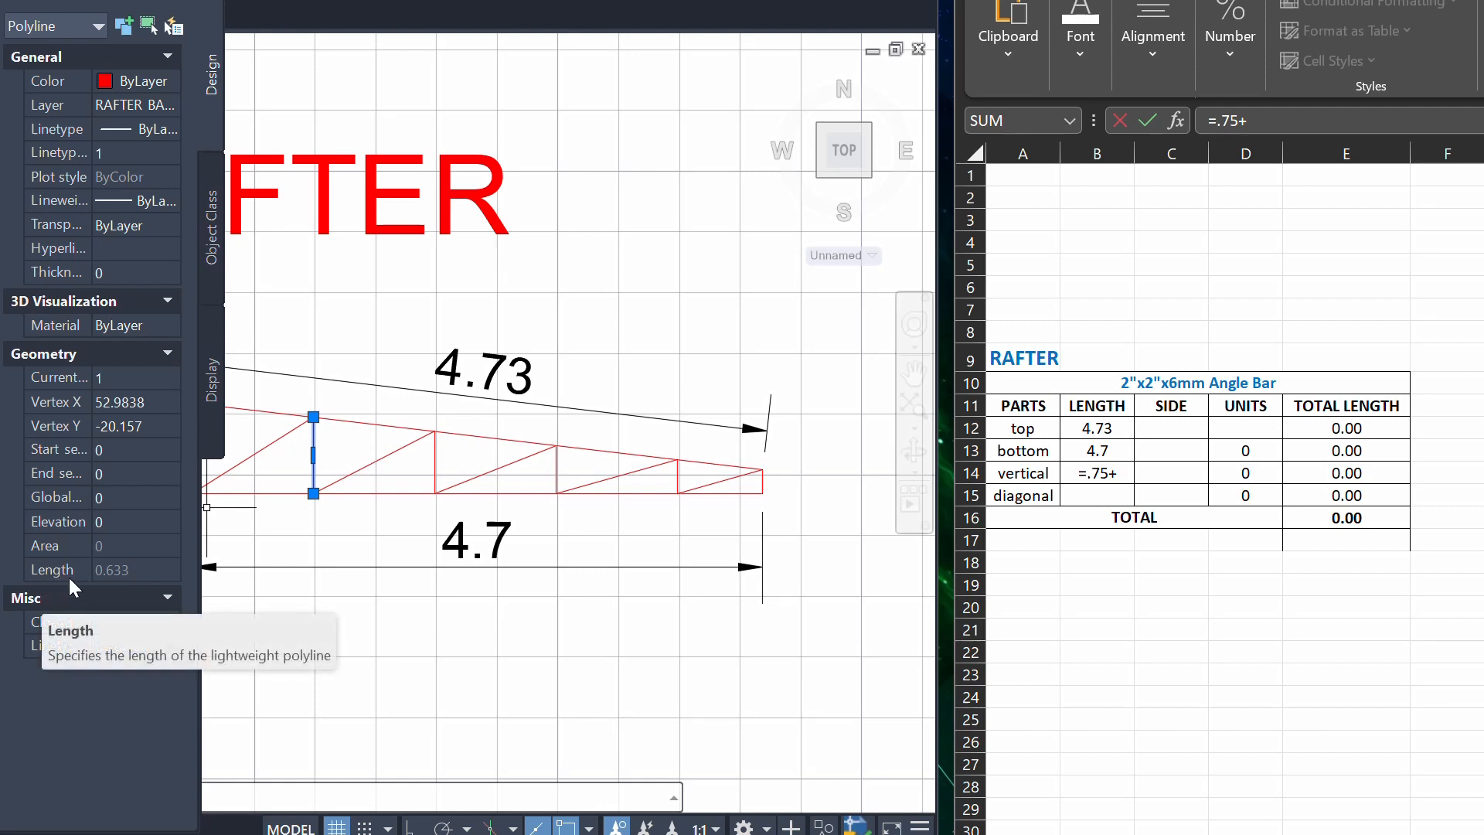
click(1095, 473)
text(.63+)
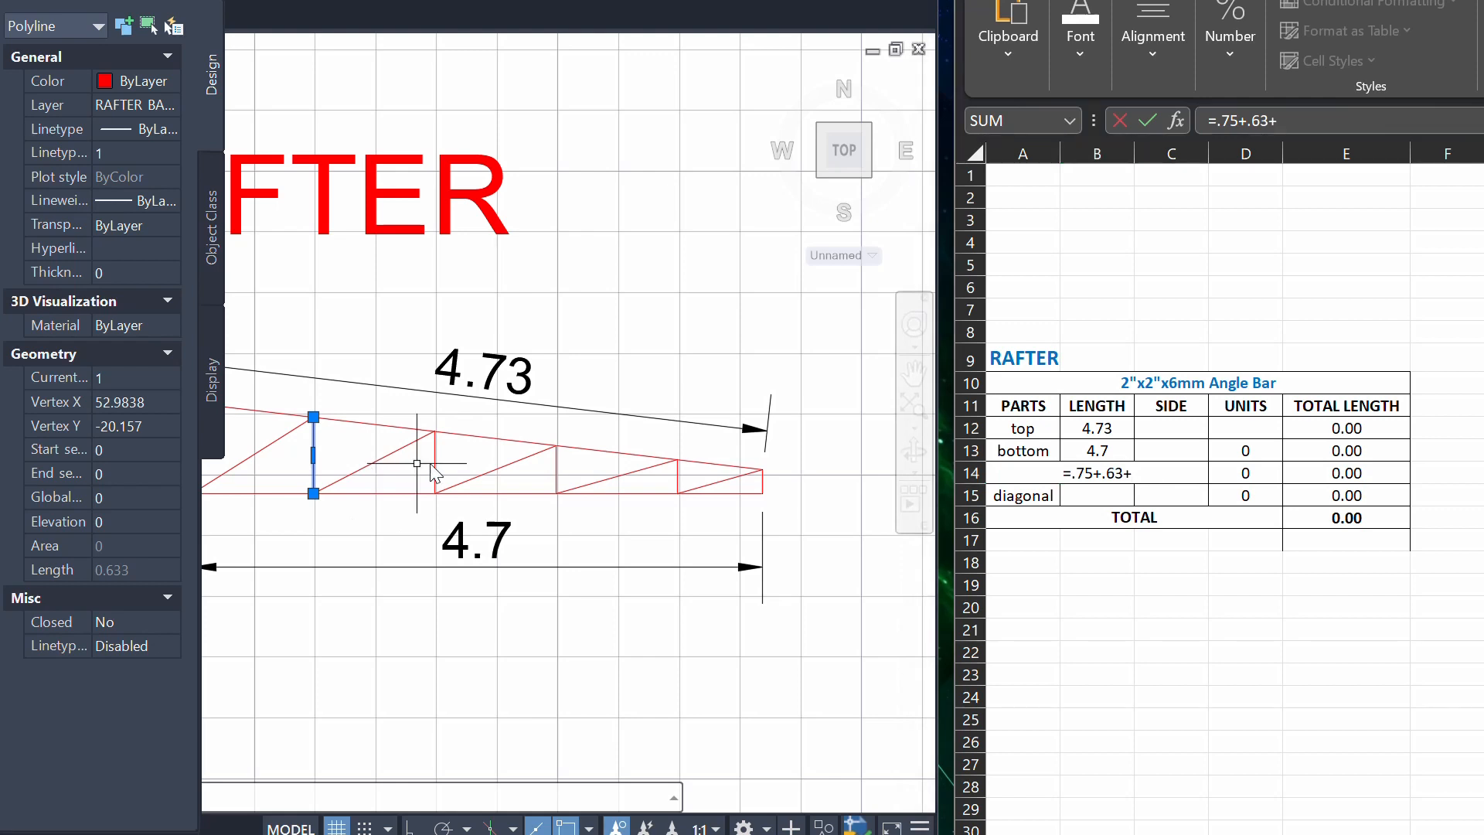
key(Escape)
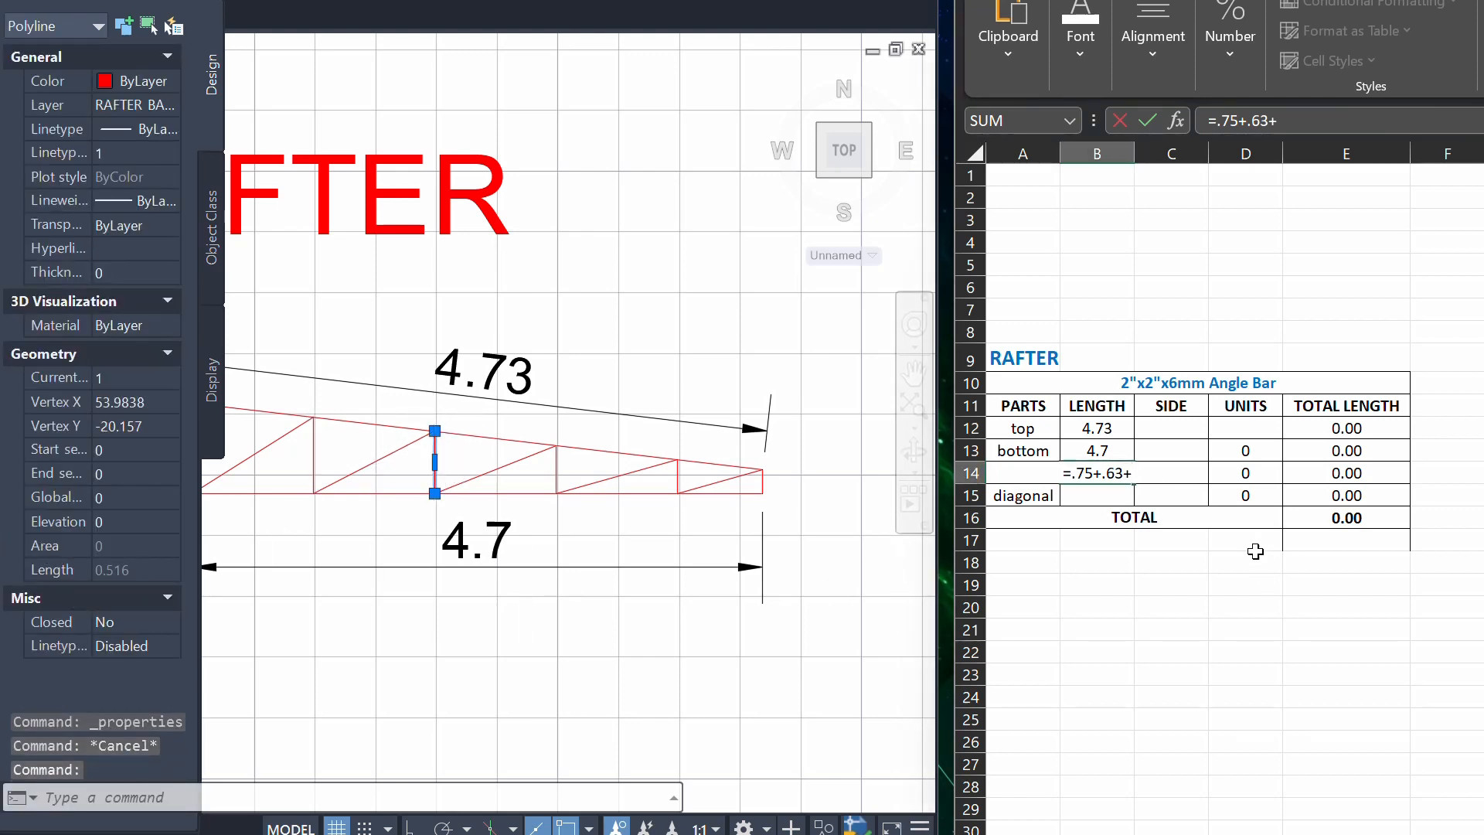
text(.51+)
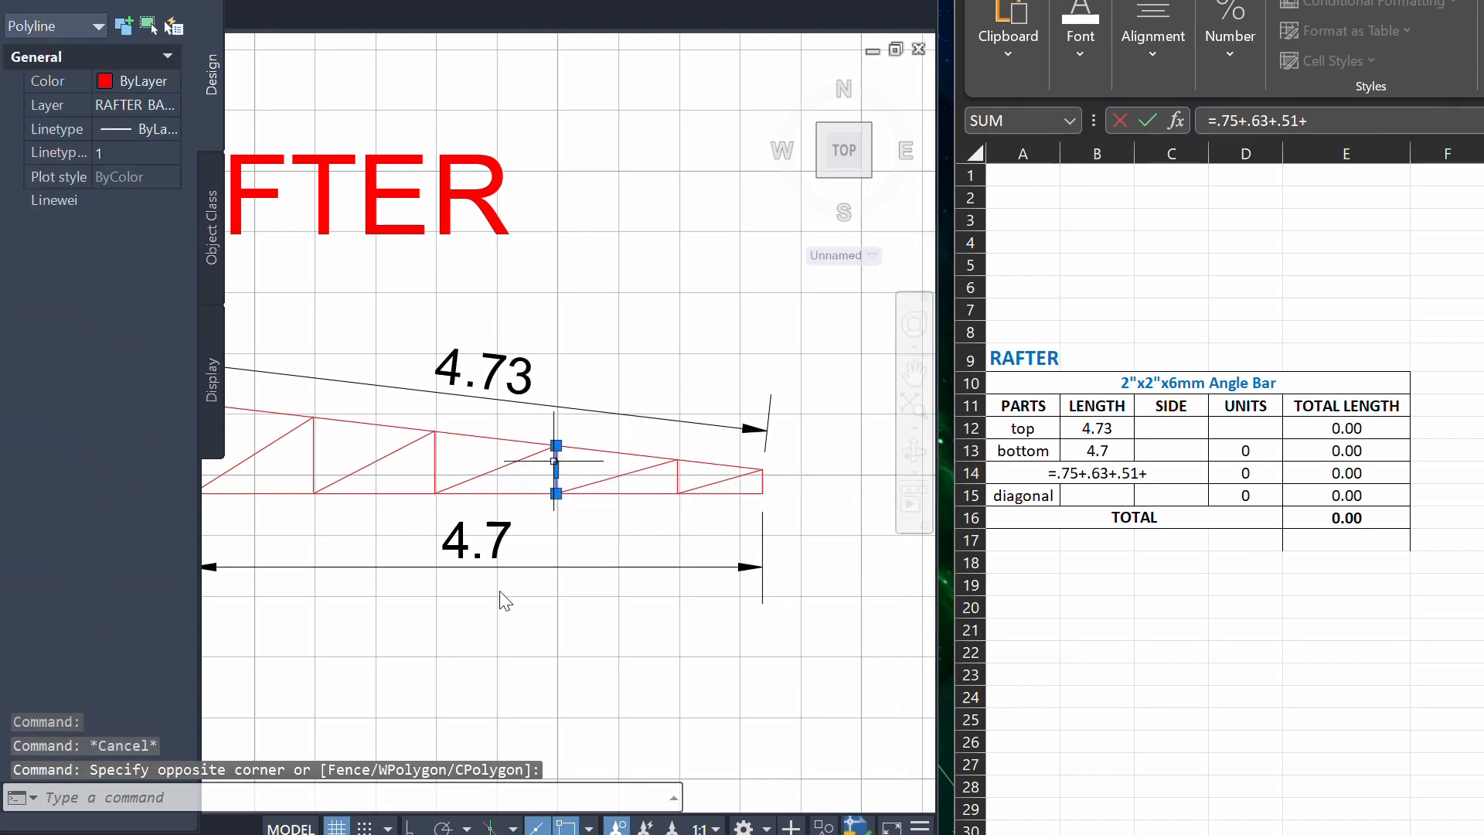
text(39+)
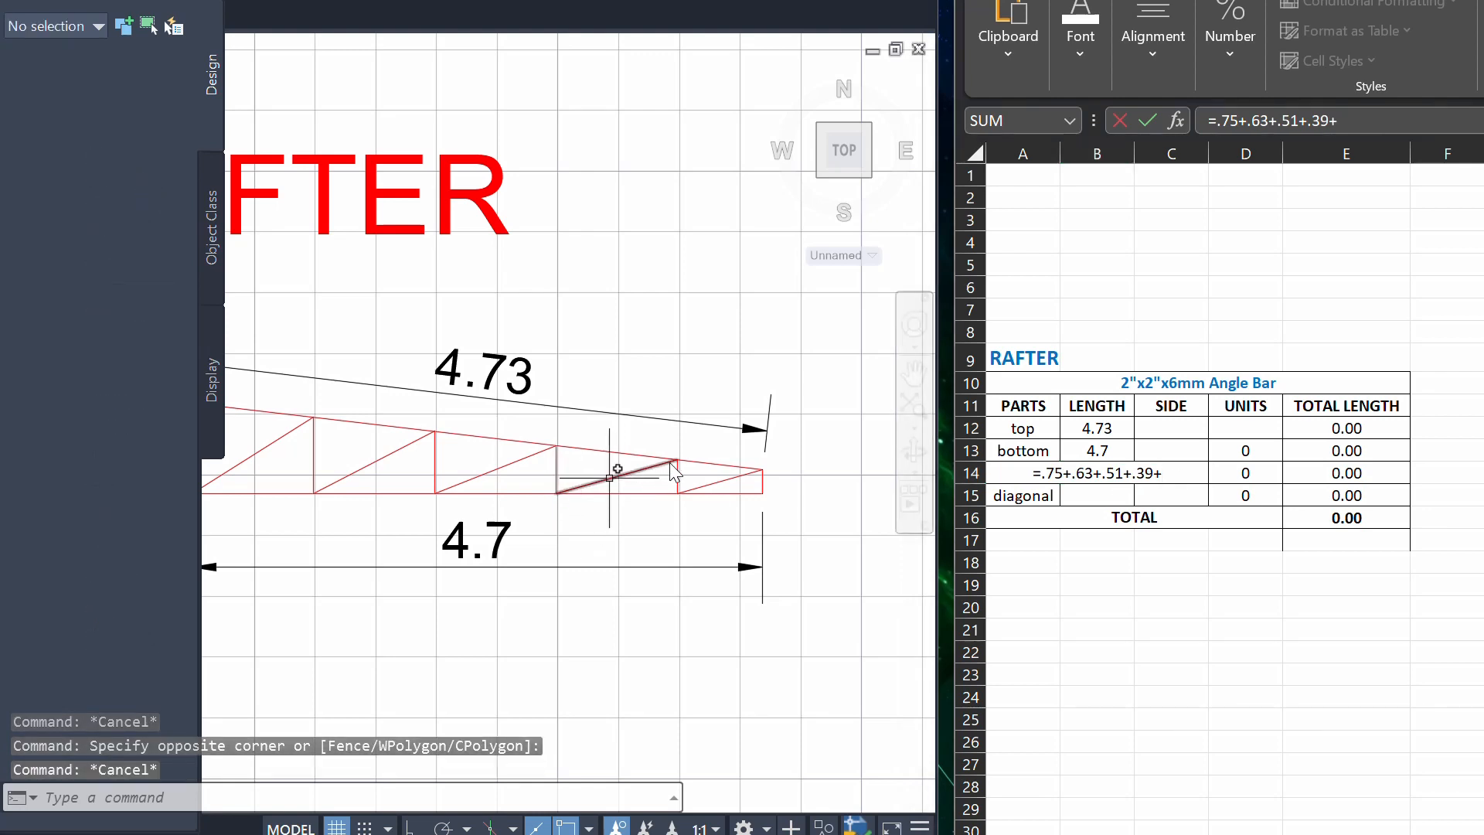
click(648, 478)
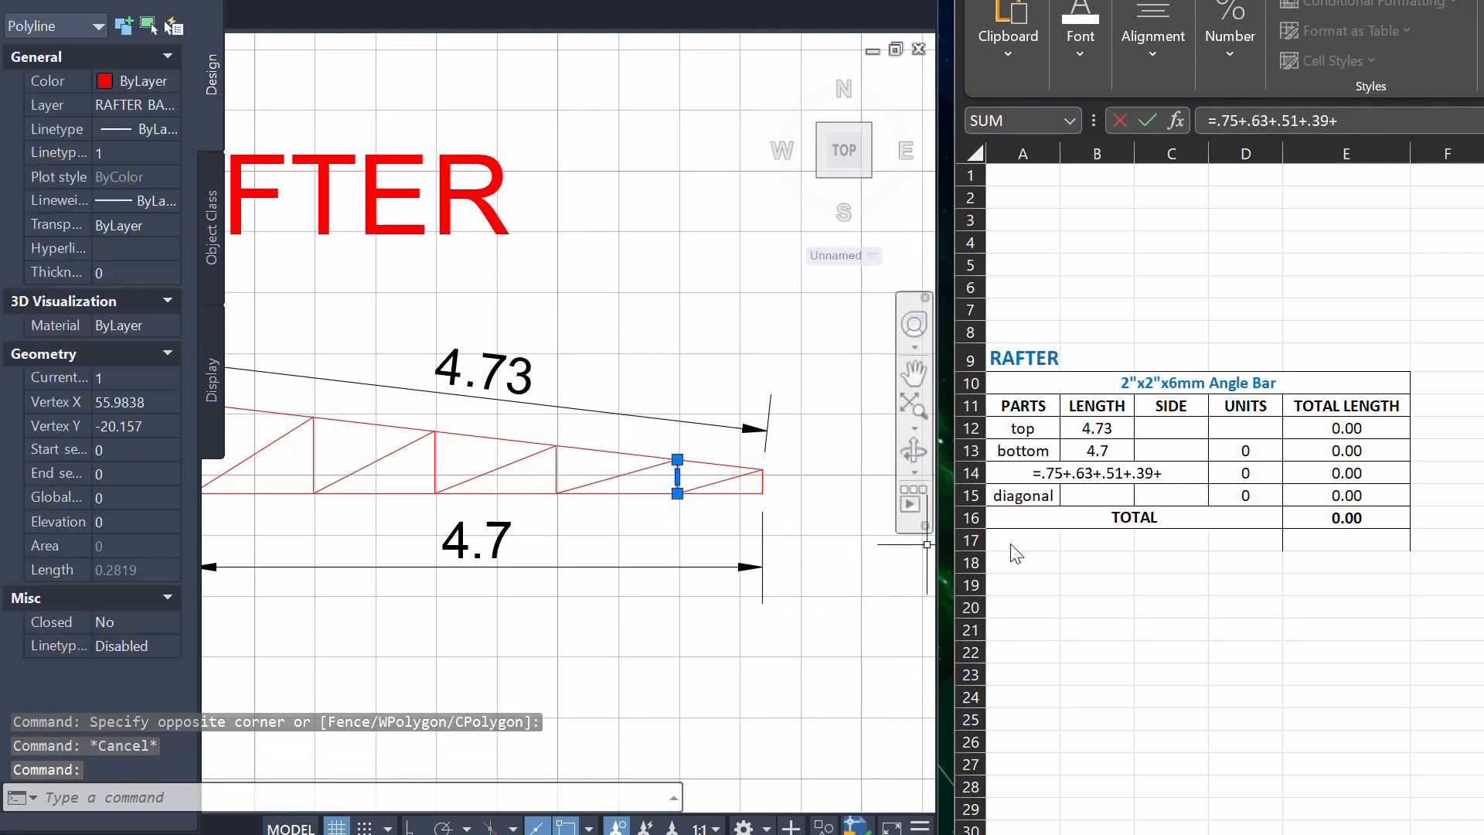
text(.28)
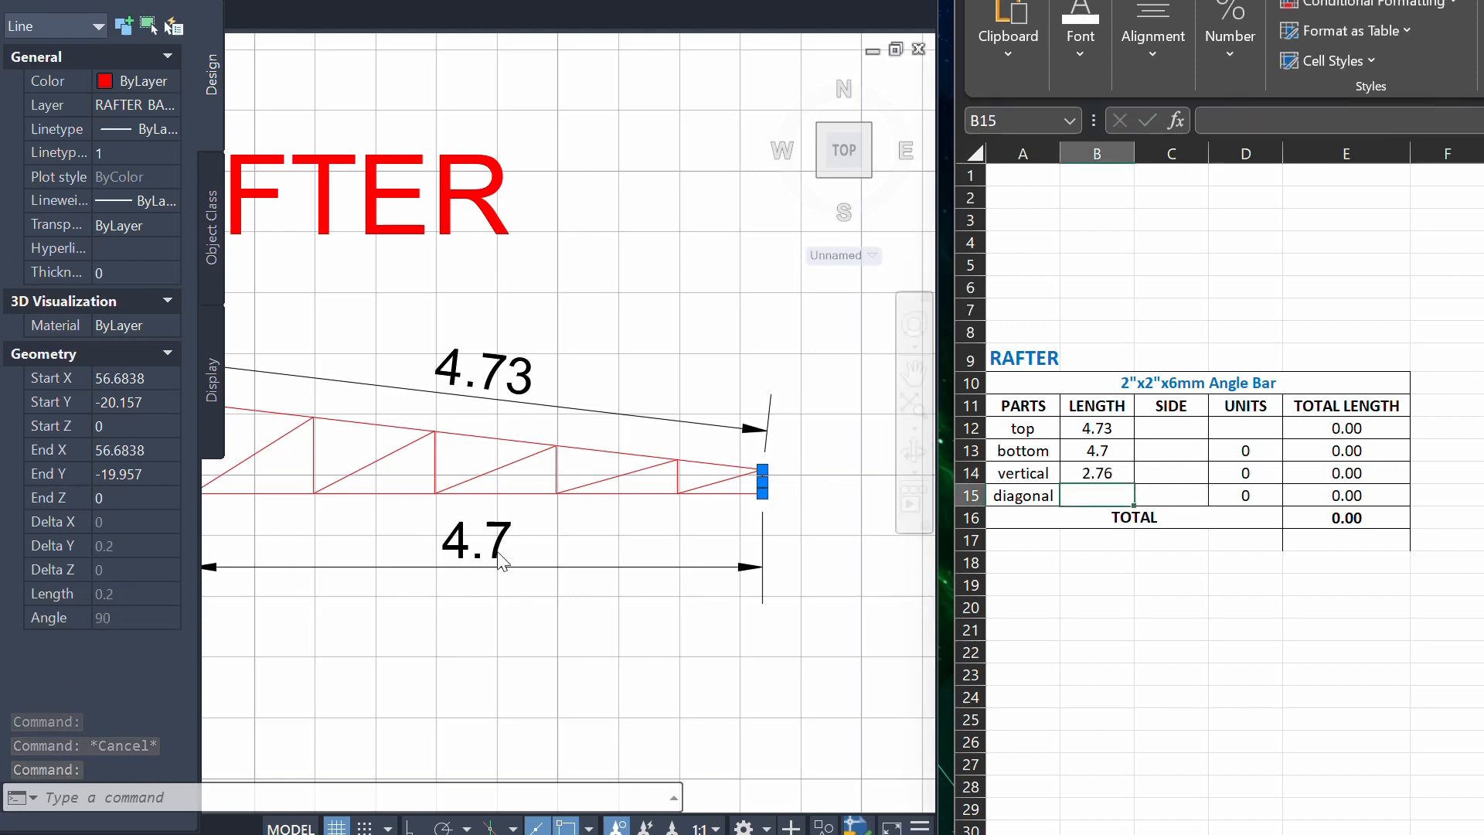
- Measure the five diagonals and enter =1.18+1.12+1.07+1.03+0.72 in B15, giving 5.12
click(364, 490)
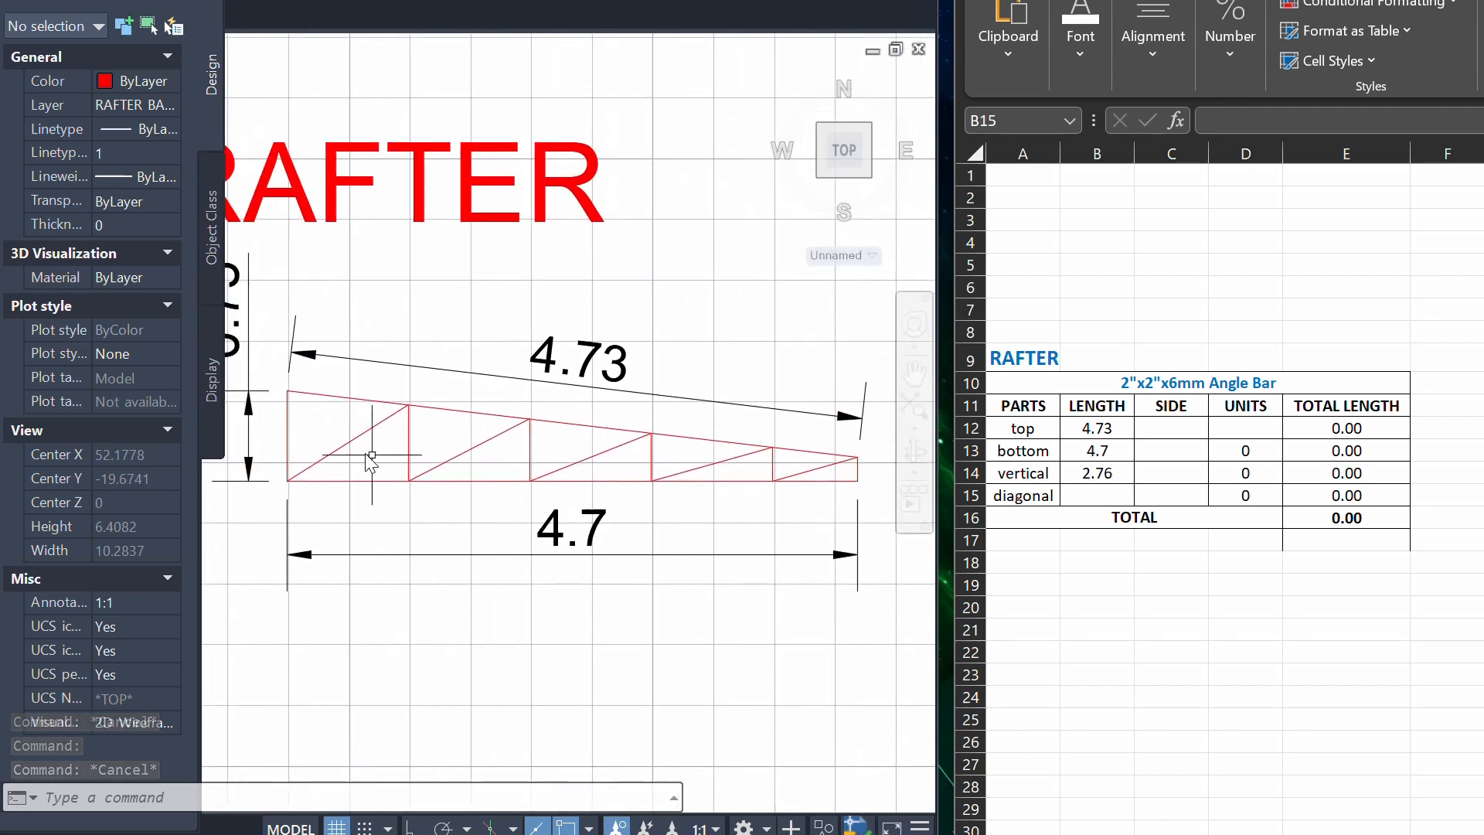
click(346, 445)
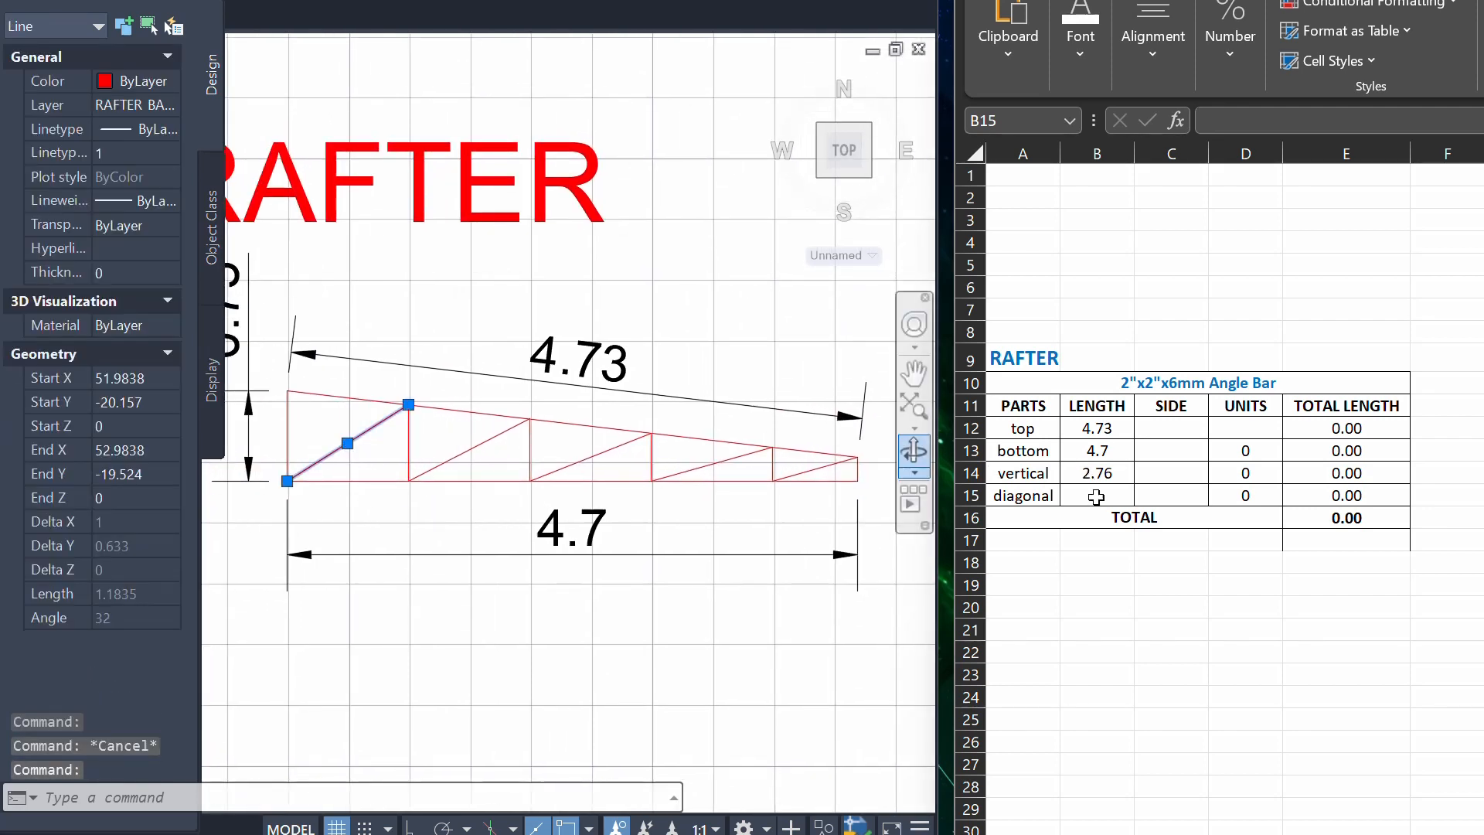
double_click(1095, 494)
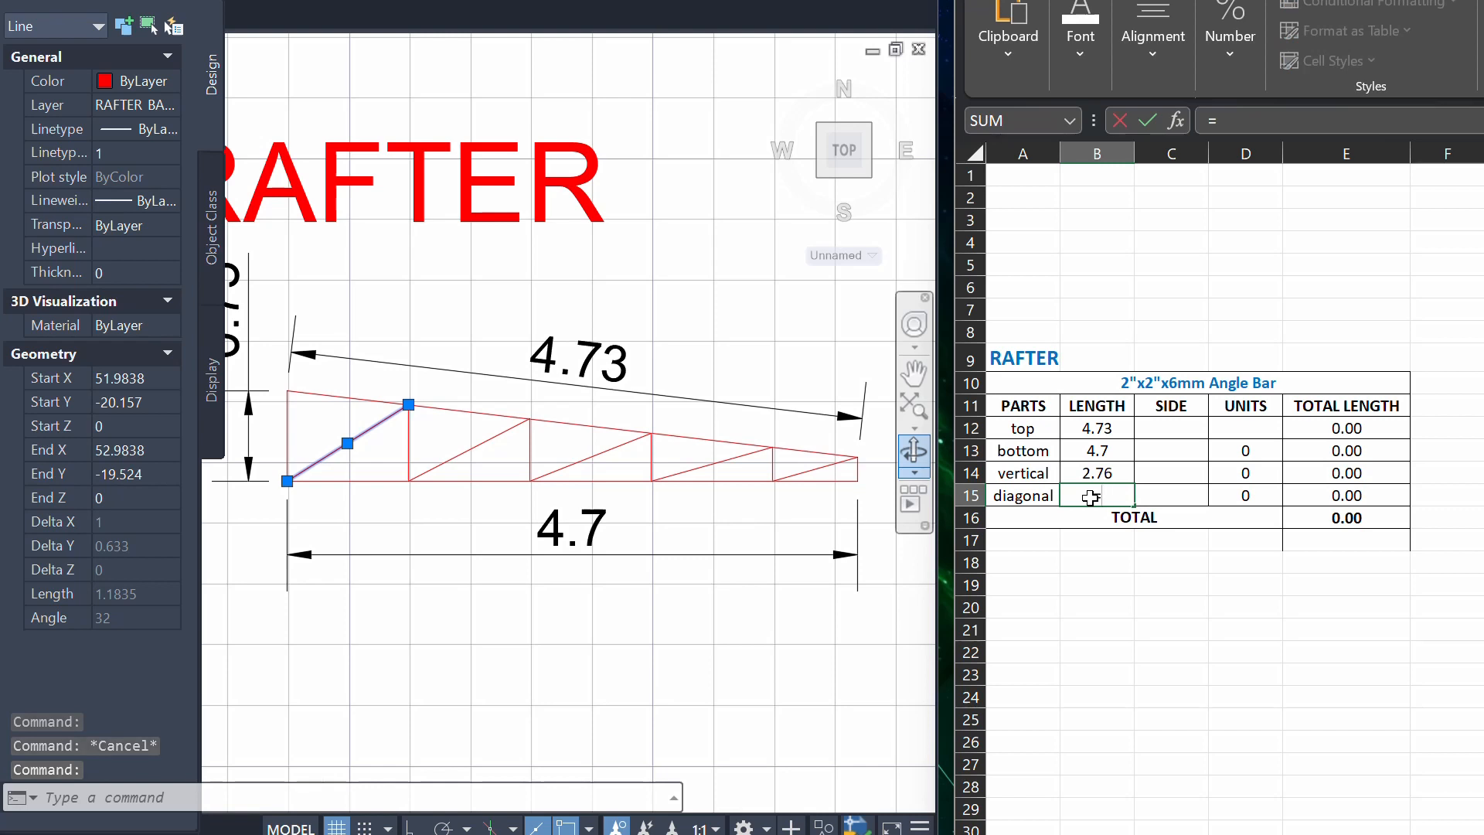
text(=)
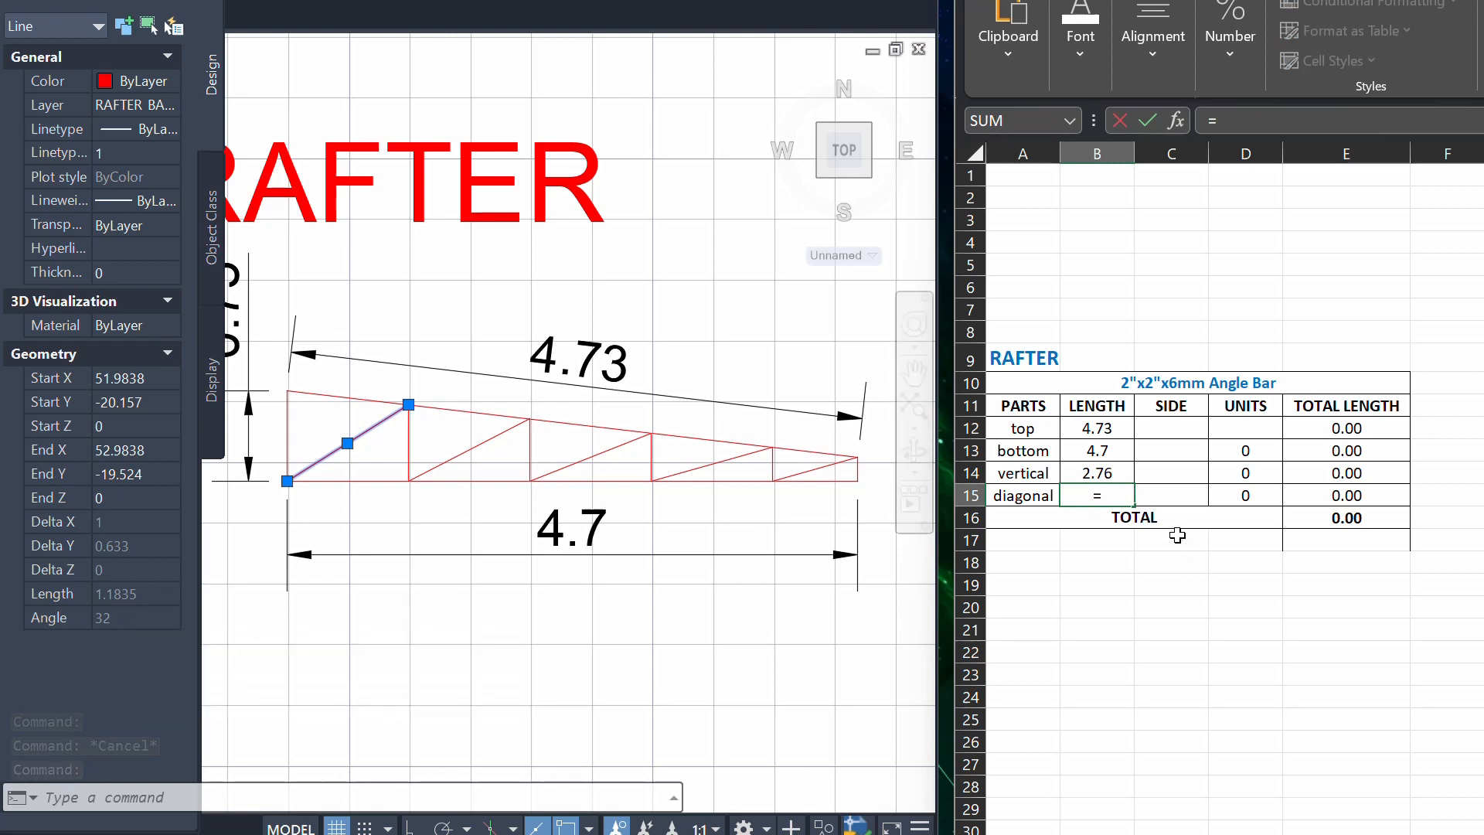
text(1.18+)
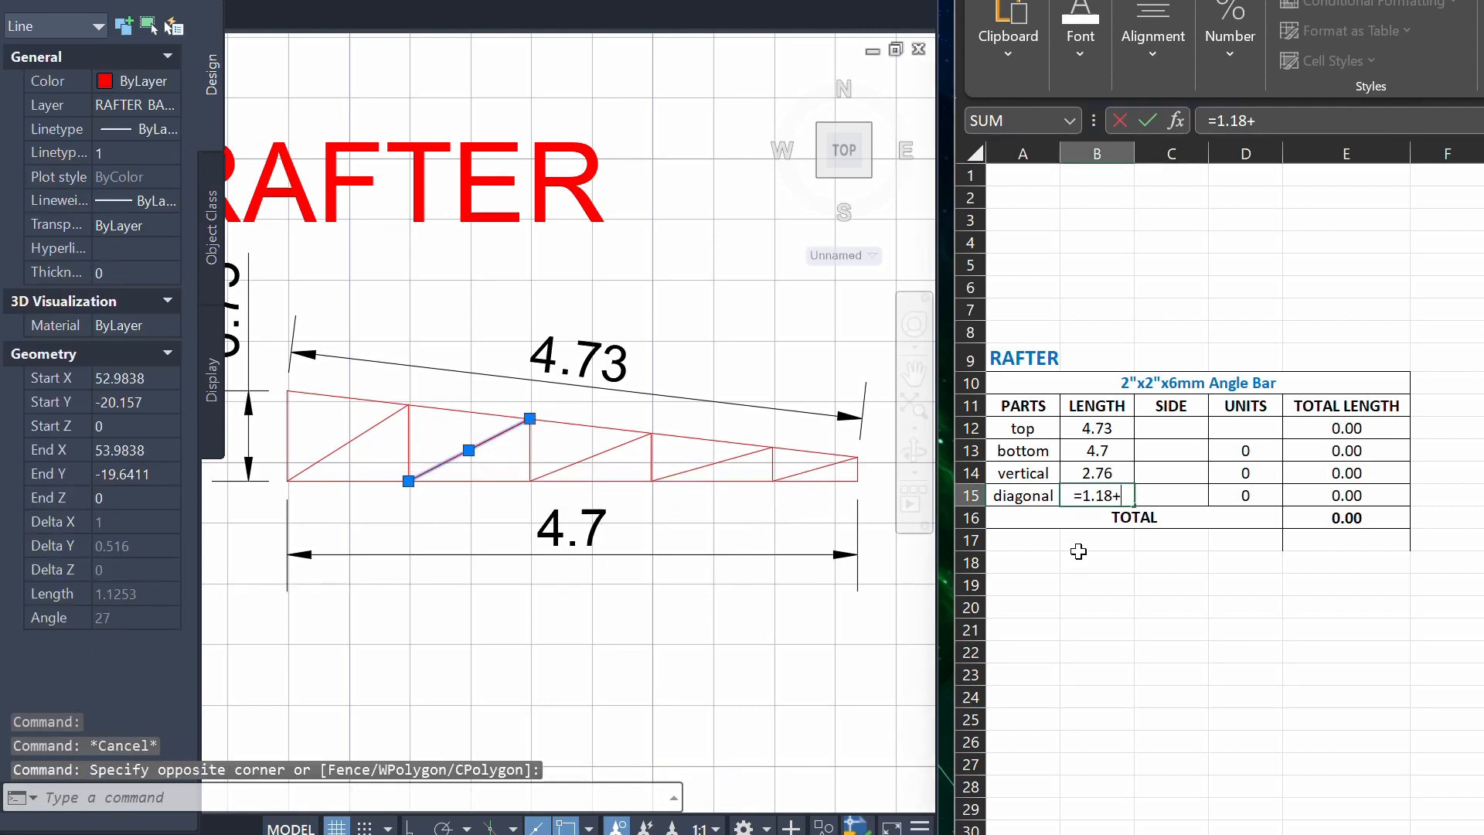
text(1.12+)
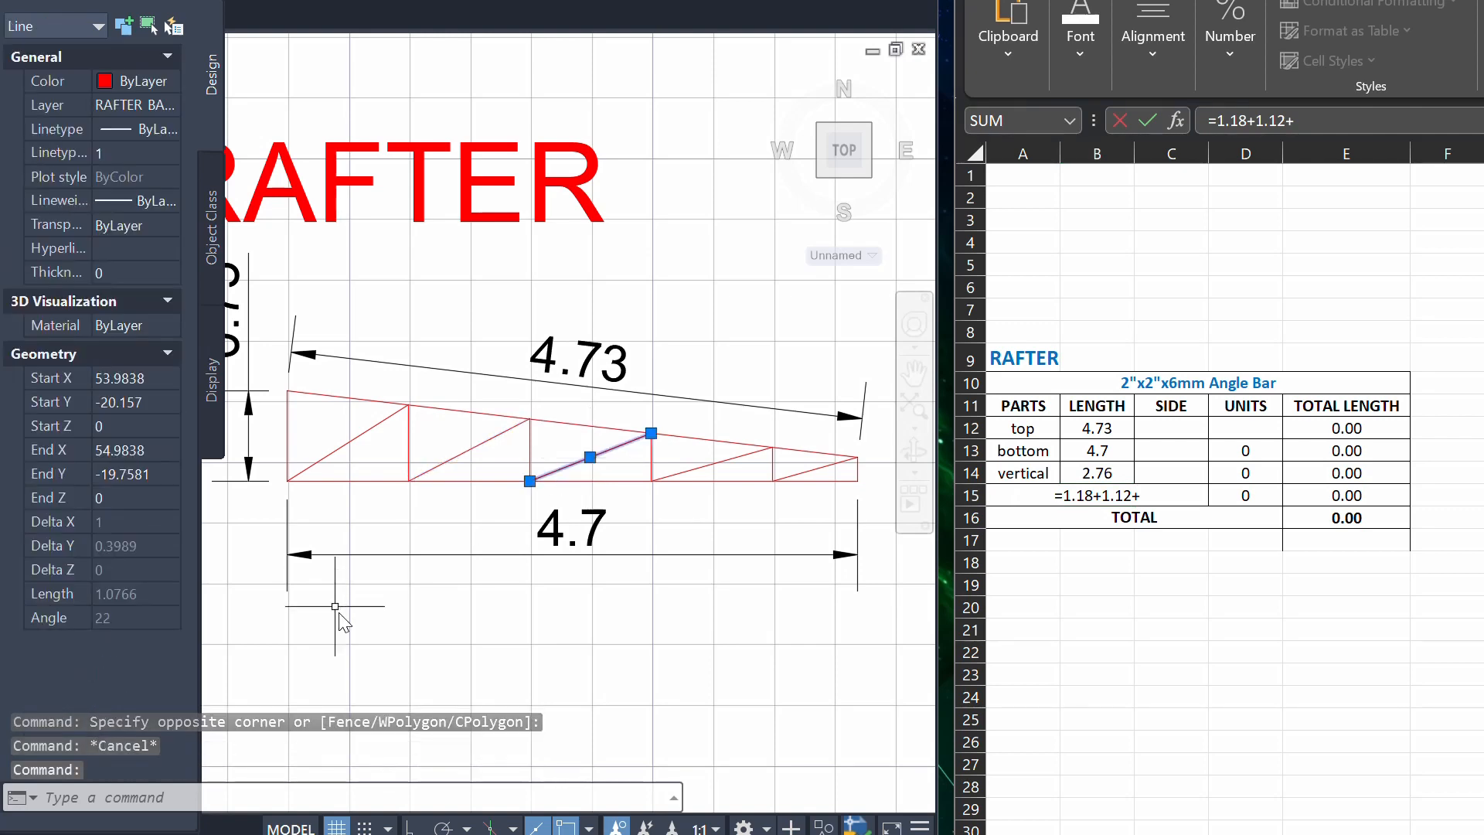
text(1.07+1.)
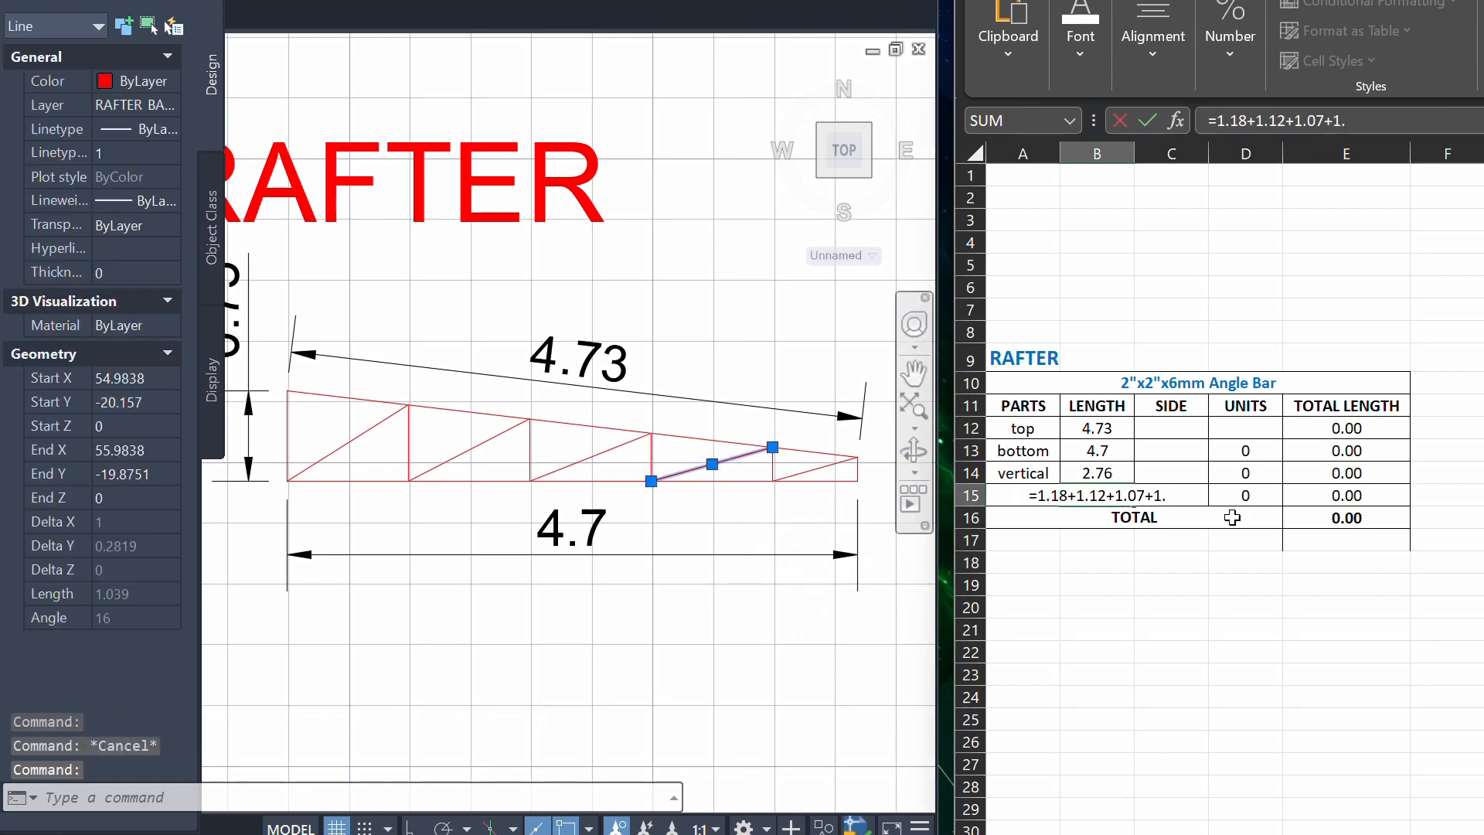
text(03+)
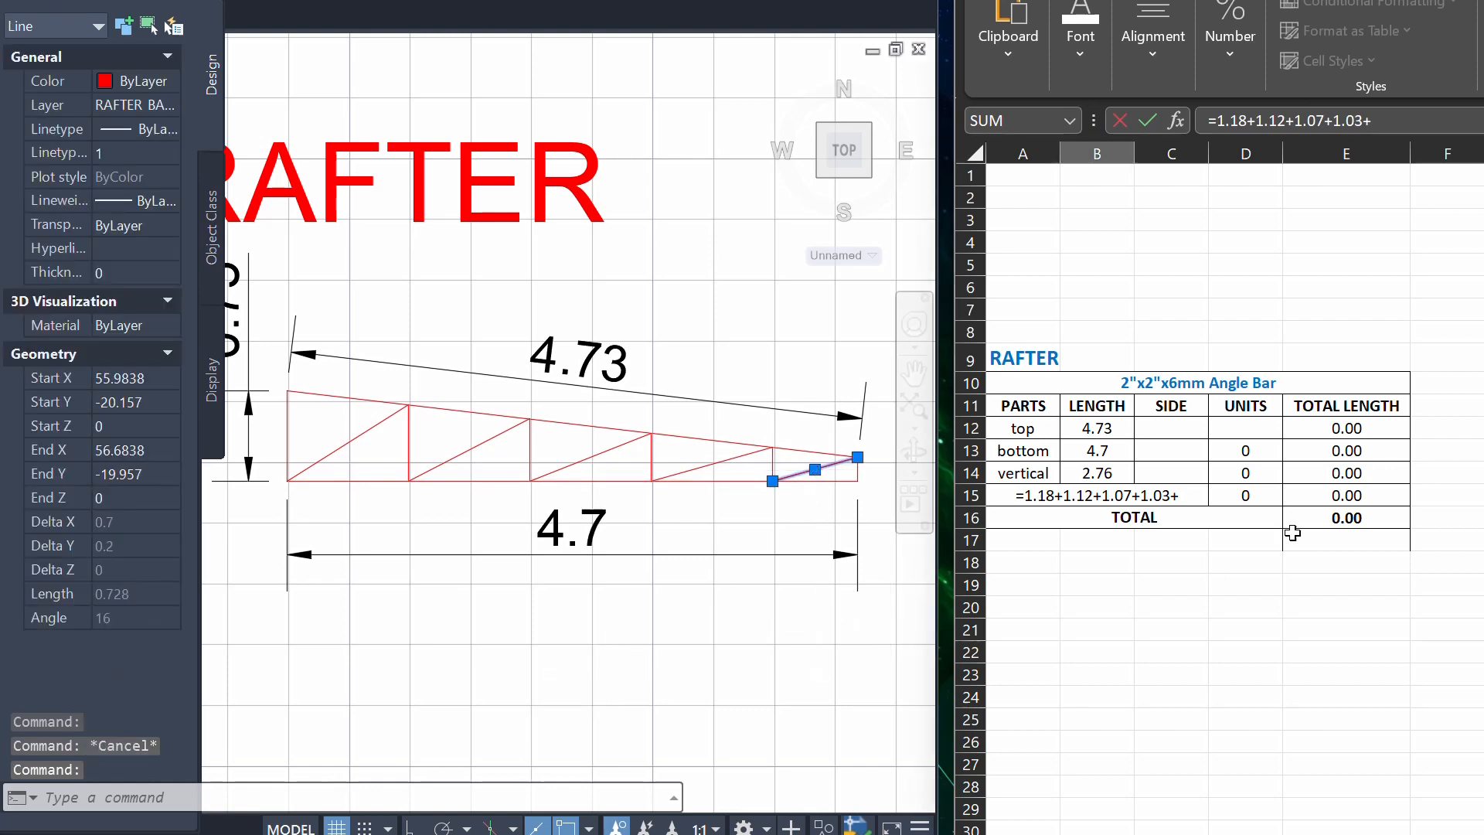
text(72)
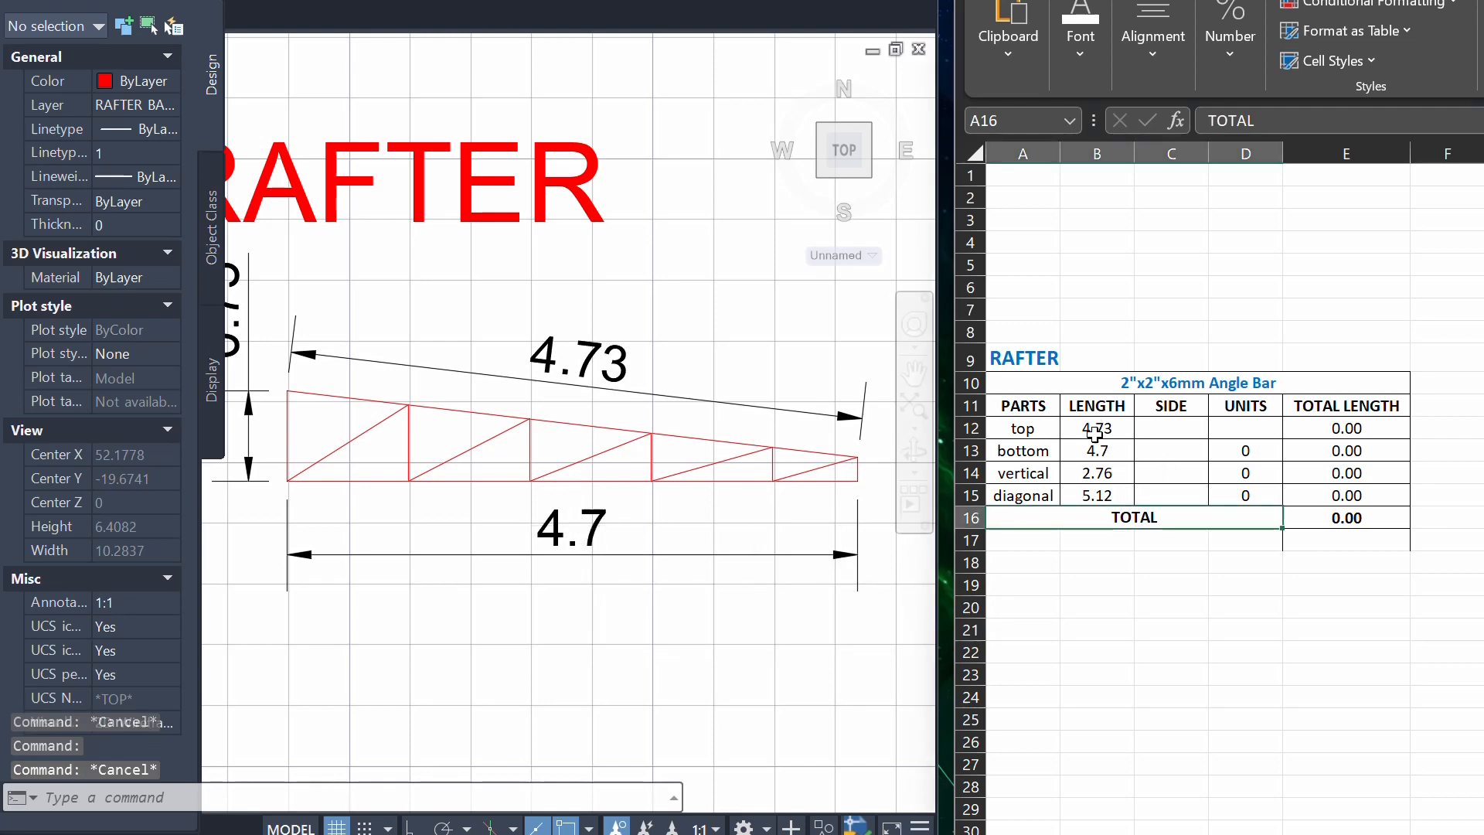
- Replace the RAFTER leader text with '2-50x50x6mm Angle Bar'
click(1171, 427)
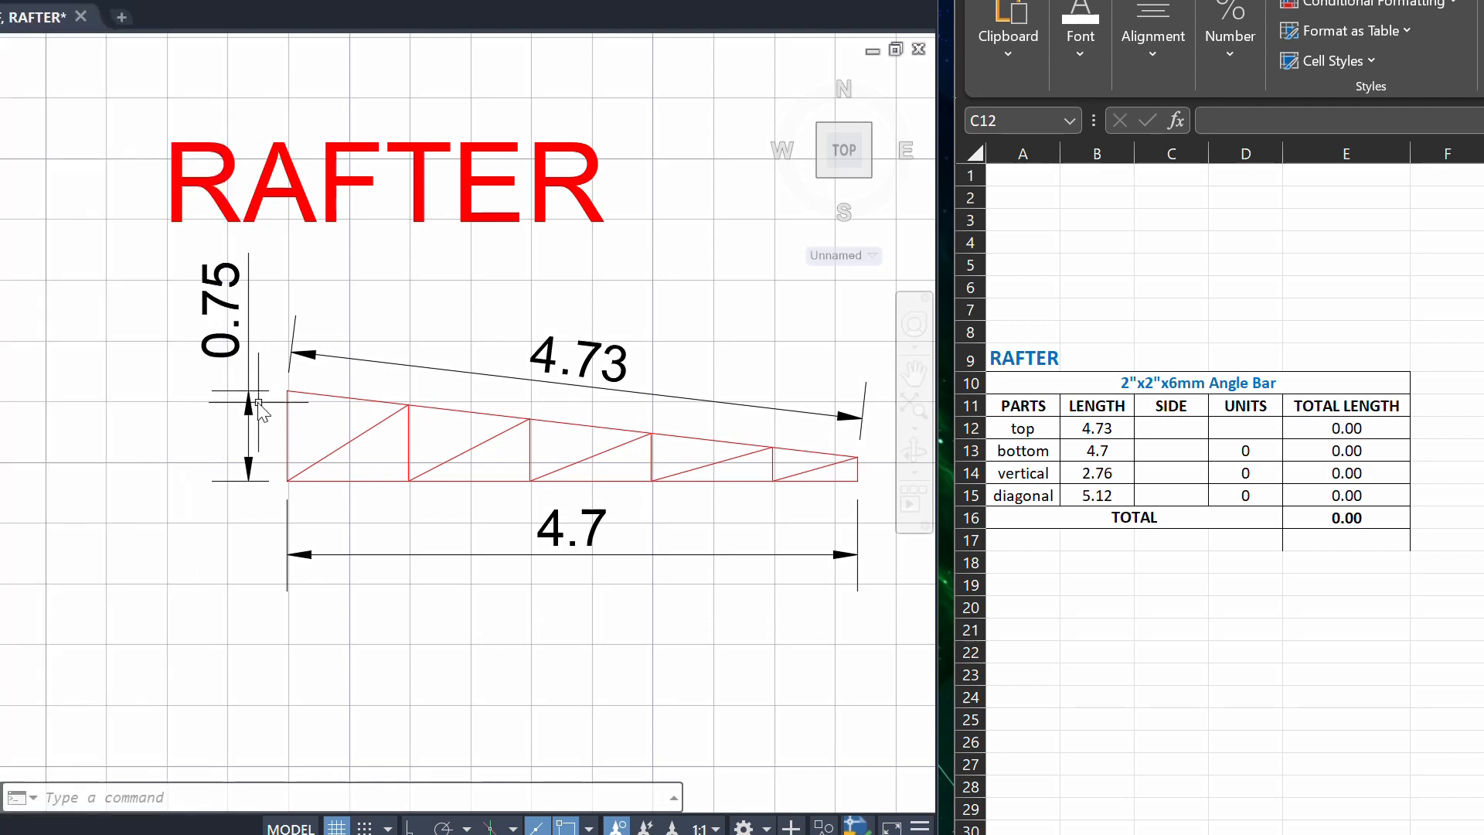
mouse_move(355, 412)
text(ED)
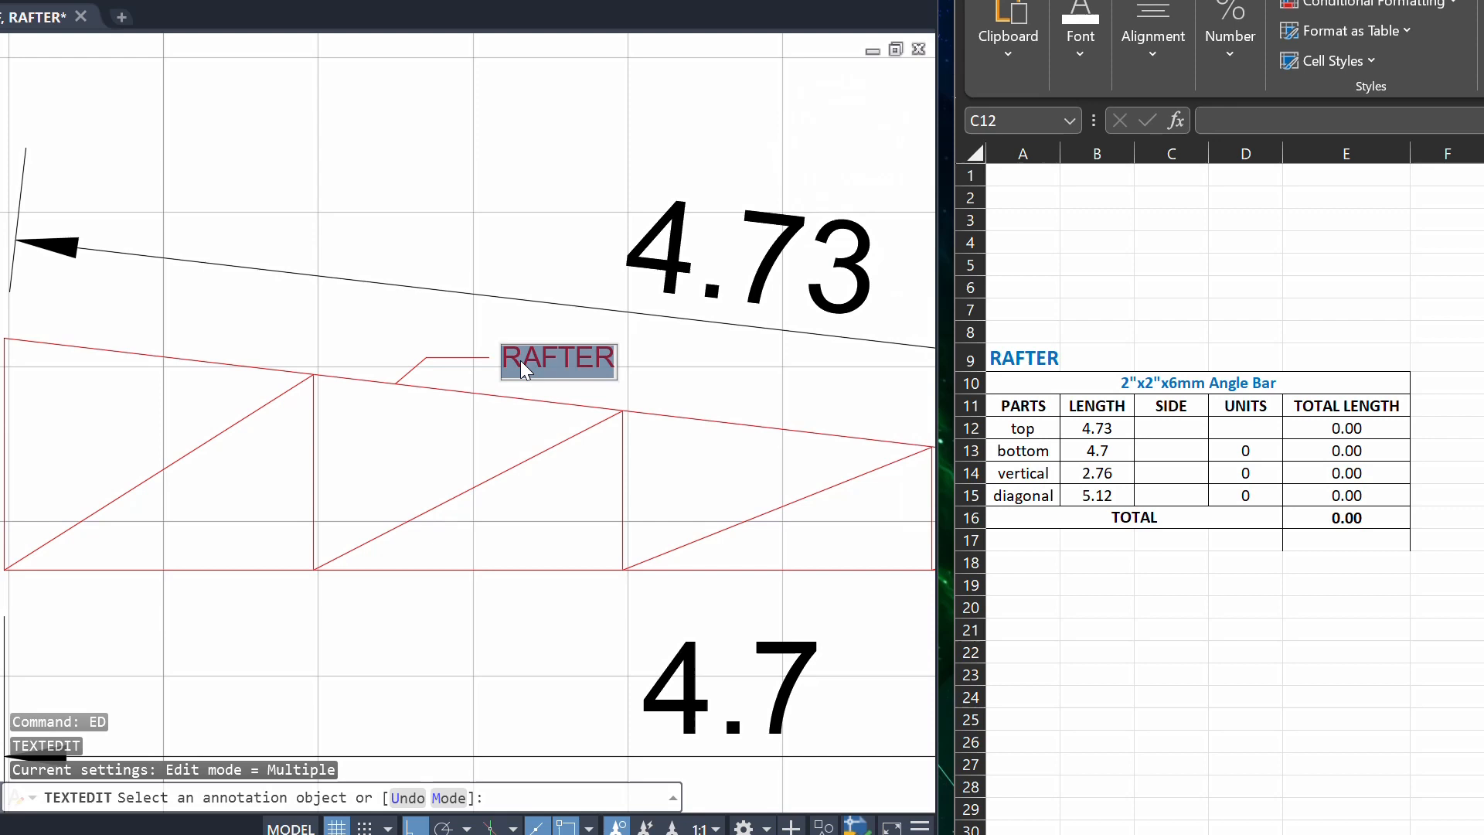
text(2-50)
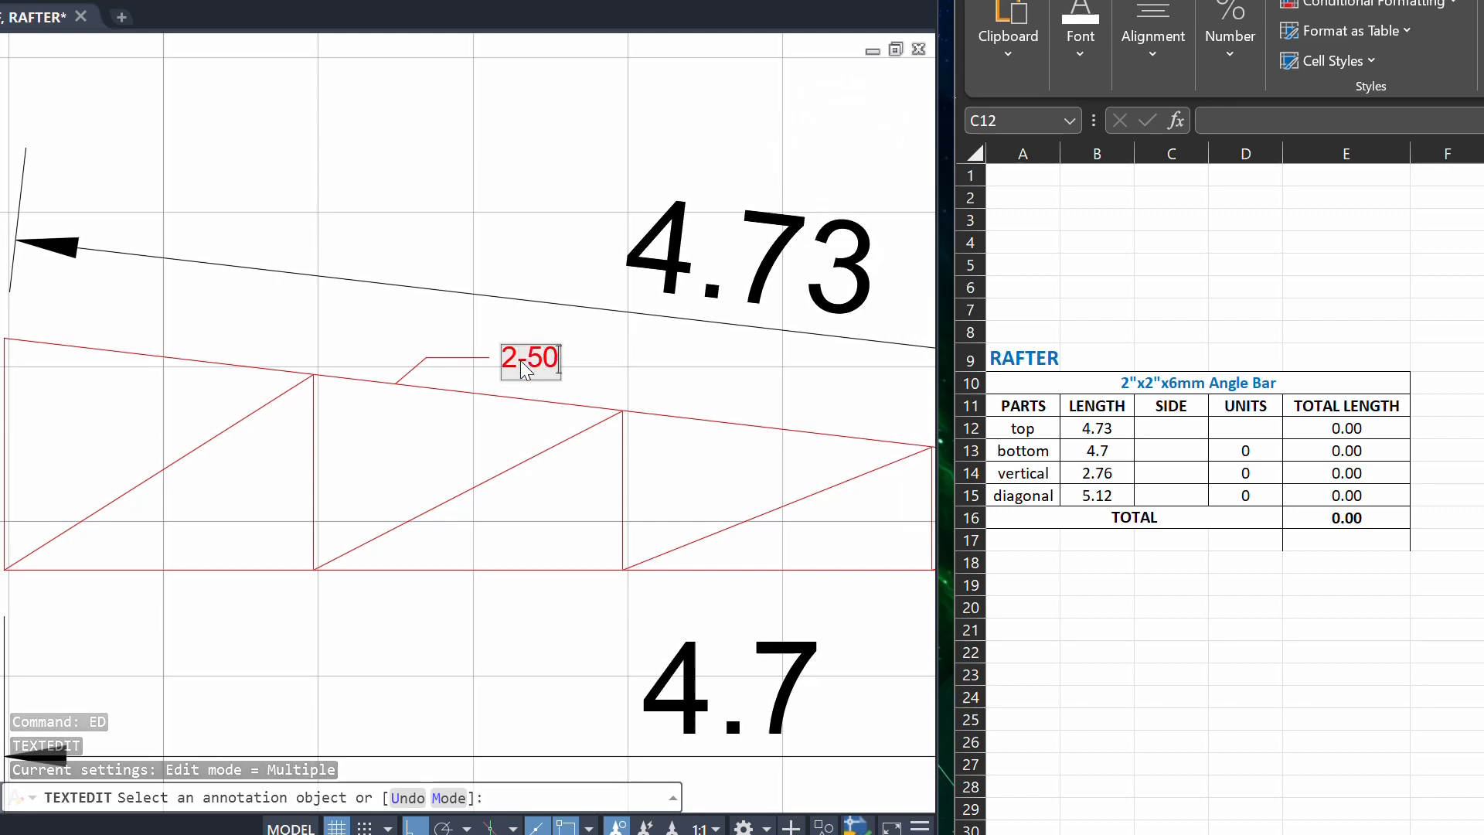
text(x5)
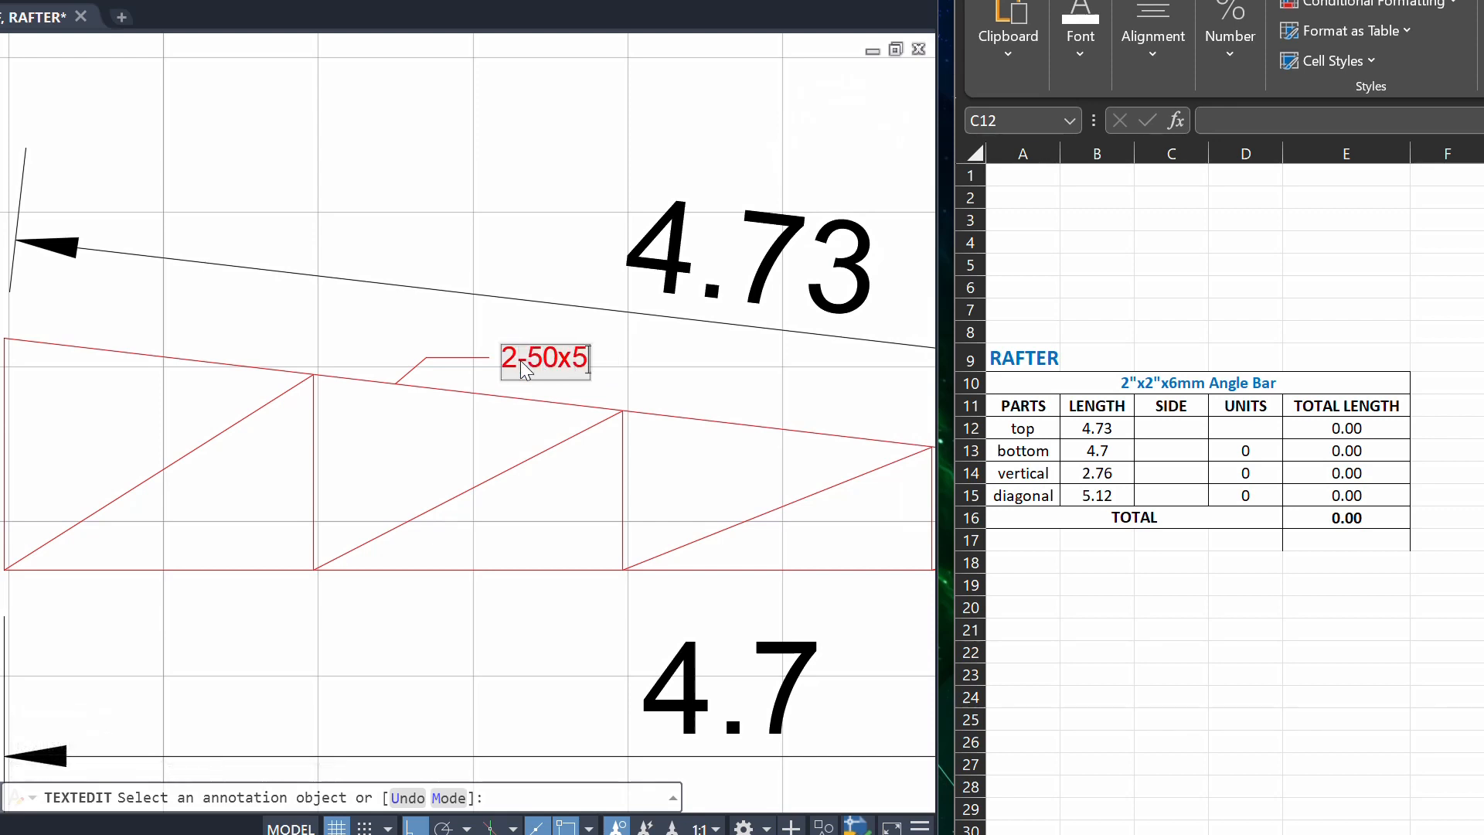
text(50x)
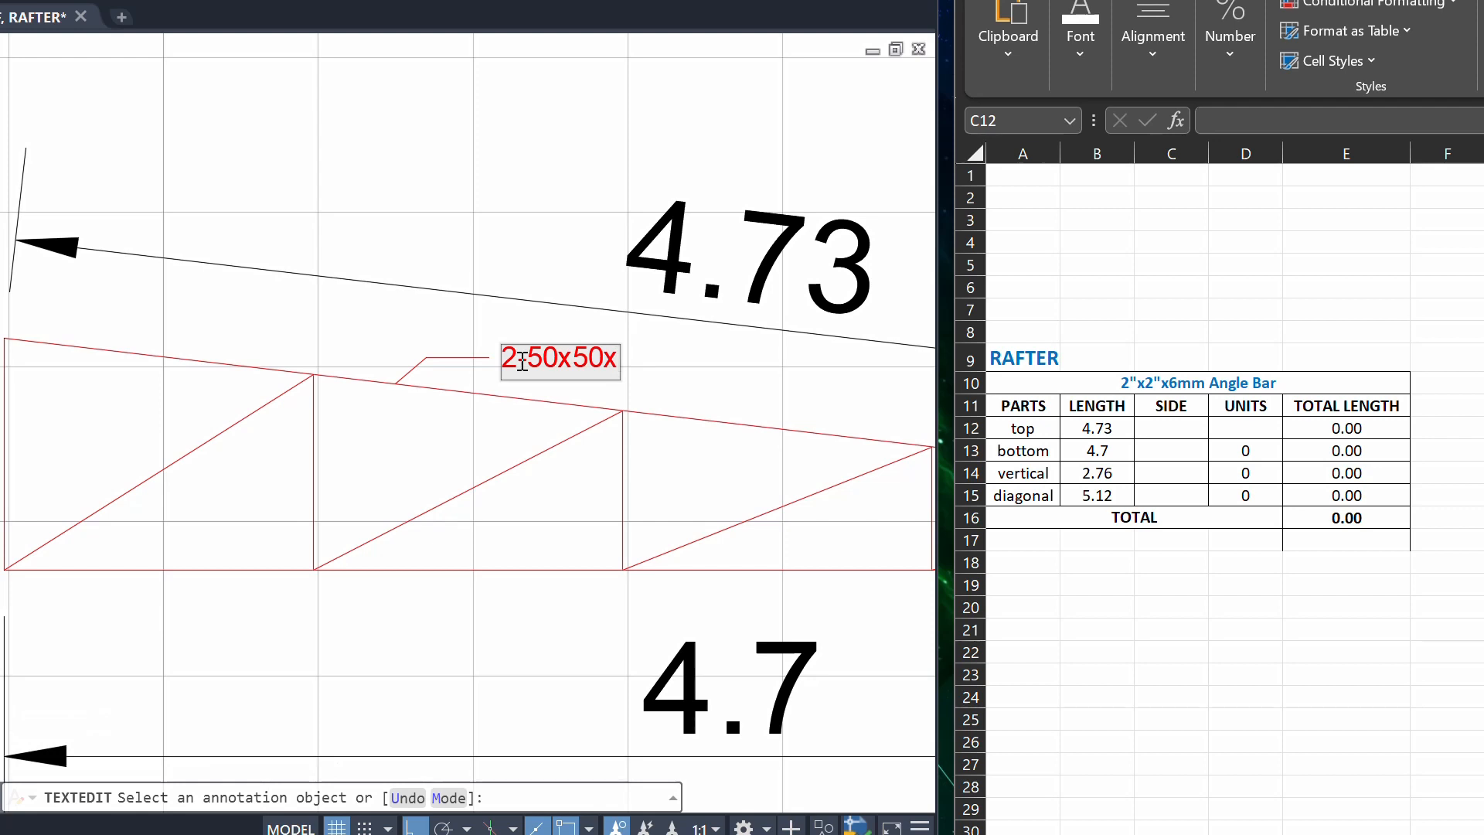
text(6mm)
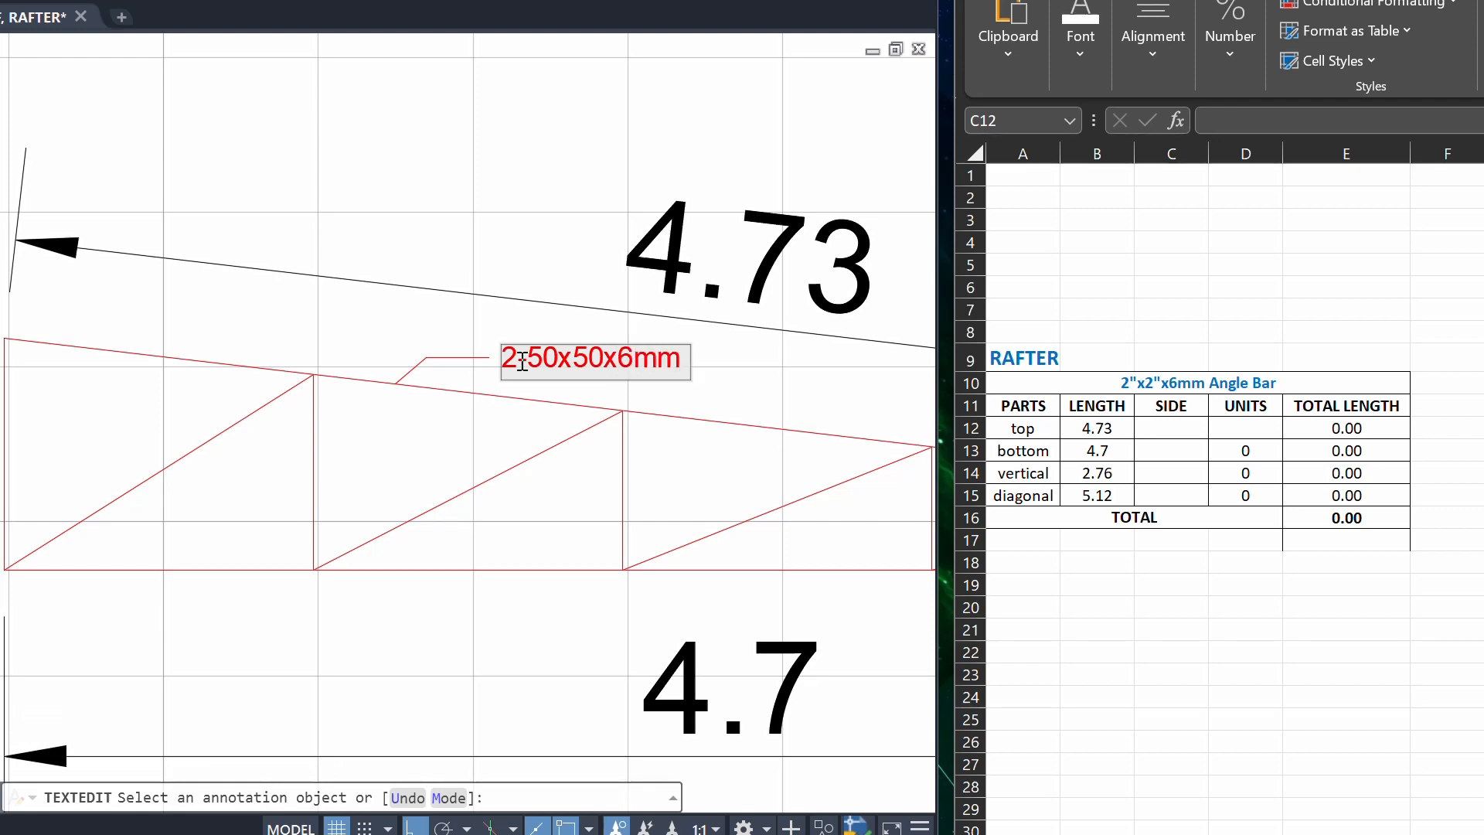
text(ANgle Bar)
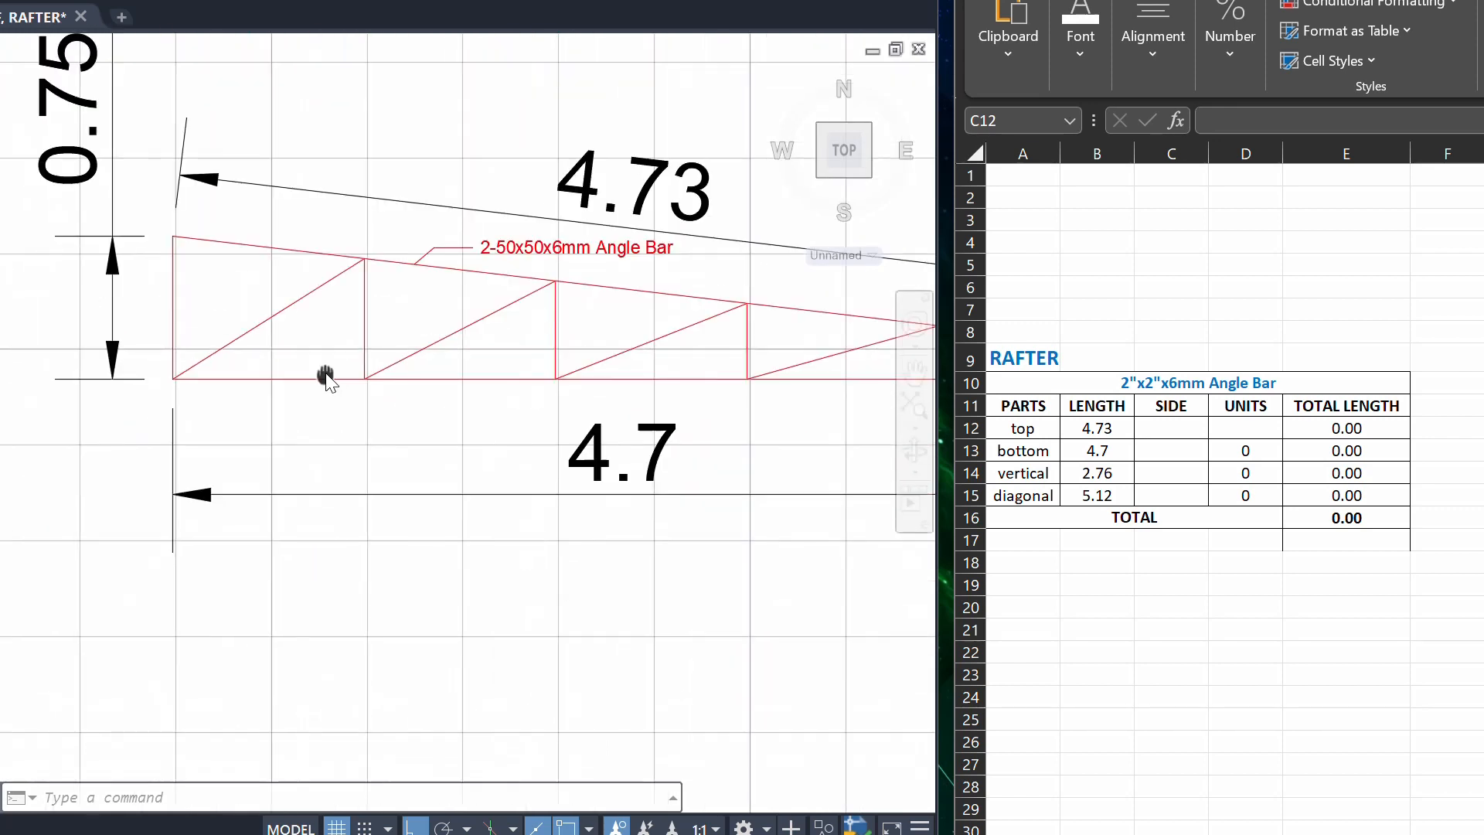
mouse_move(338, 585)
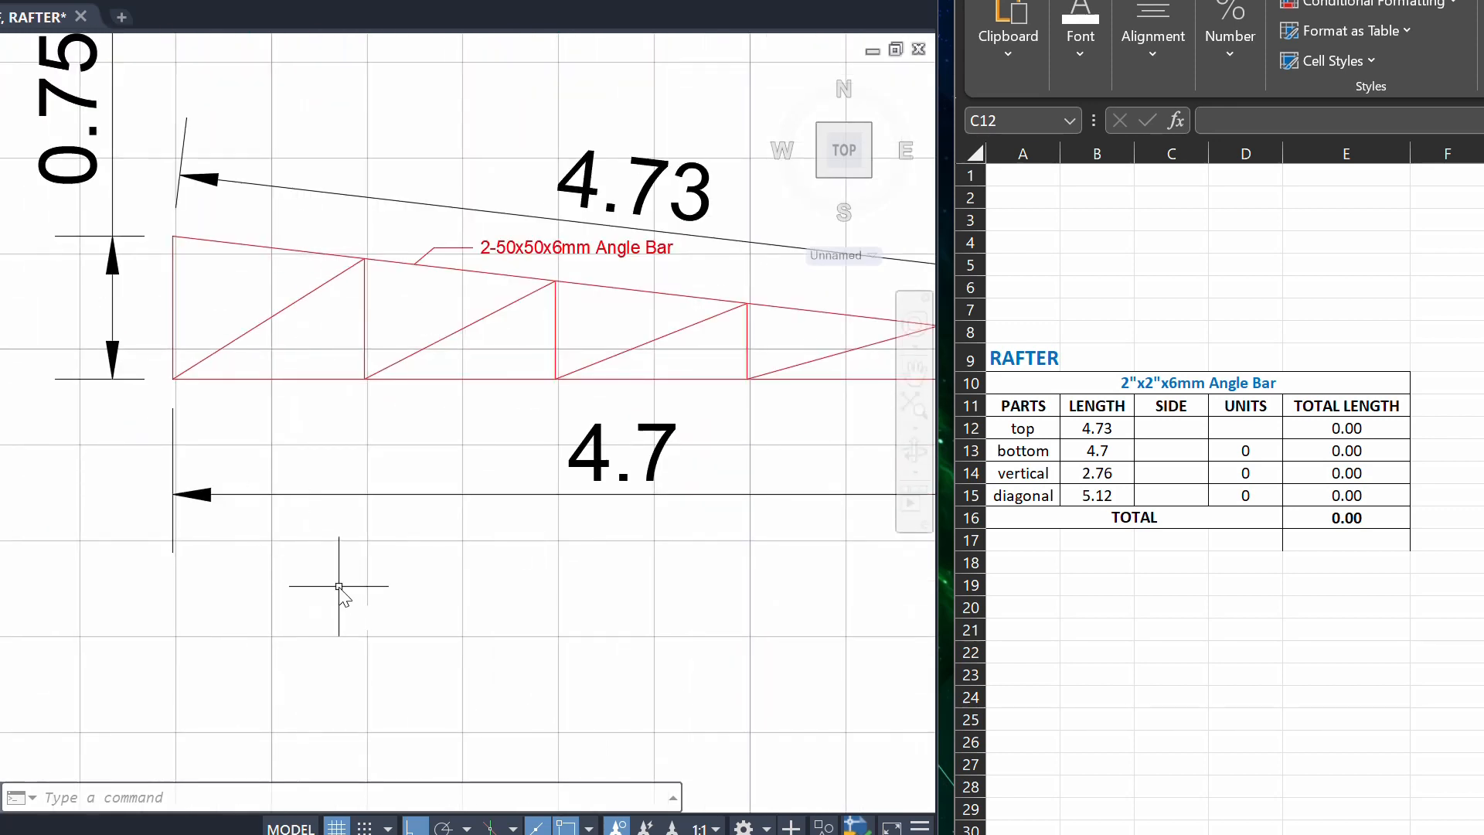
click(338, 587)
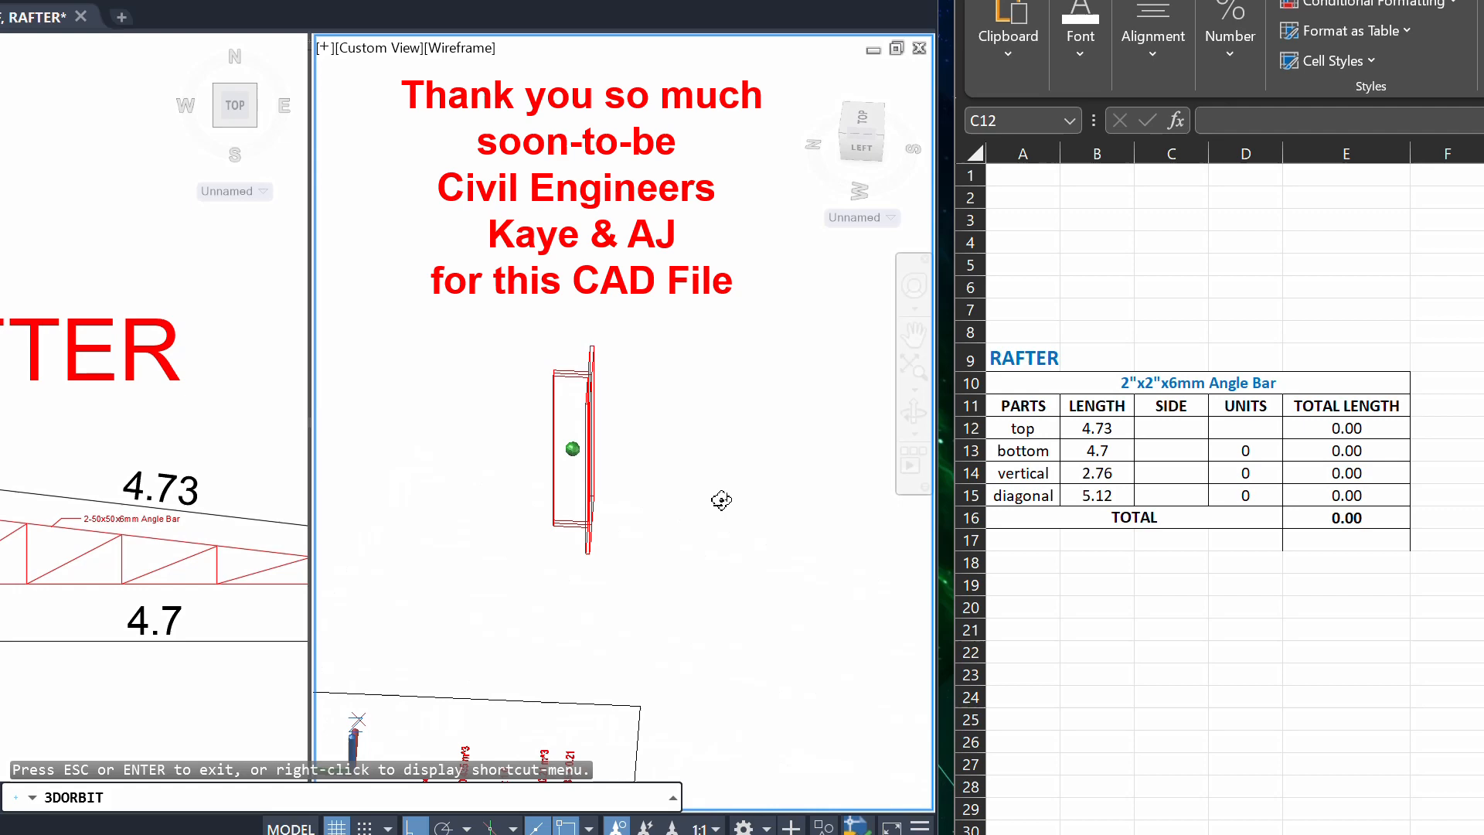
drag(720, 500, 683, 470)
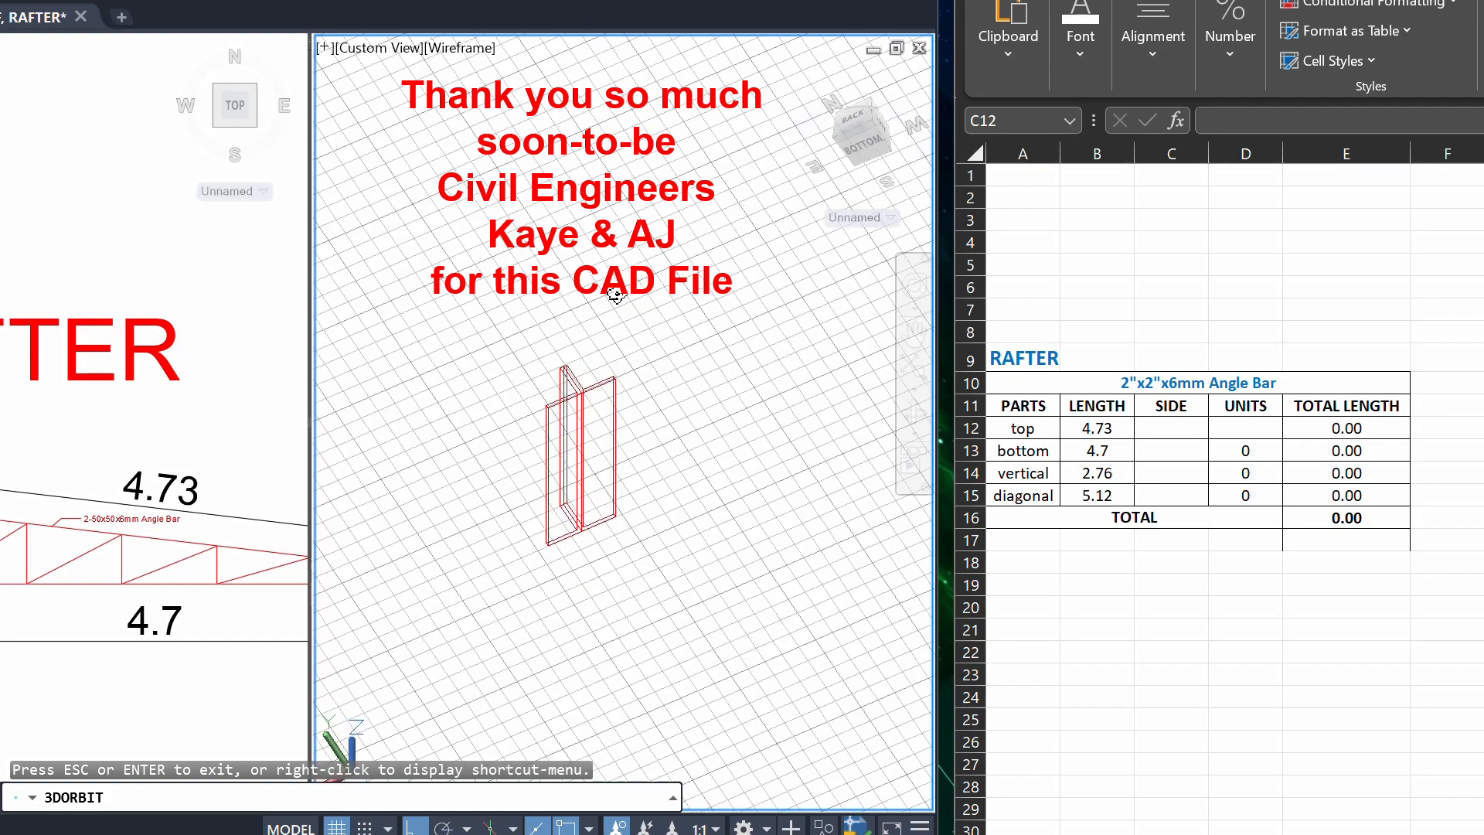
drag(615, 294, 547, 473)
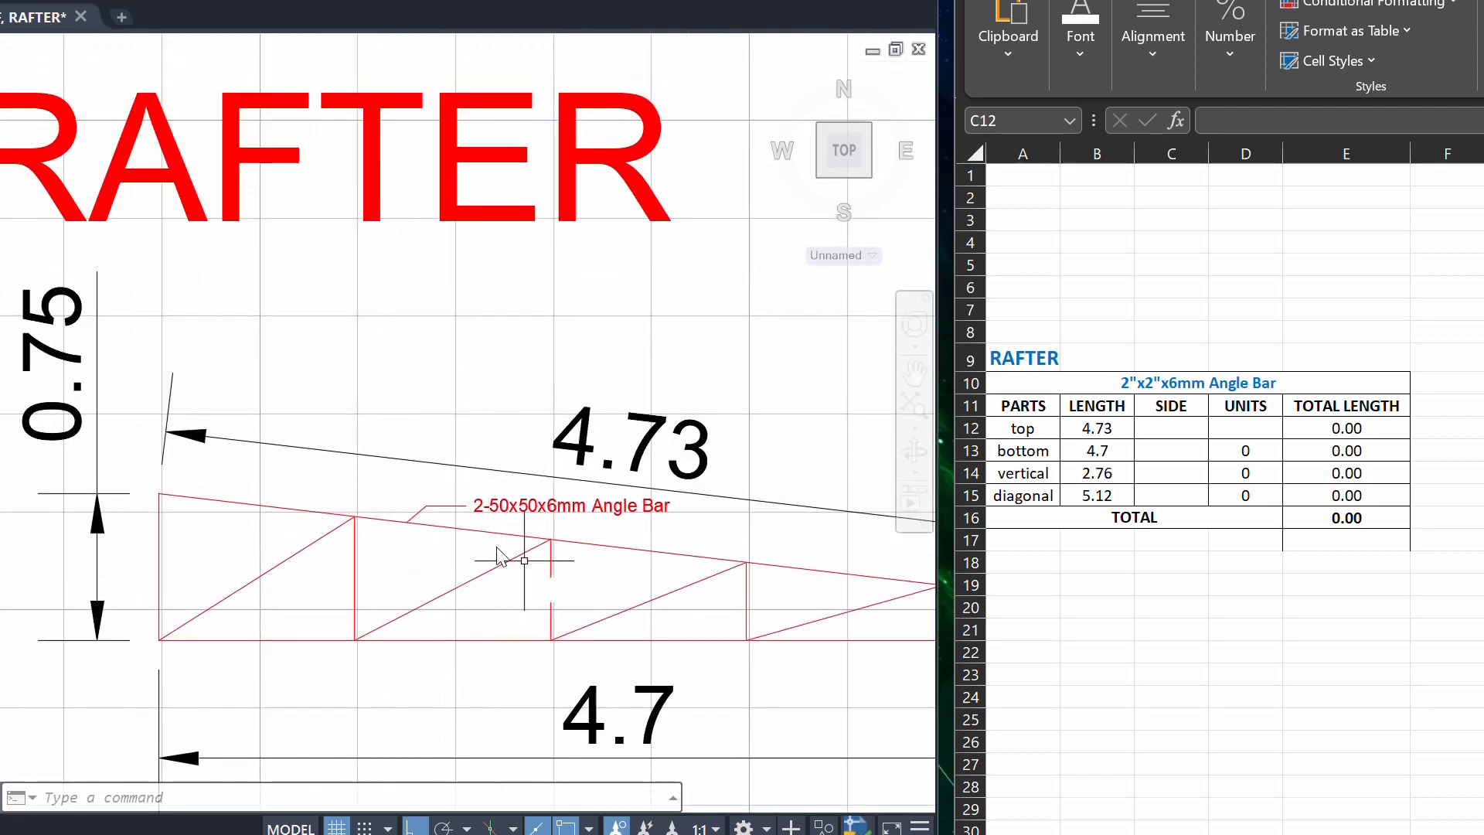
- Remove '2-' from the angle bar label and enter 1 as SIDE for all four parts
double_click(570, 505)
text(1)
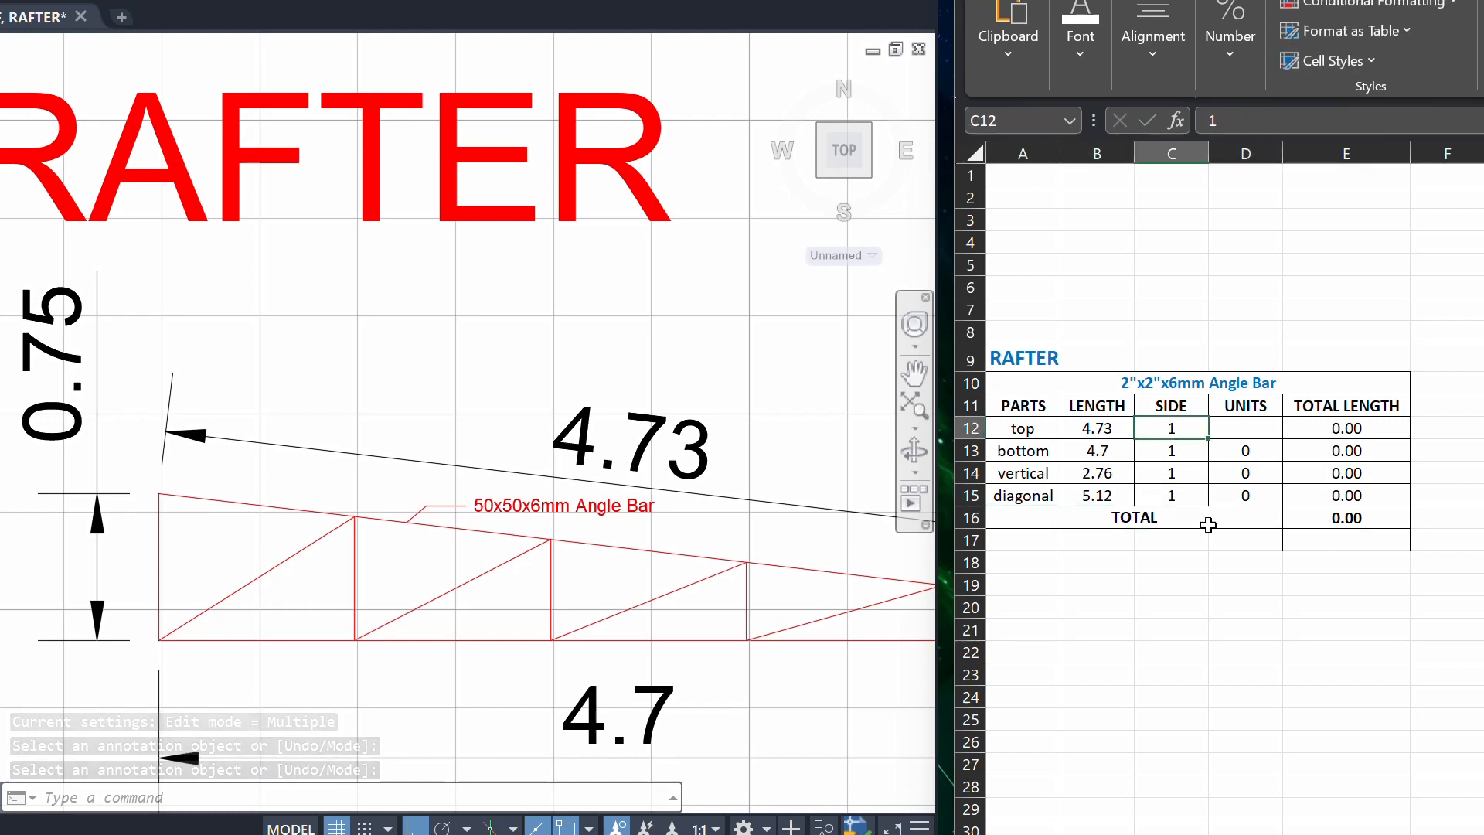
click(1245, 405)
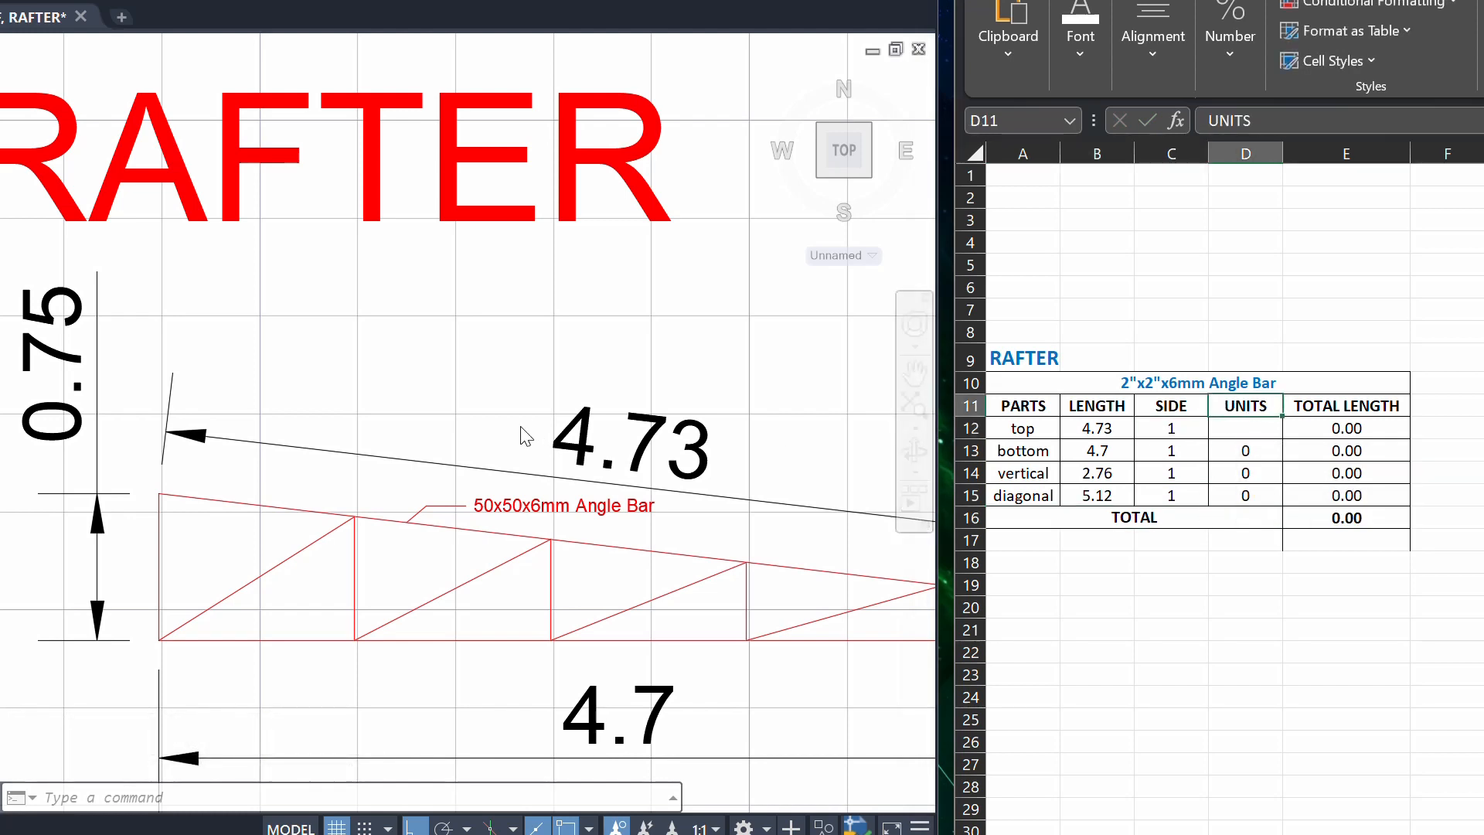
scroll(down, 3)
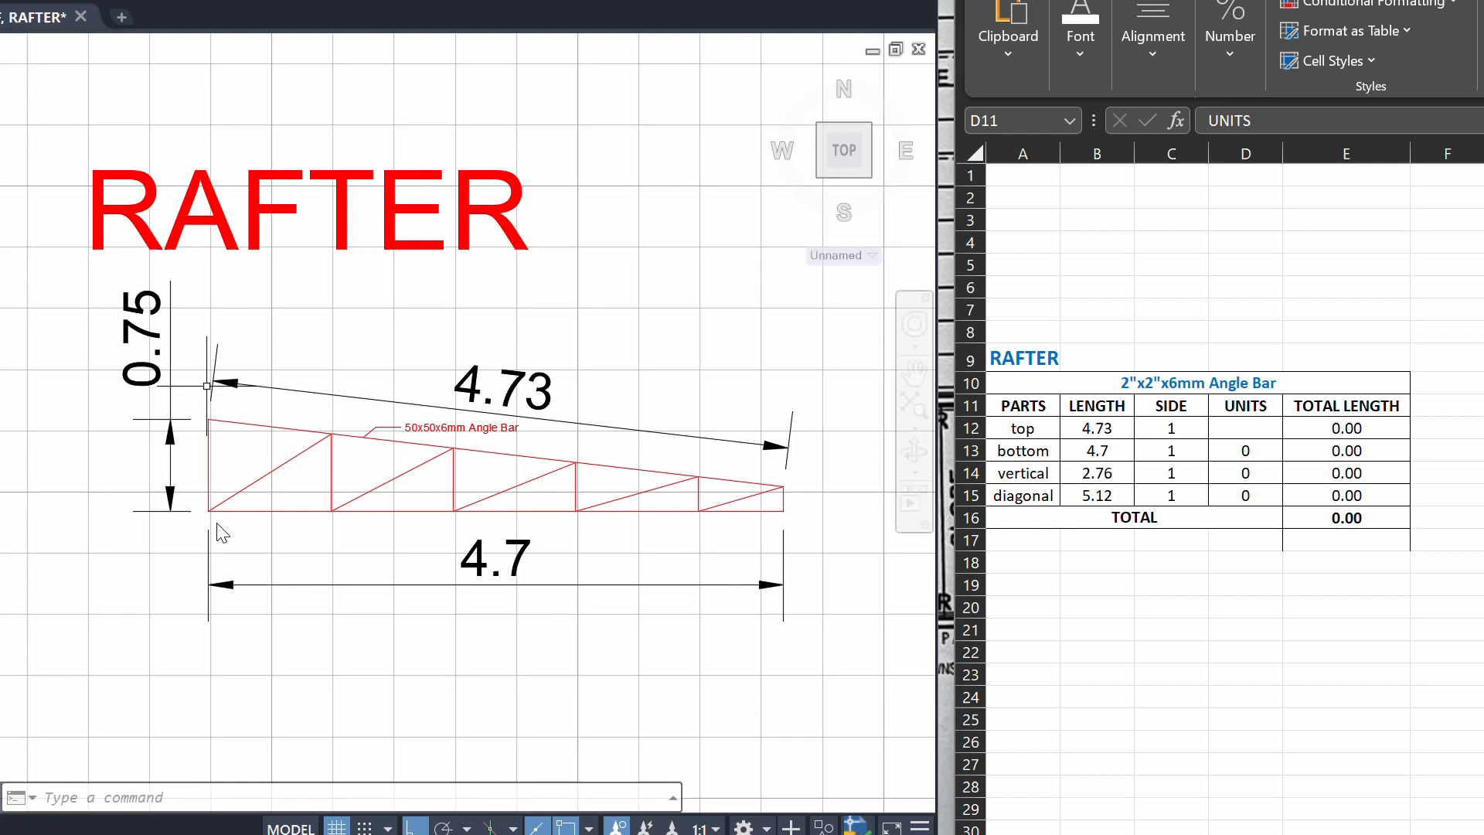
- Enter 4 units beside the RAFTER title and link the part units to it with =B9
click(1096, 358)
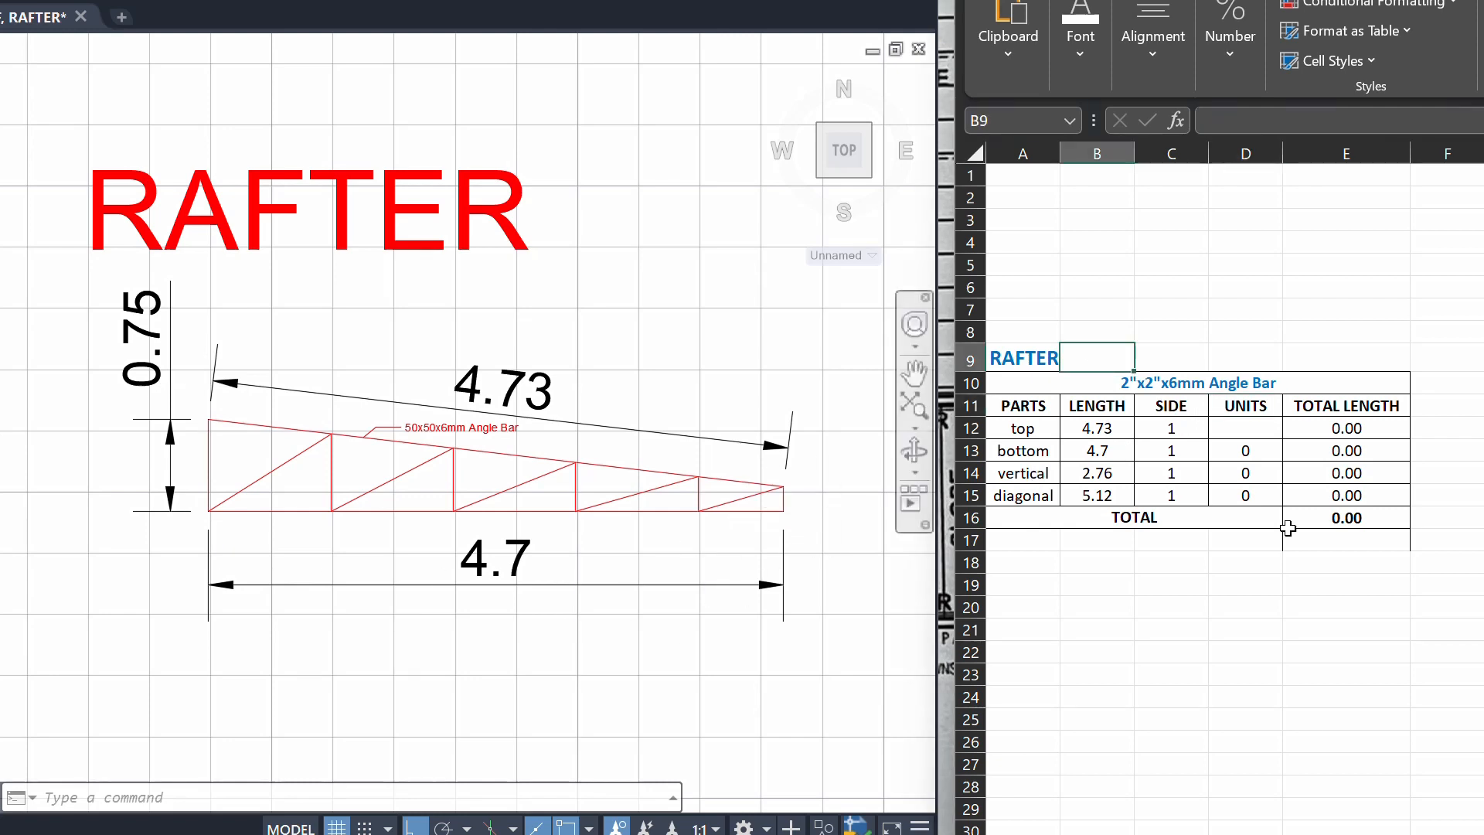
text(4)
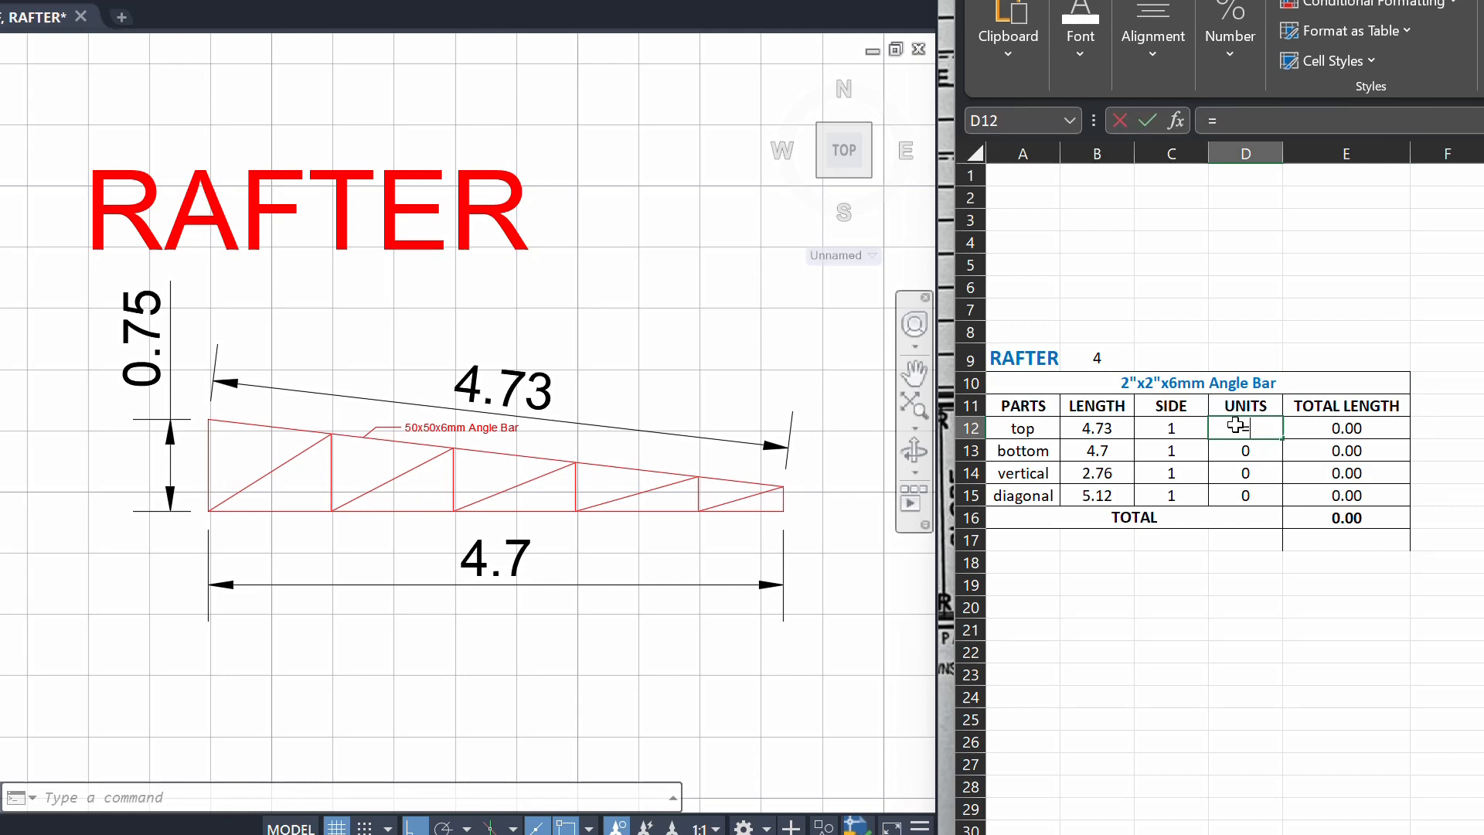
text(=B9)
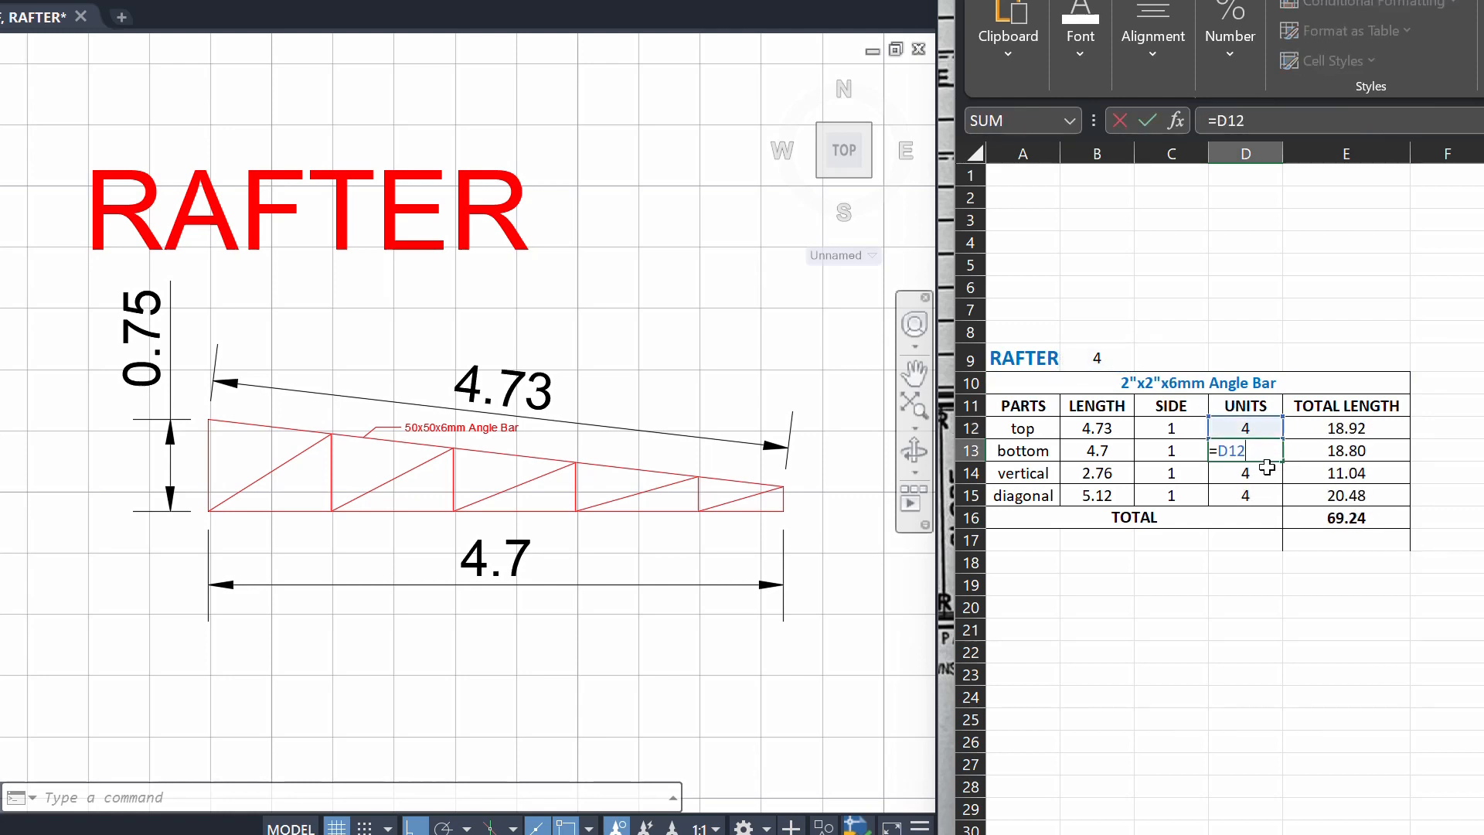
- Check the units formulas in each row and the top row's total length formula
click(1131, 517)
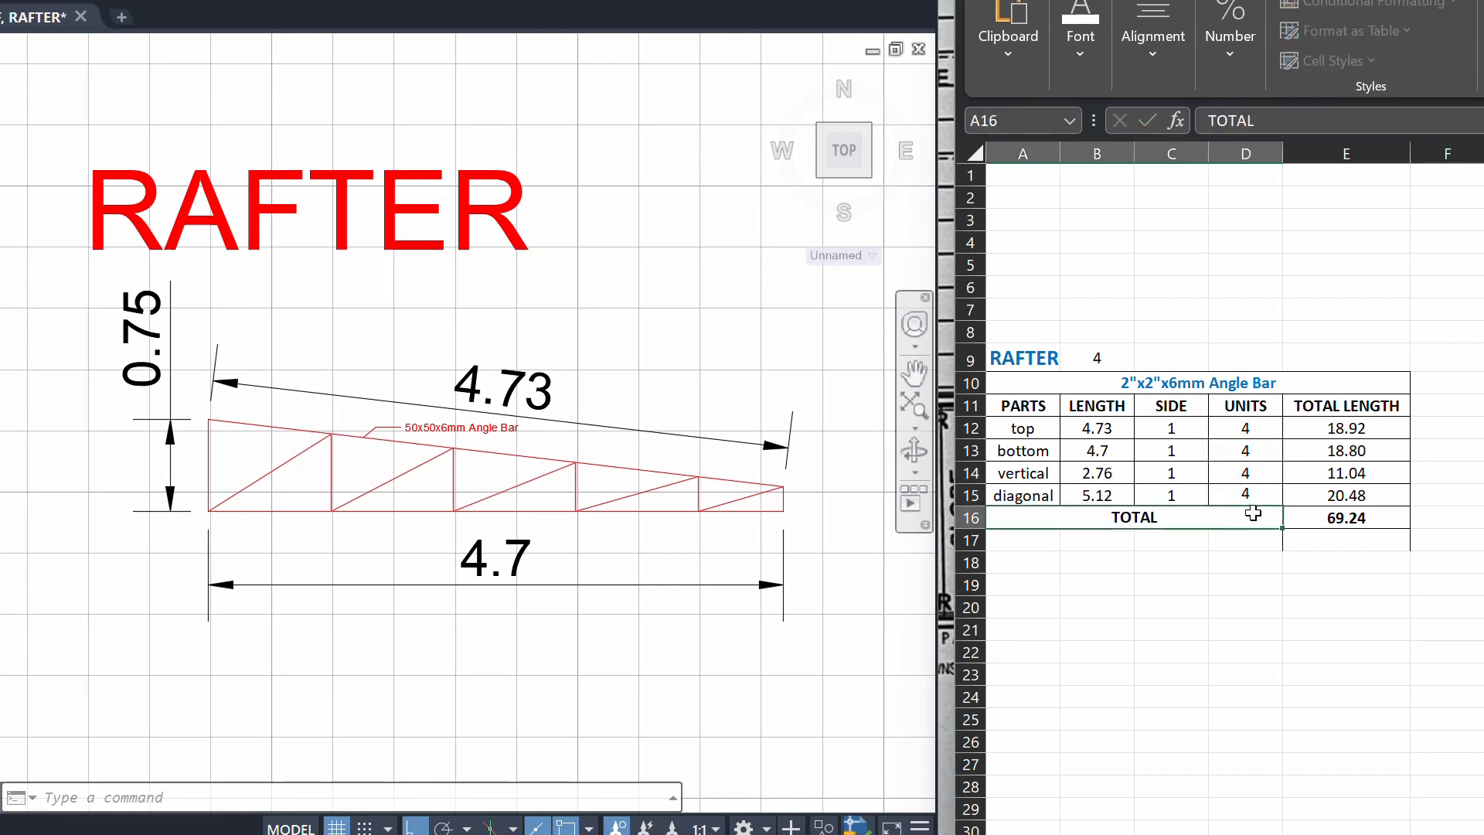
click(1245, 473)
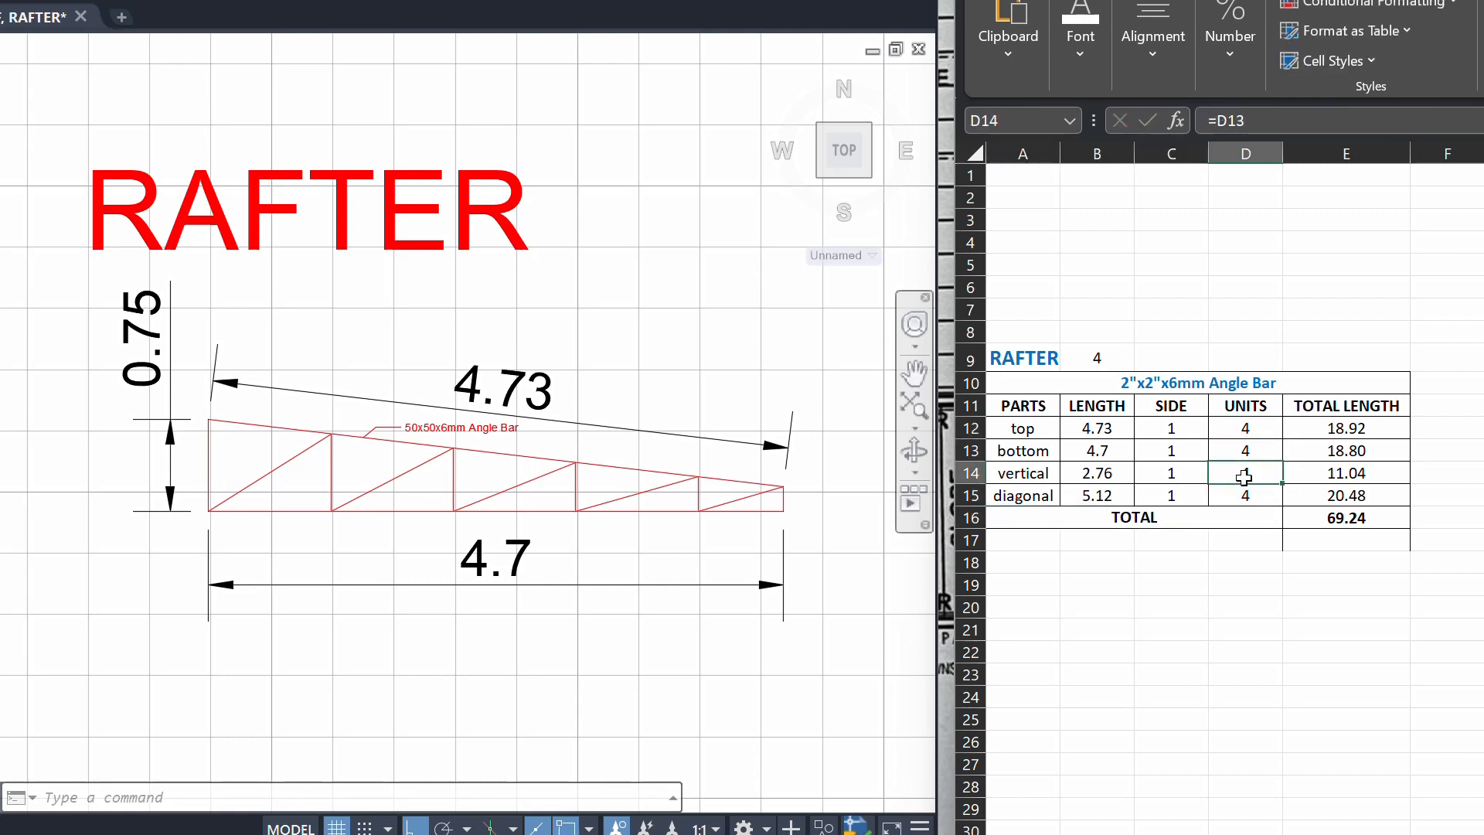
click(1245, 450)
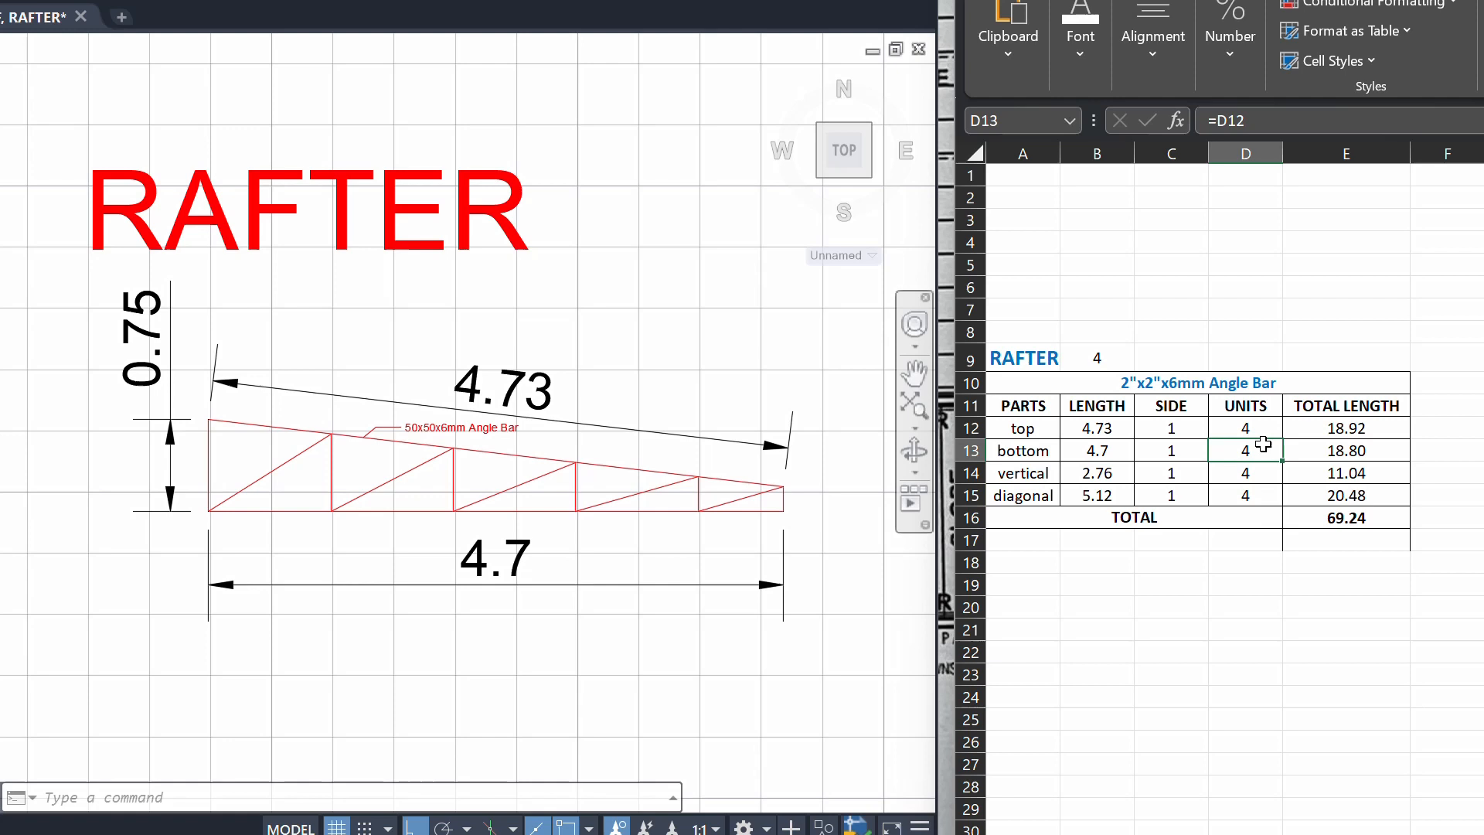
click(1344, 427)
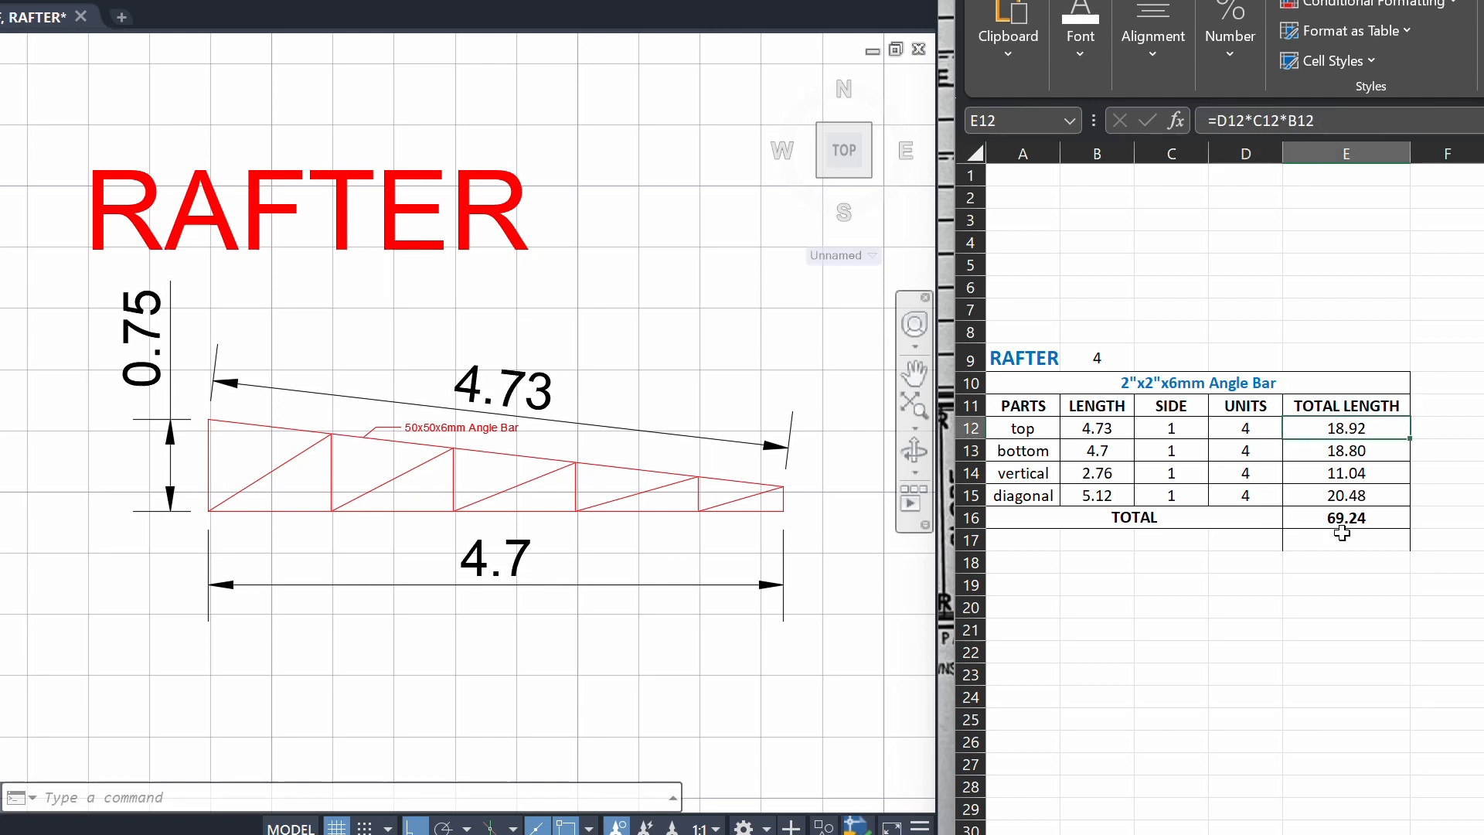
mouse_move(1387, 539)
text(=)
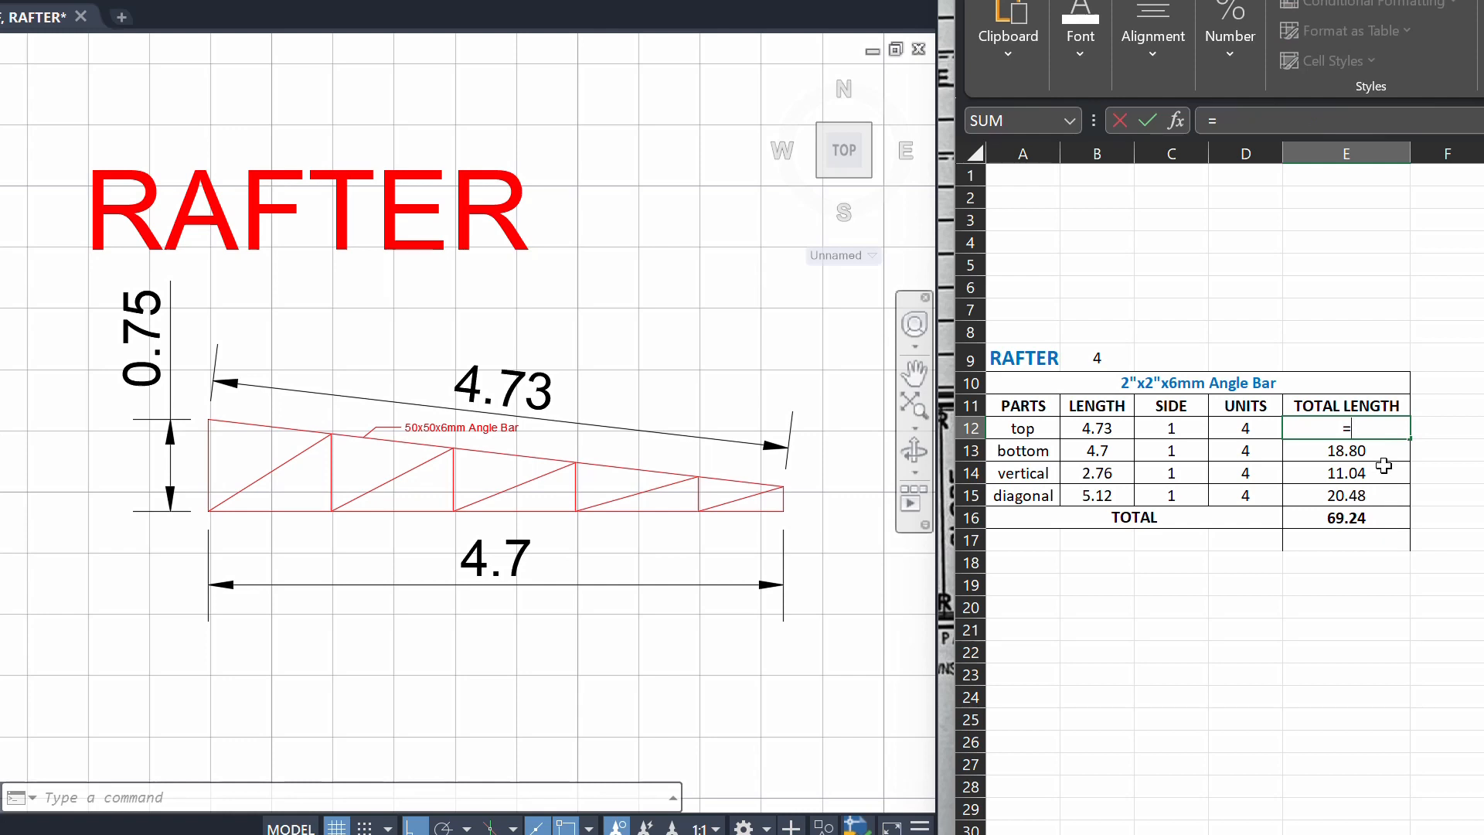
- Set E12 to =D12*C12*B12, fill it down to E15, and clear the old grand total
click(1245, 427)
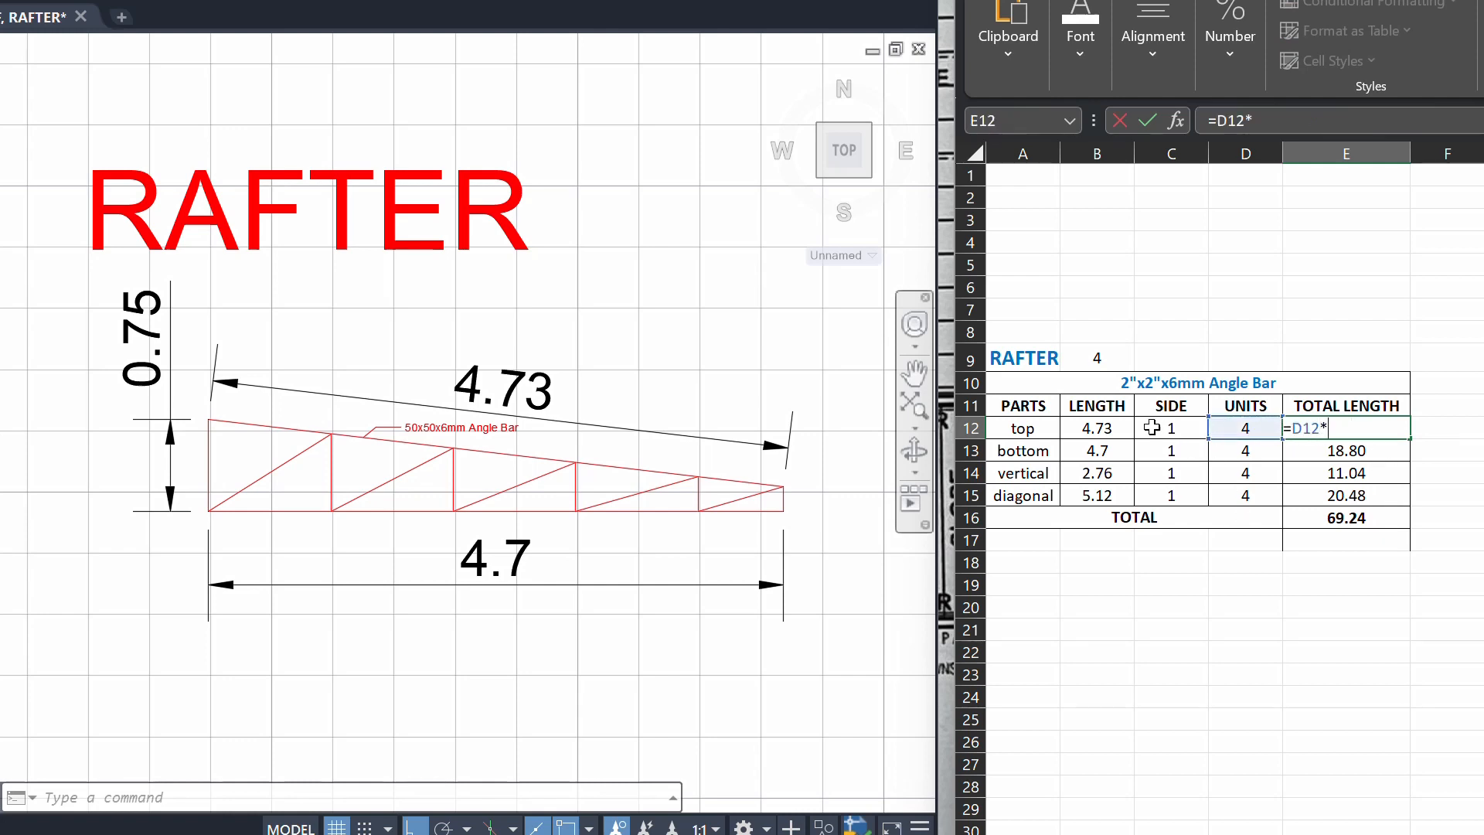
click(1169, 428)
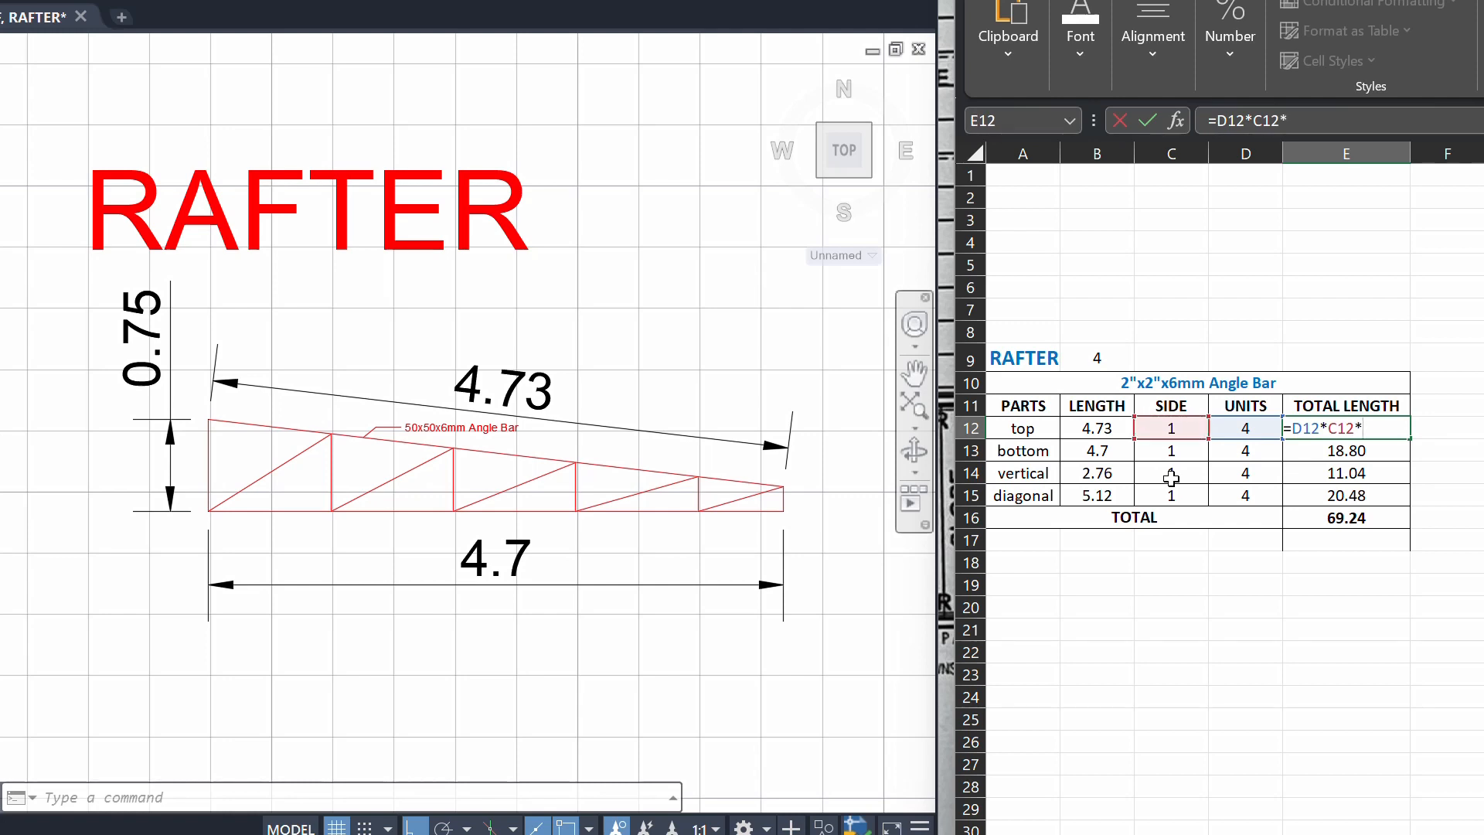
click(1095, 428)
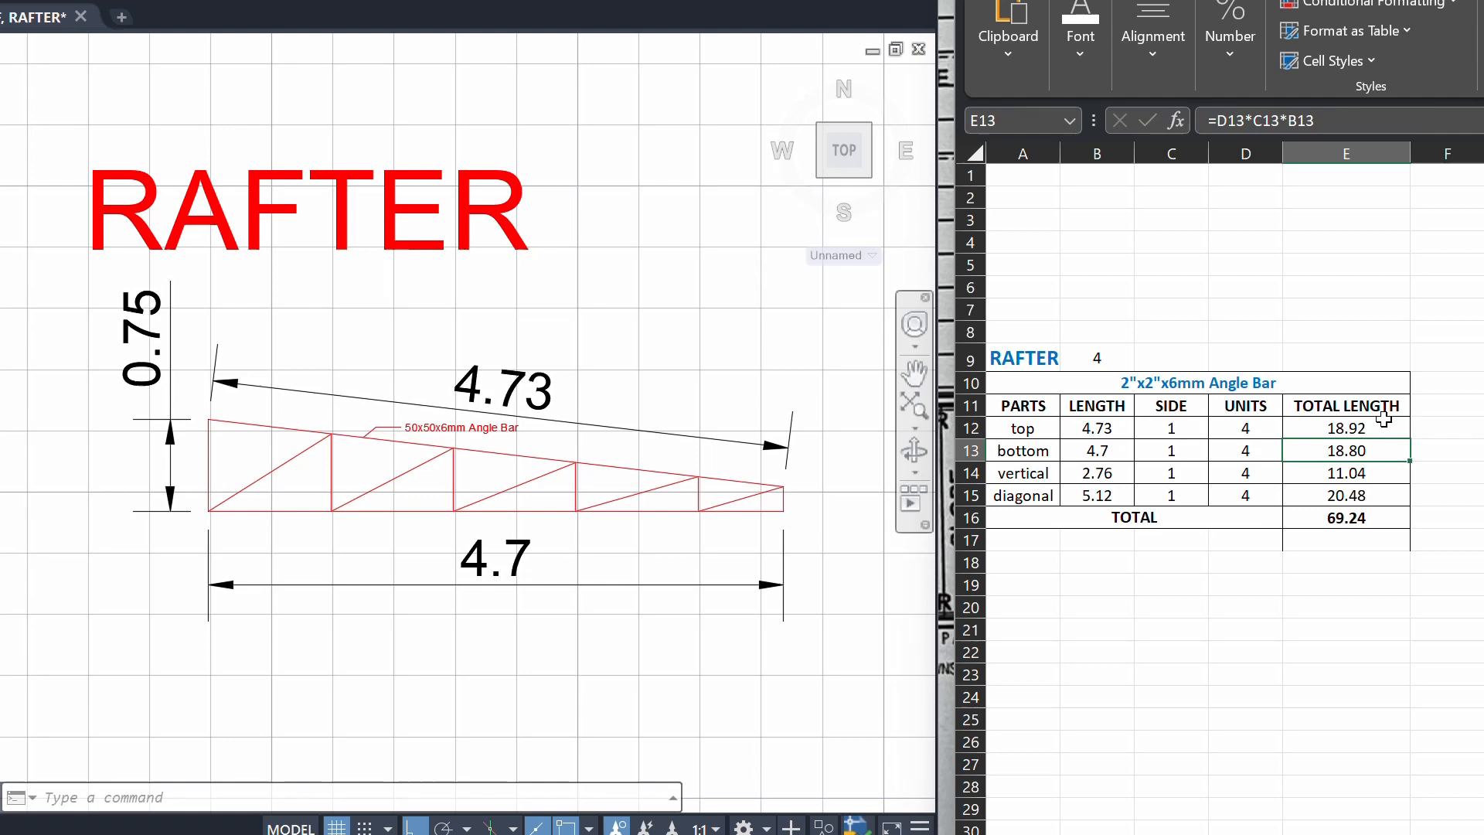
click(1344, 427)
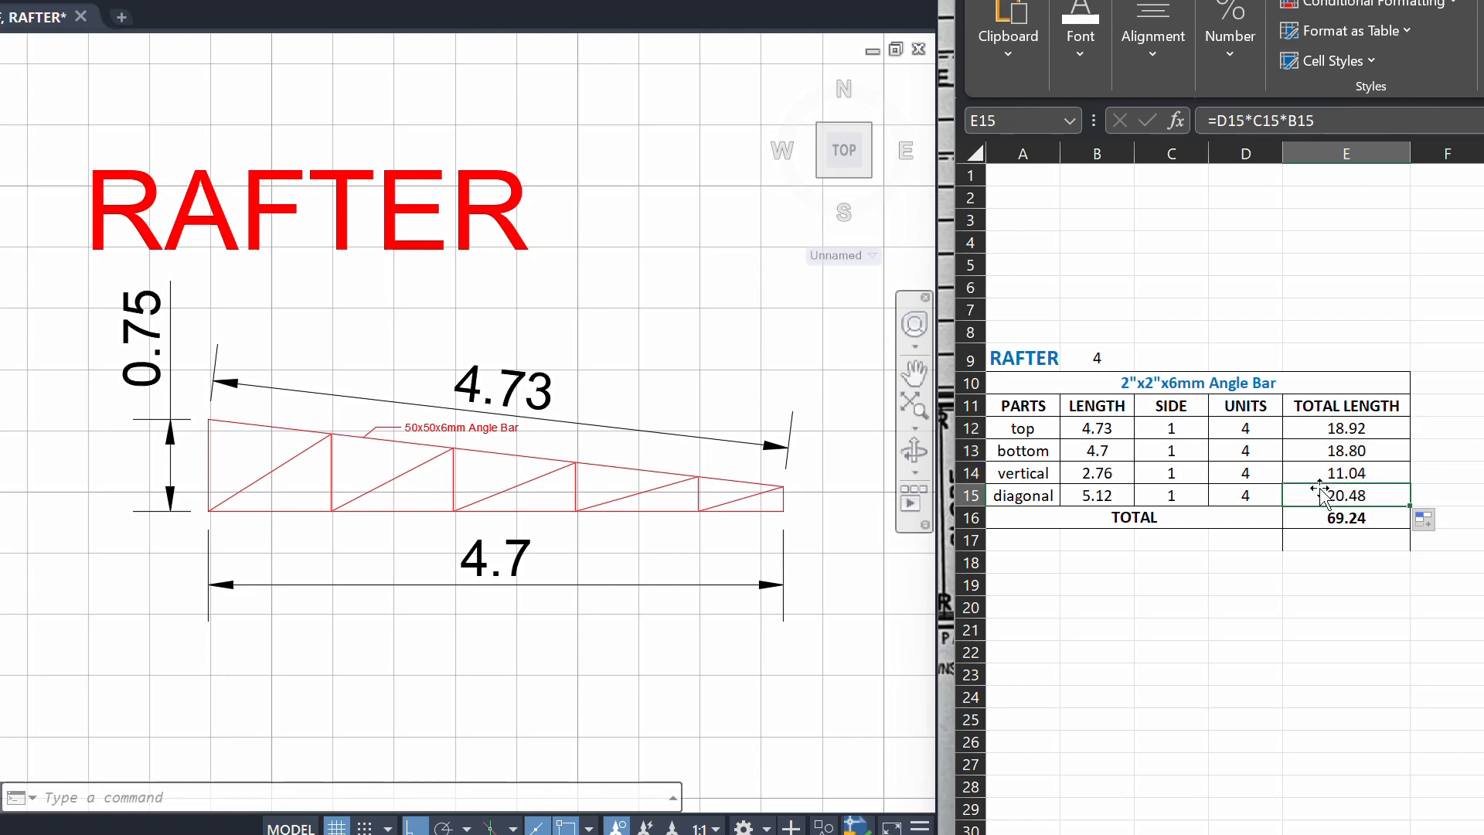
click(1345, 518)
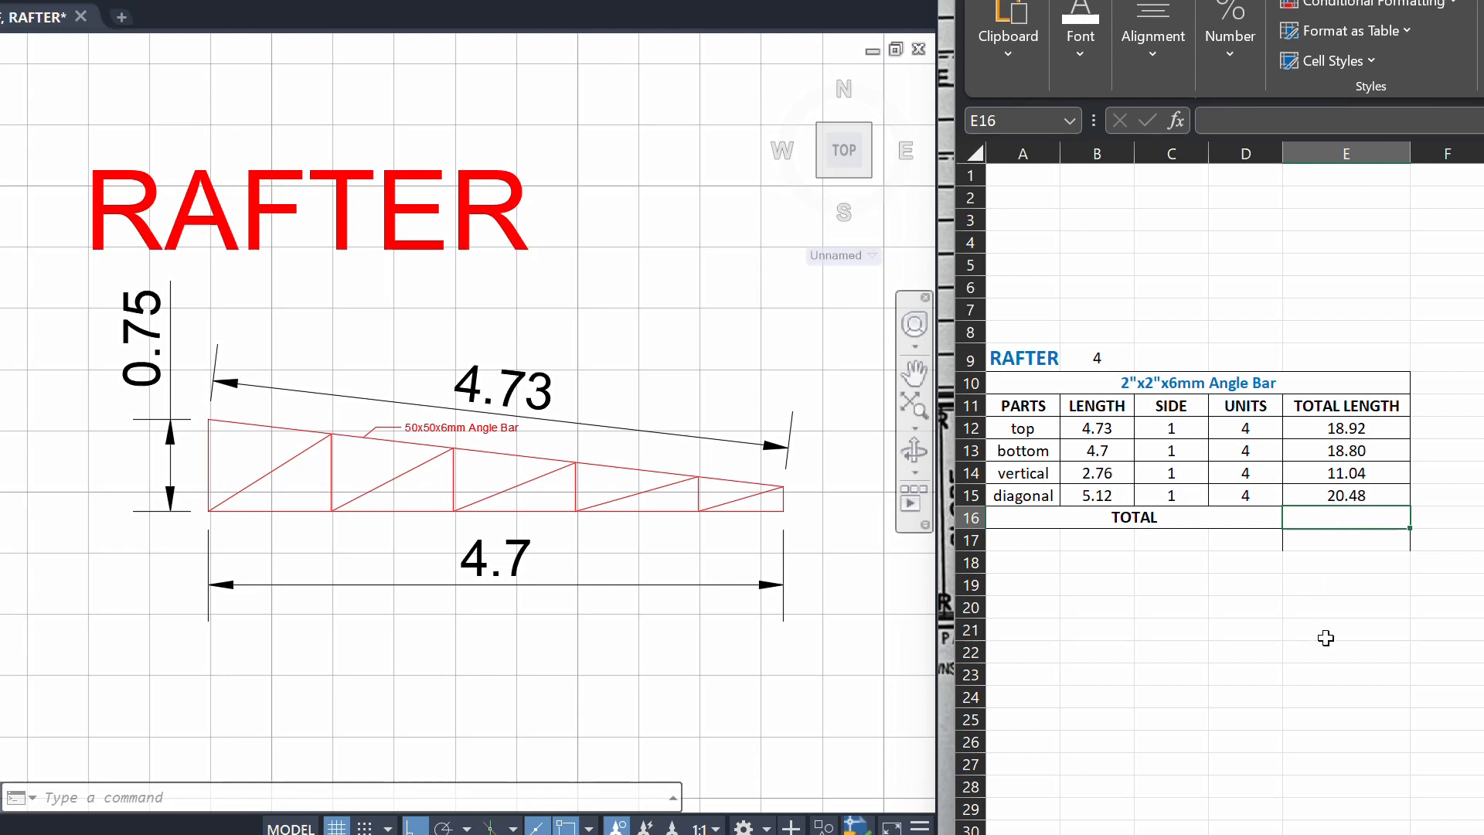
- Enter =SUM(E12:E15) in the TOTAL cell to get 69.24
text(=sum)
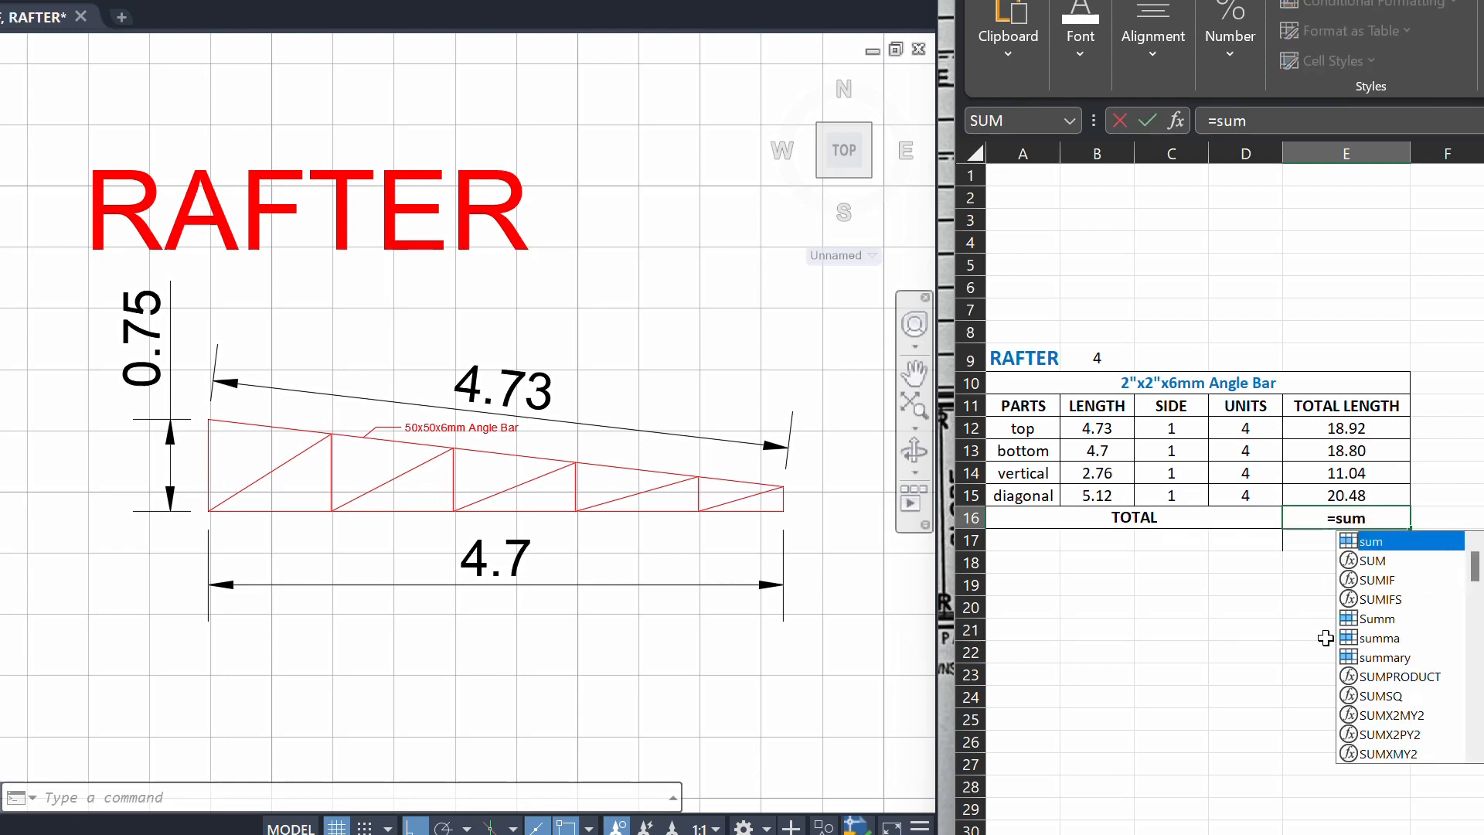
text((E12:E15)
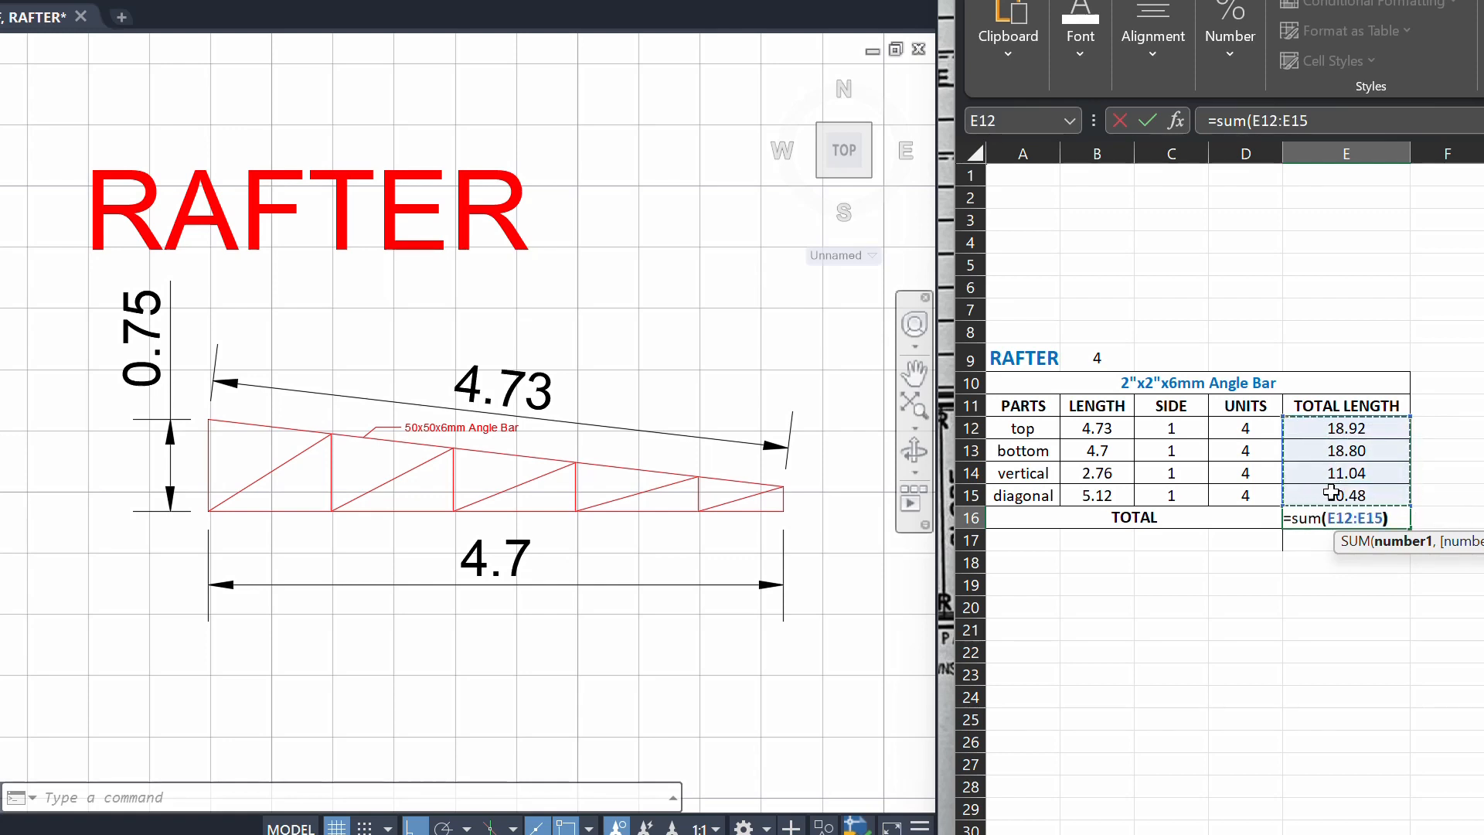
key(enter)
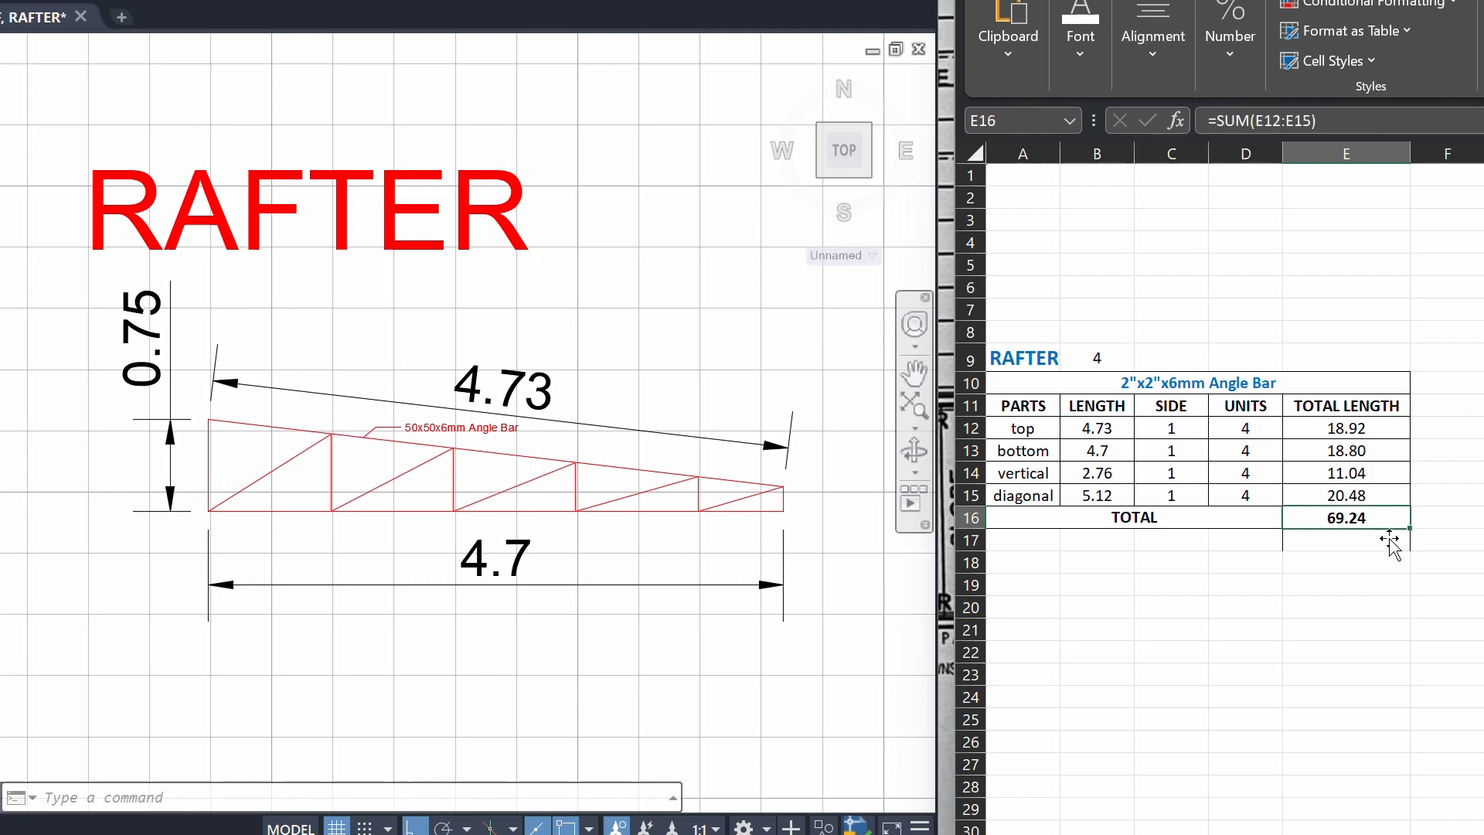
mouse_move(1379, 577)
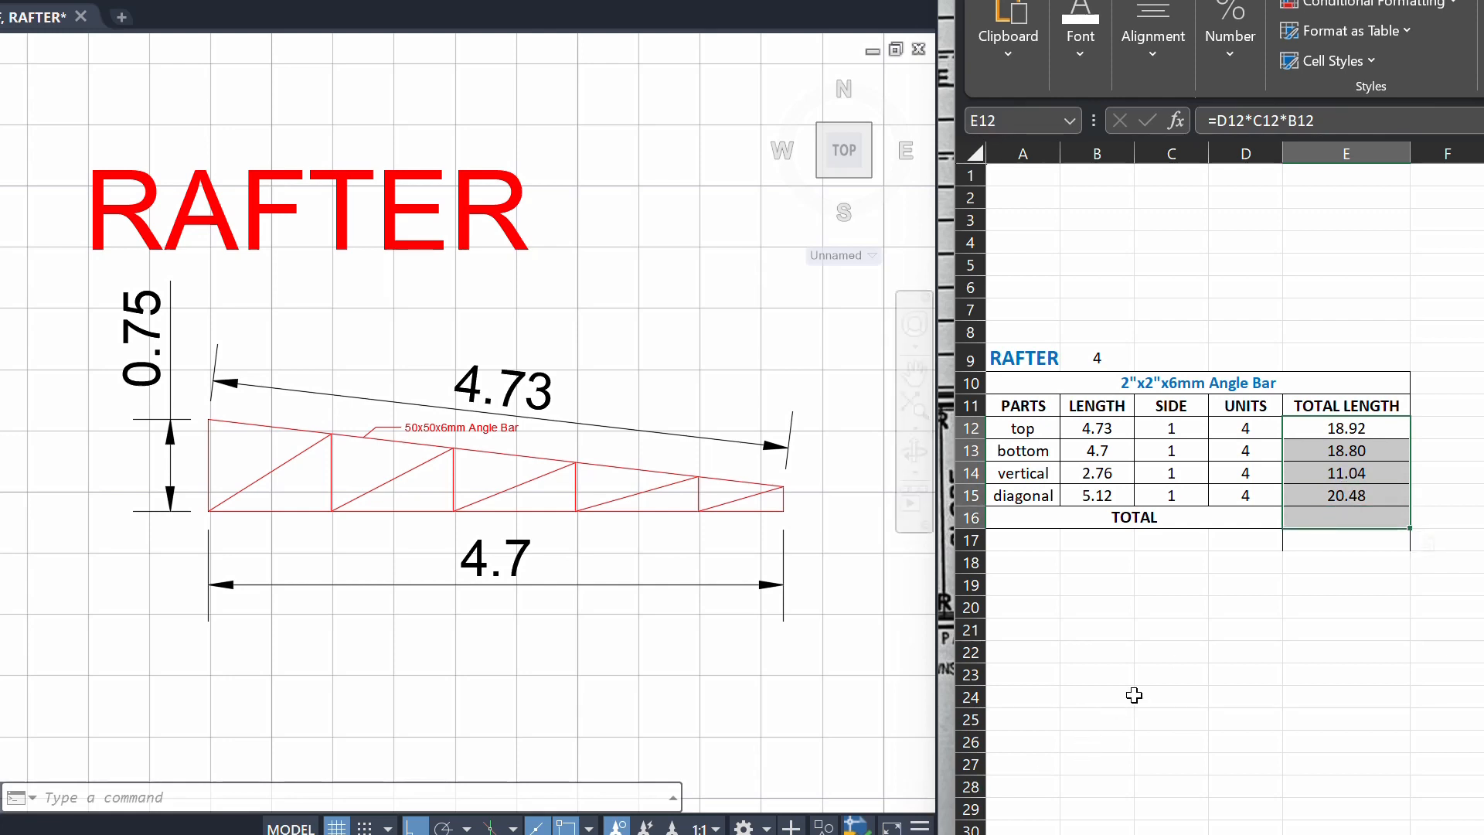
- Check the cells below the TOTAL and the angle bar title before adding the bar count
click(1345, 606)
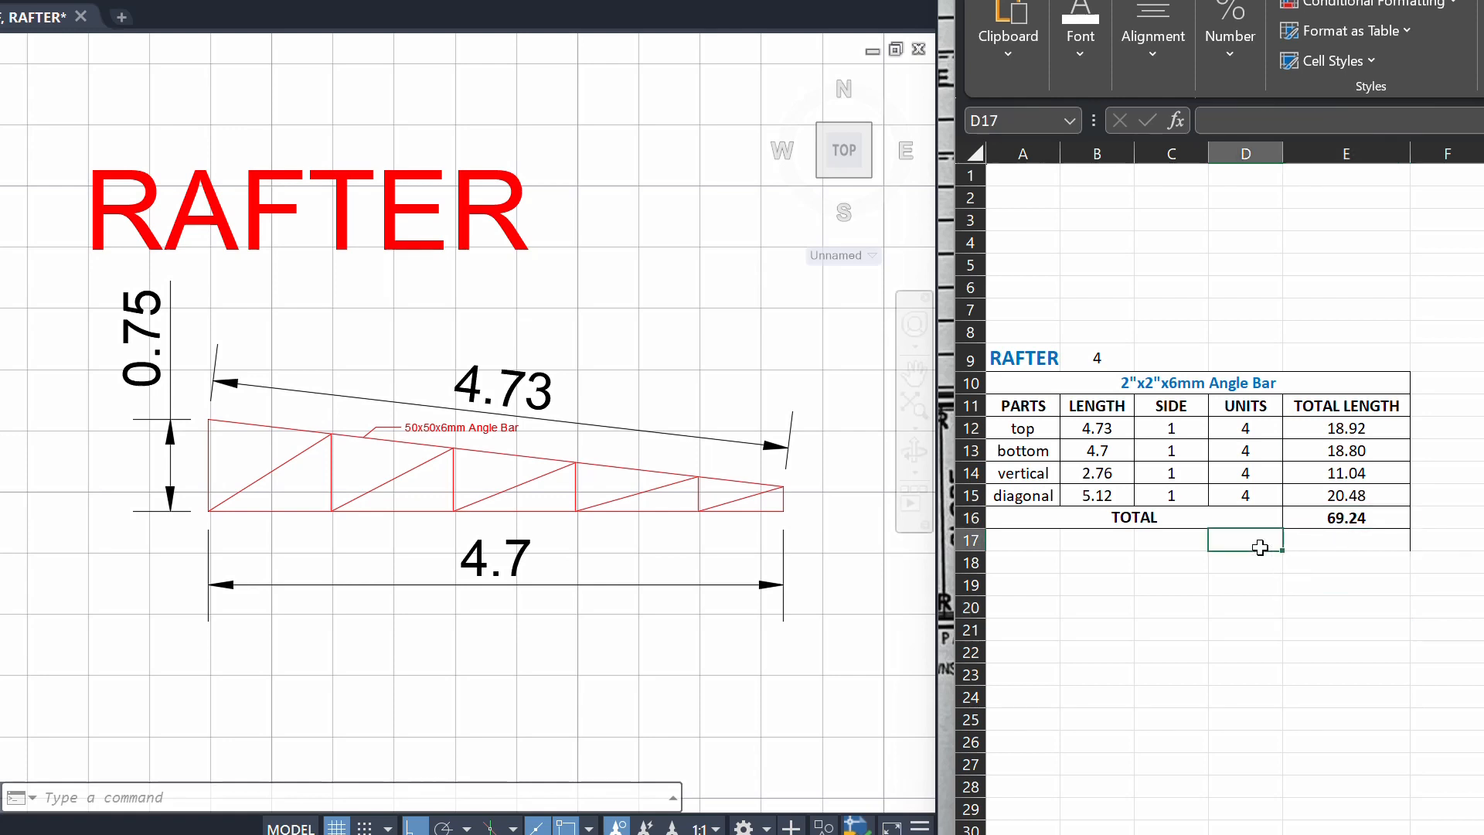
click(1198, 383)
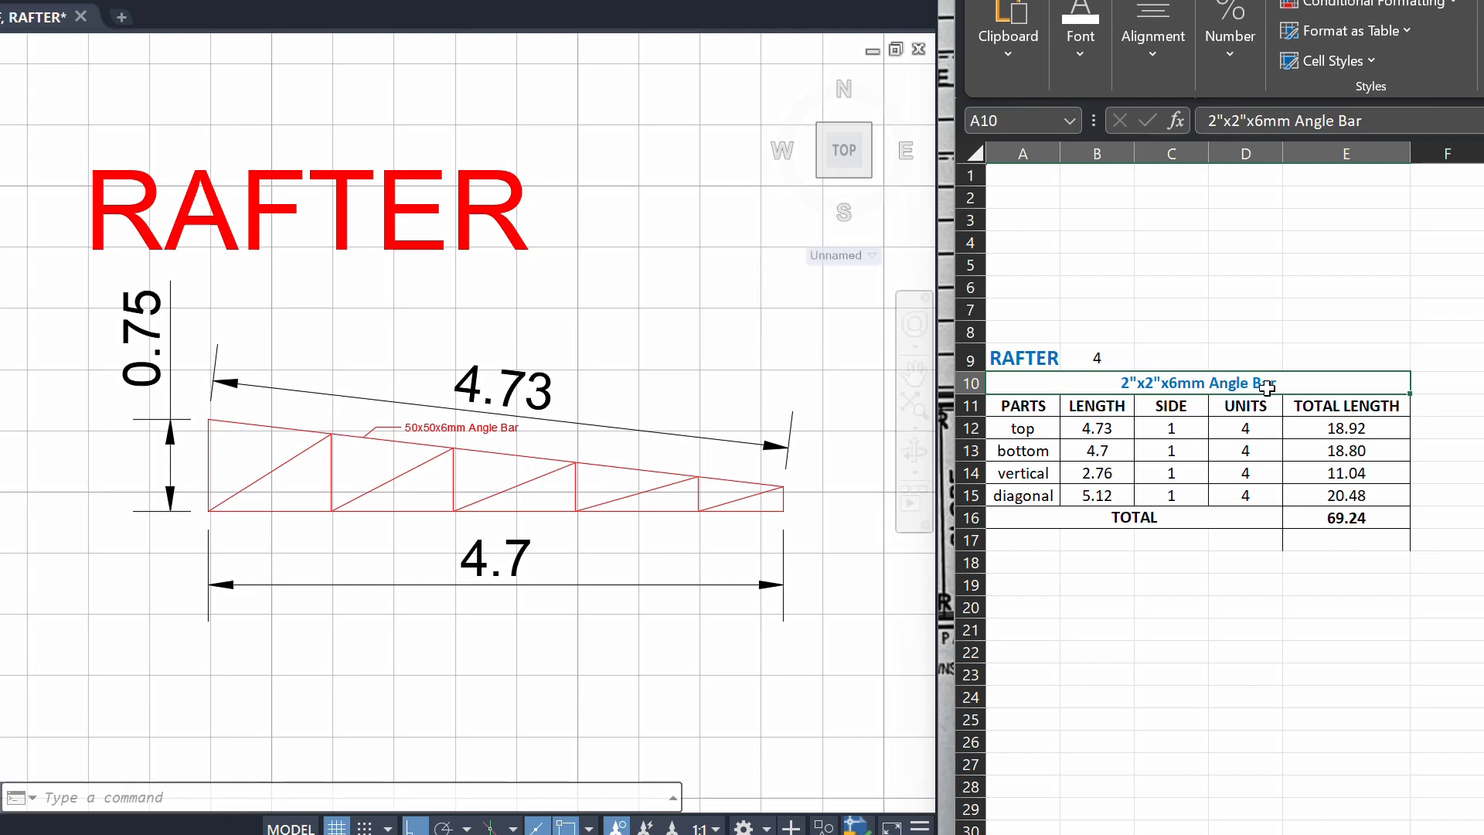
click(1245, 540)
text(/ 6.00 m.)
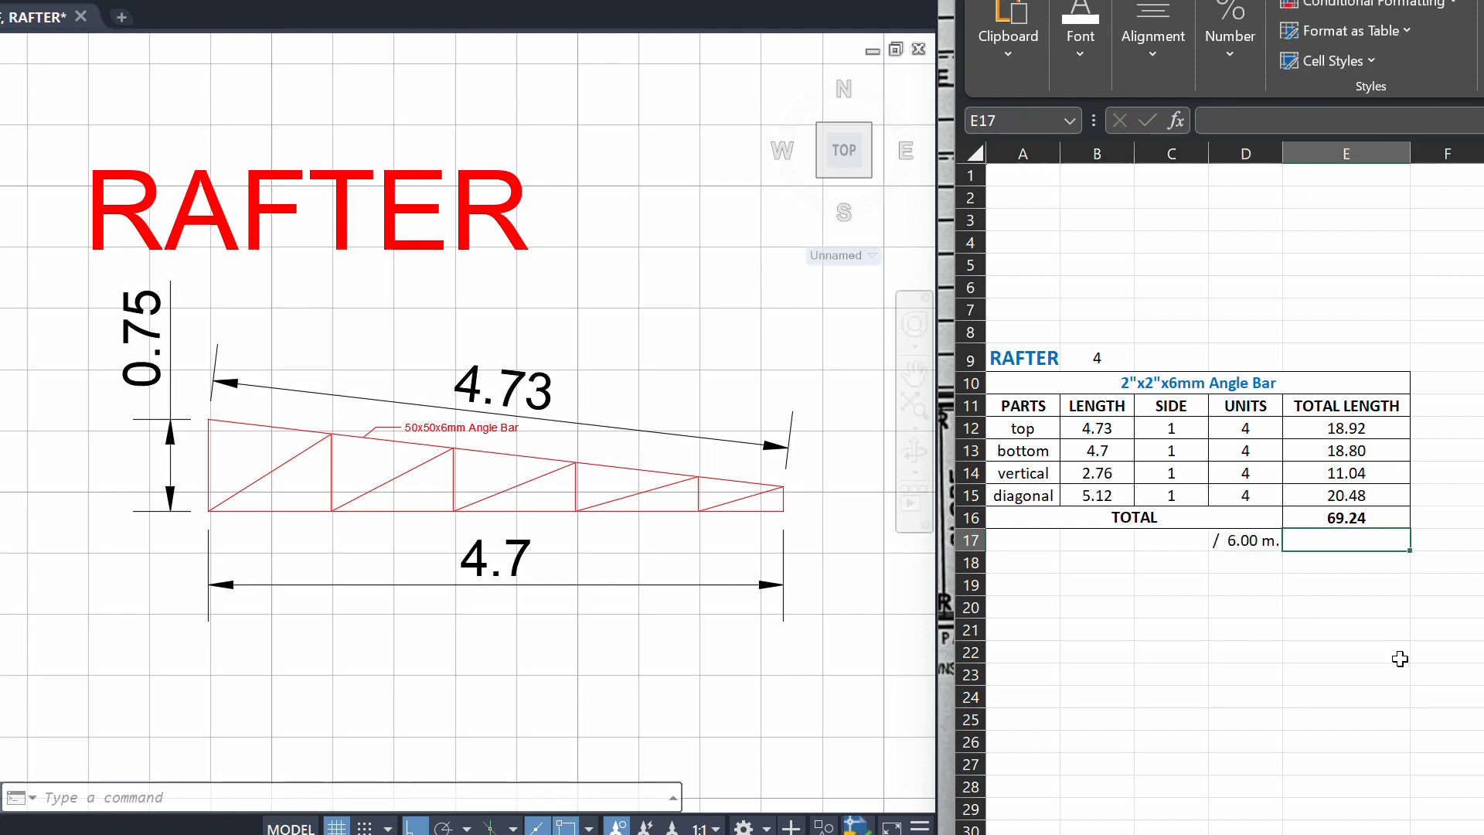
- Compute the bar count in E17 as =ROUNDUP(E16/D17,0), giving 12.00 bars
text(=E16)
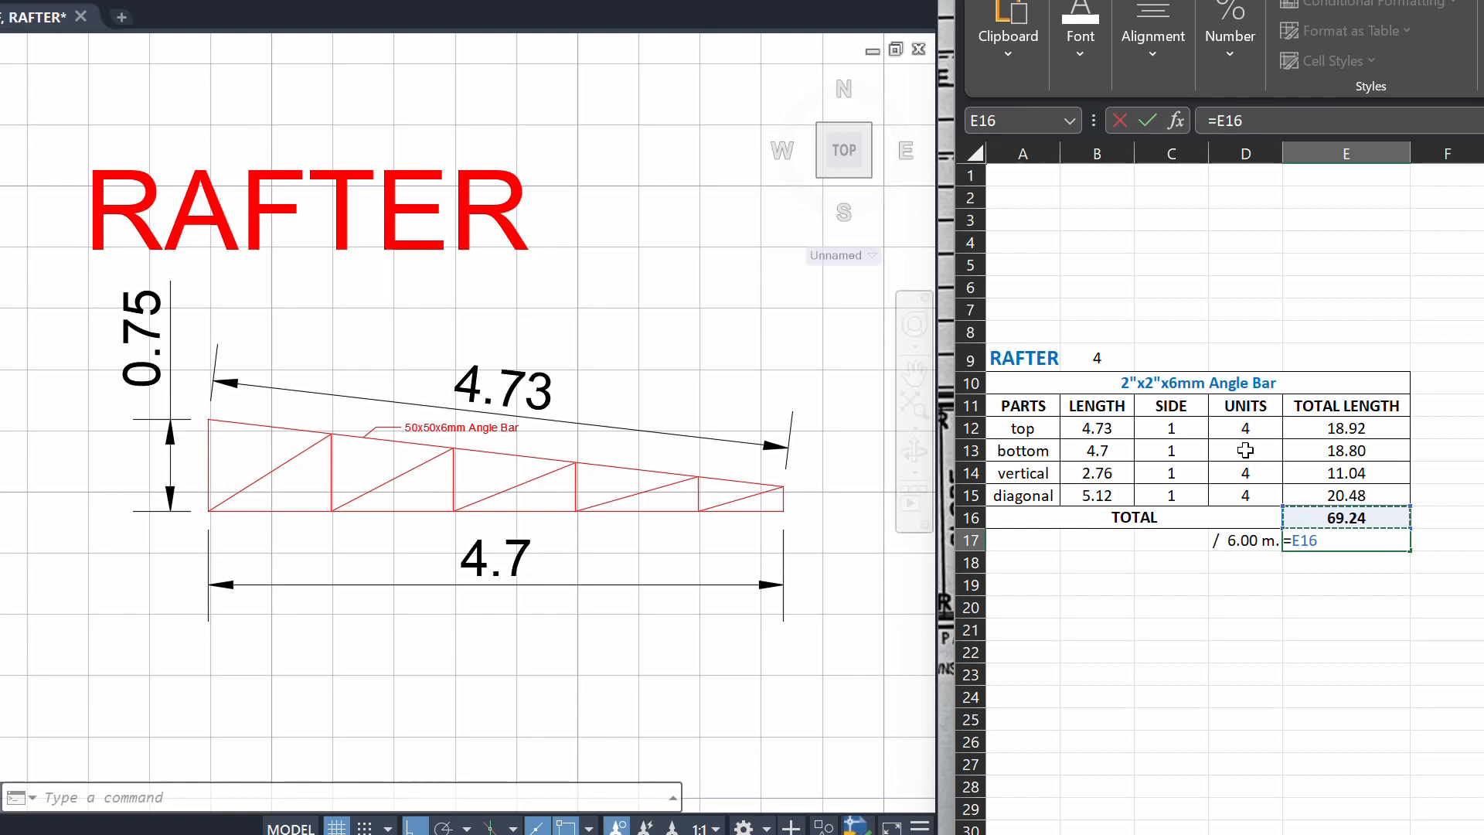
text(/D17)
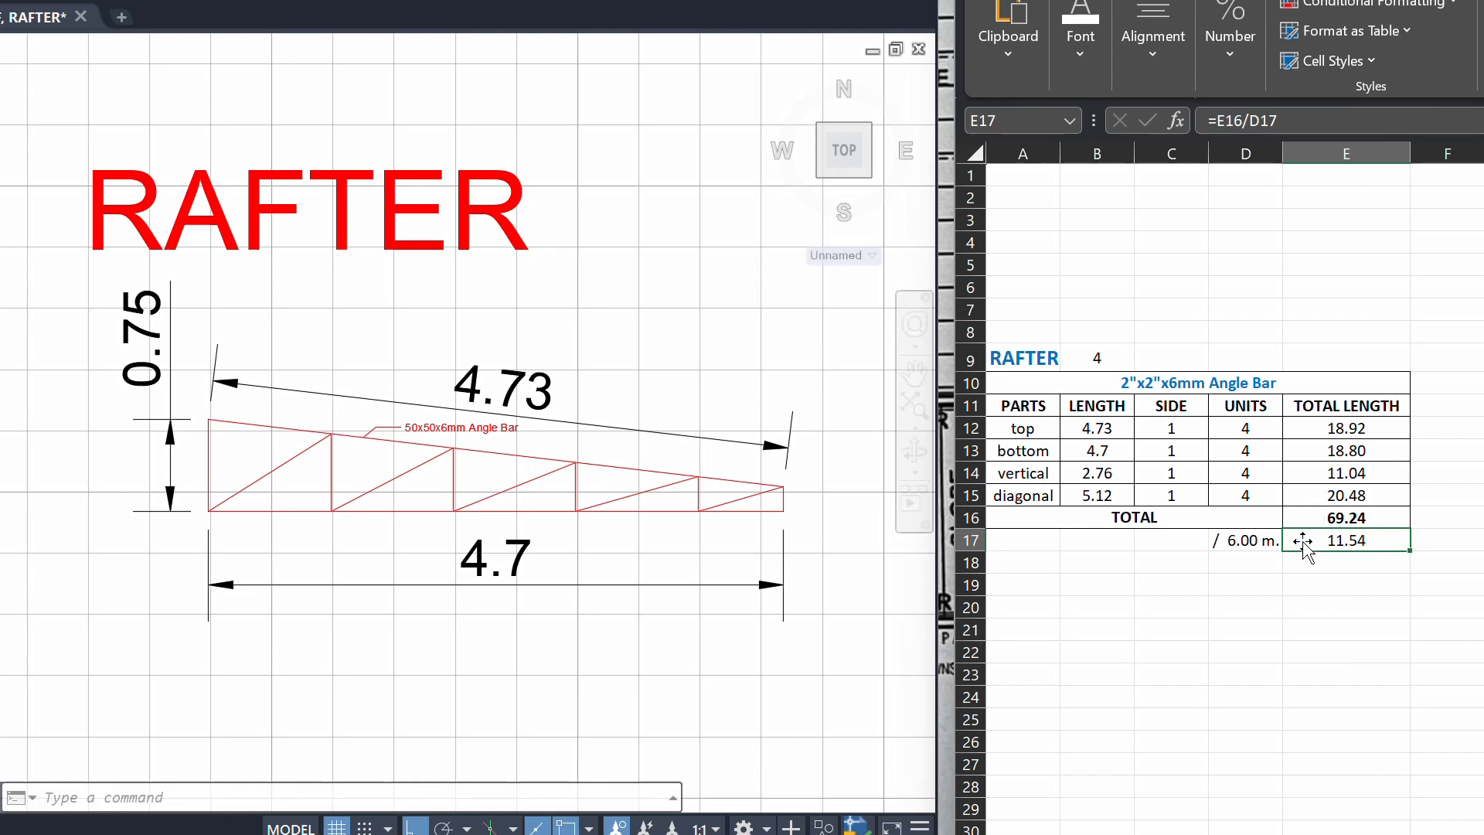
double_click(1345, 540)
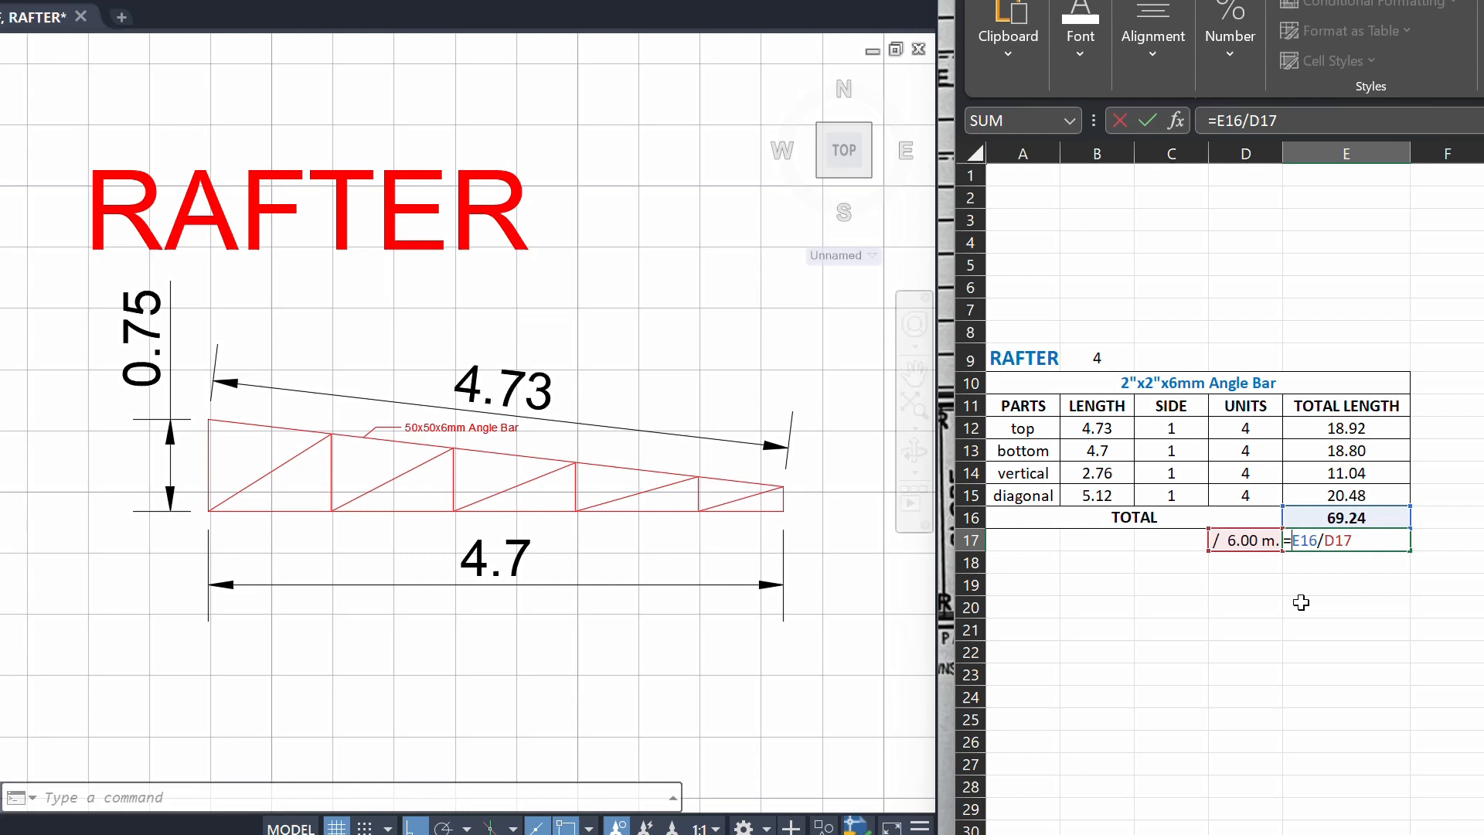
text(roundup)
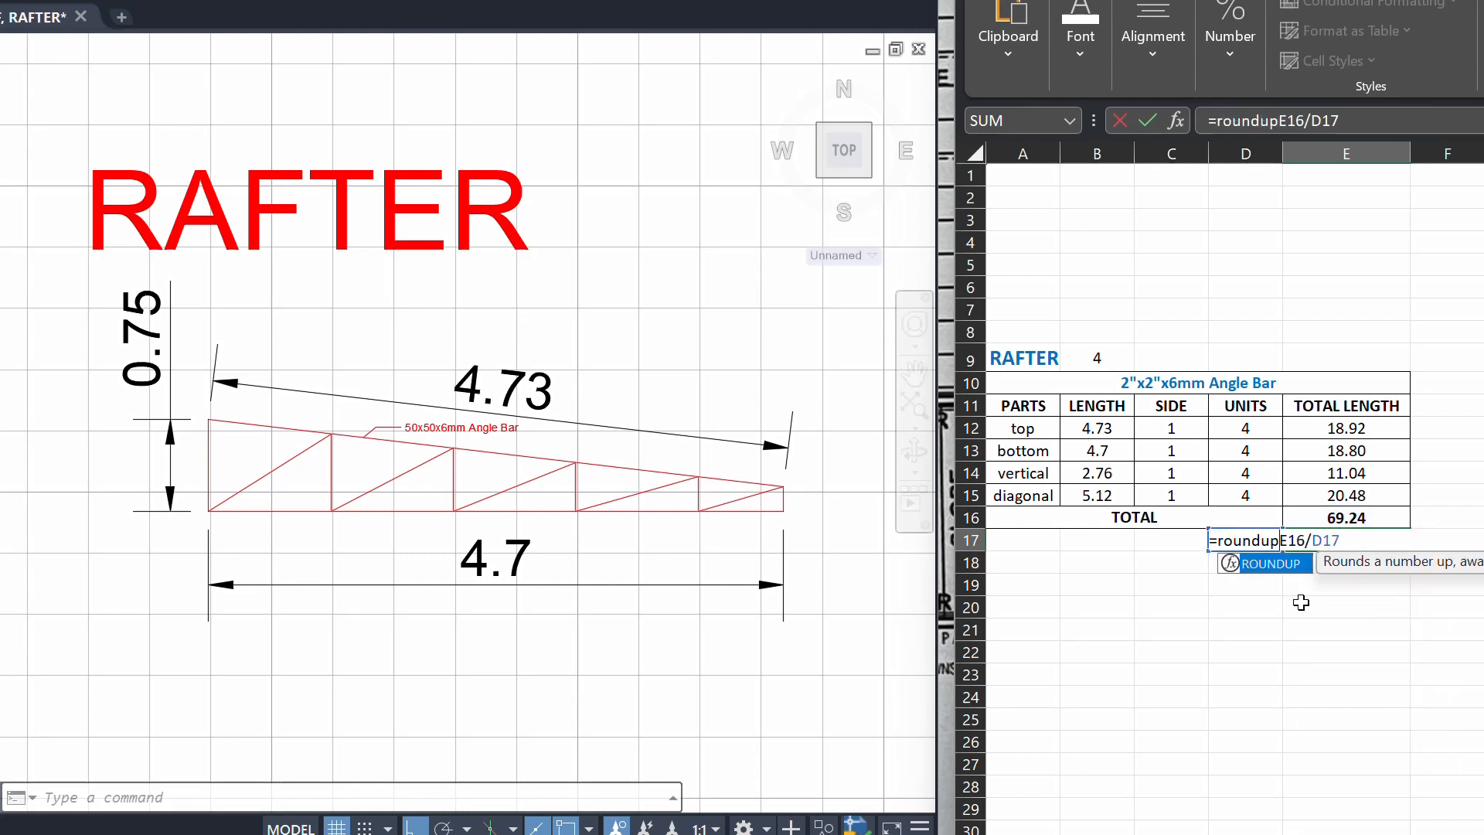
text(()
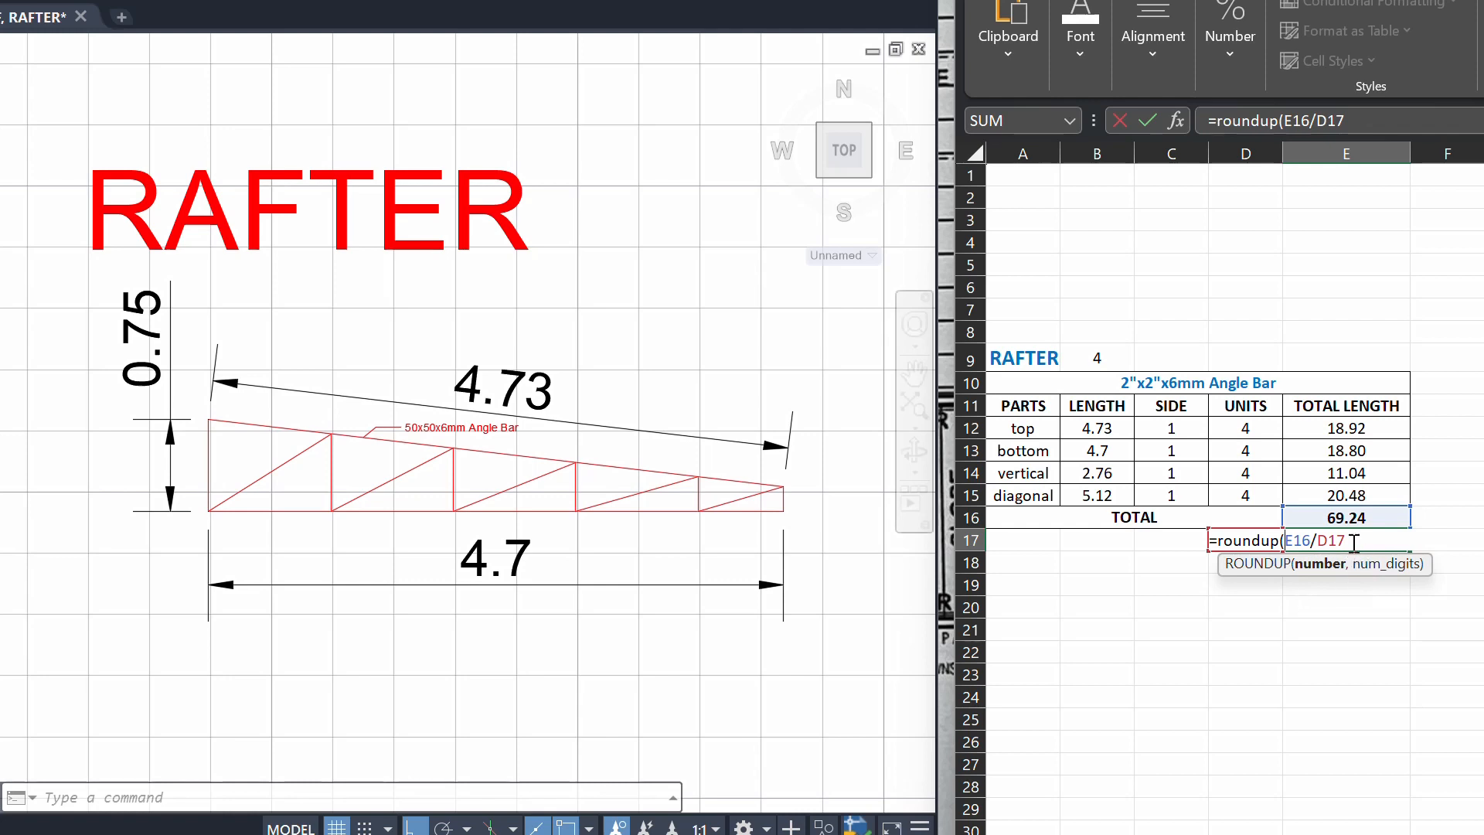
text(,)
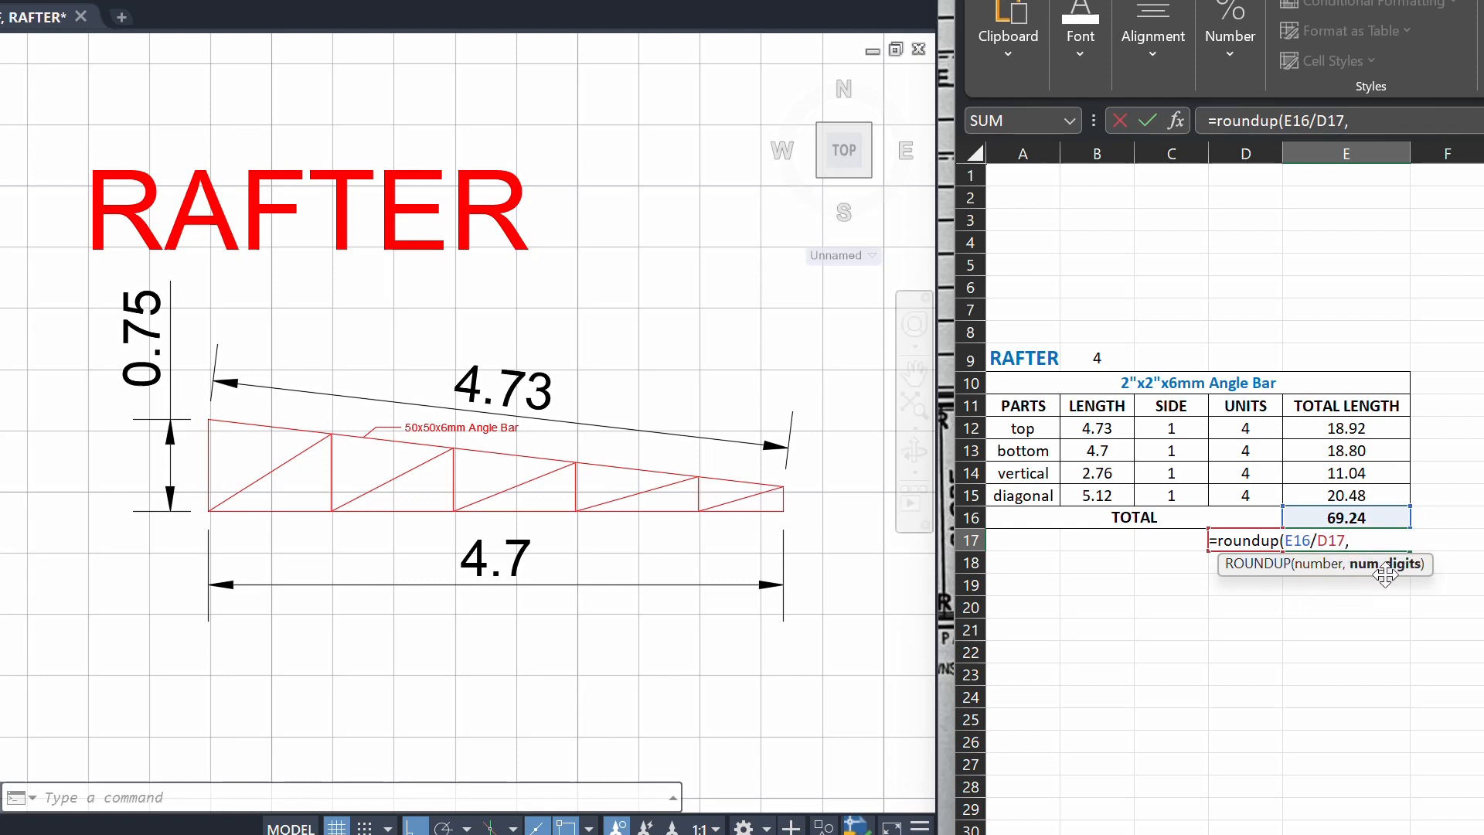
text(0))
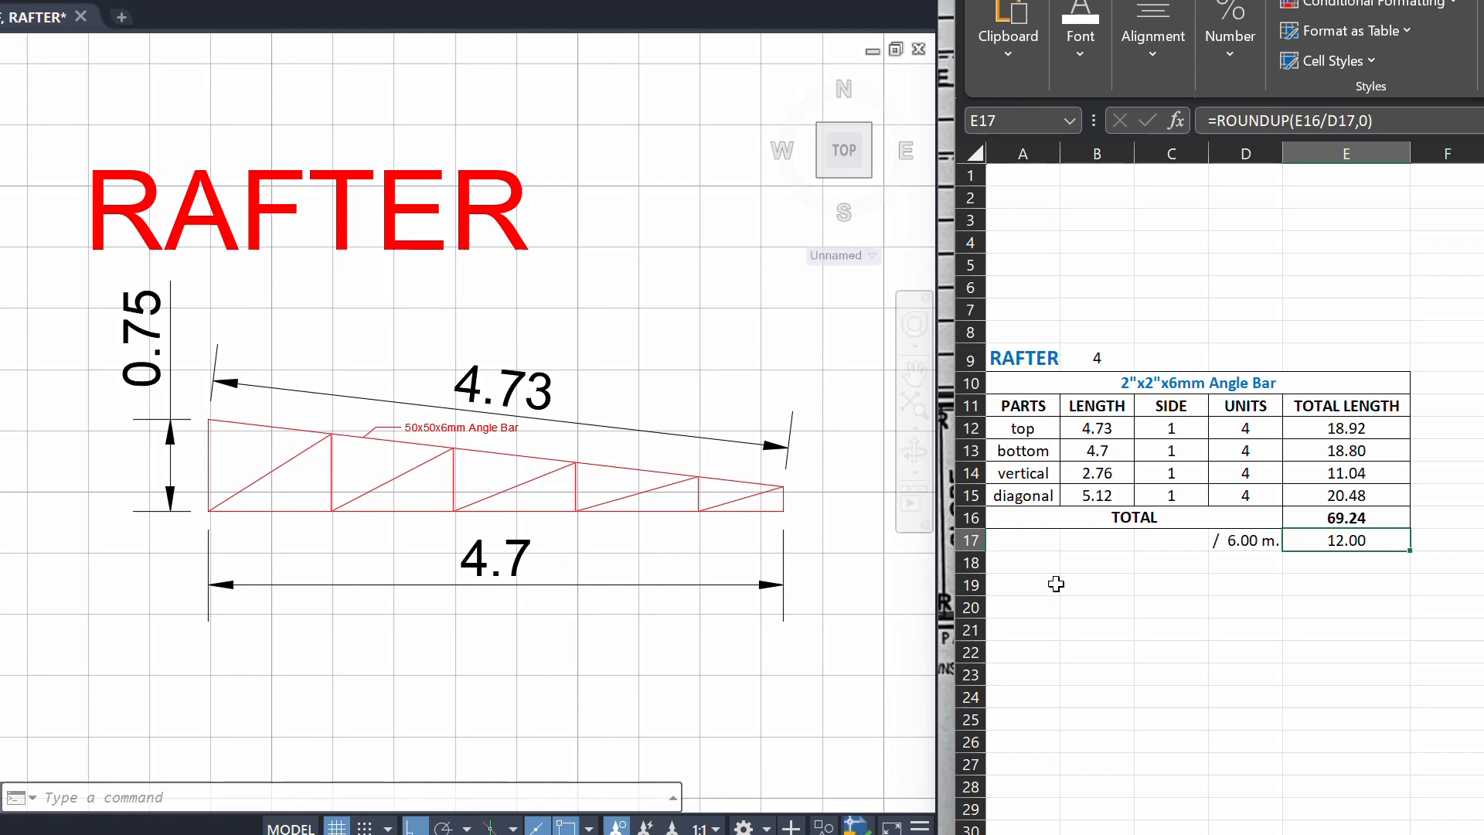
- Enter the summary line '2"x2"x6mm Angle Bar, 6m long = 12 pcs' in A19 below the table
text(2"x2"x)
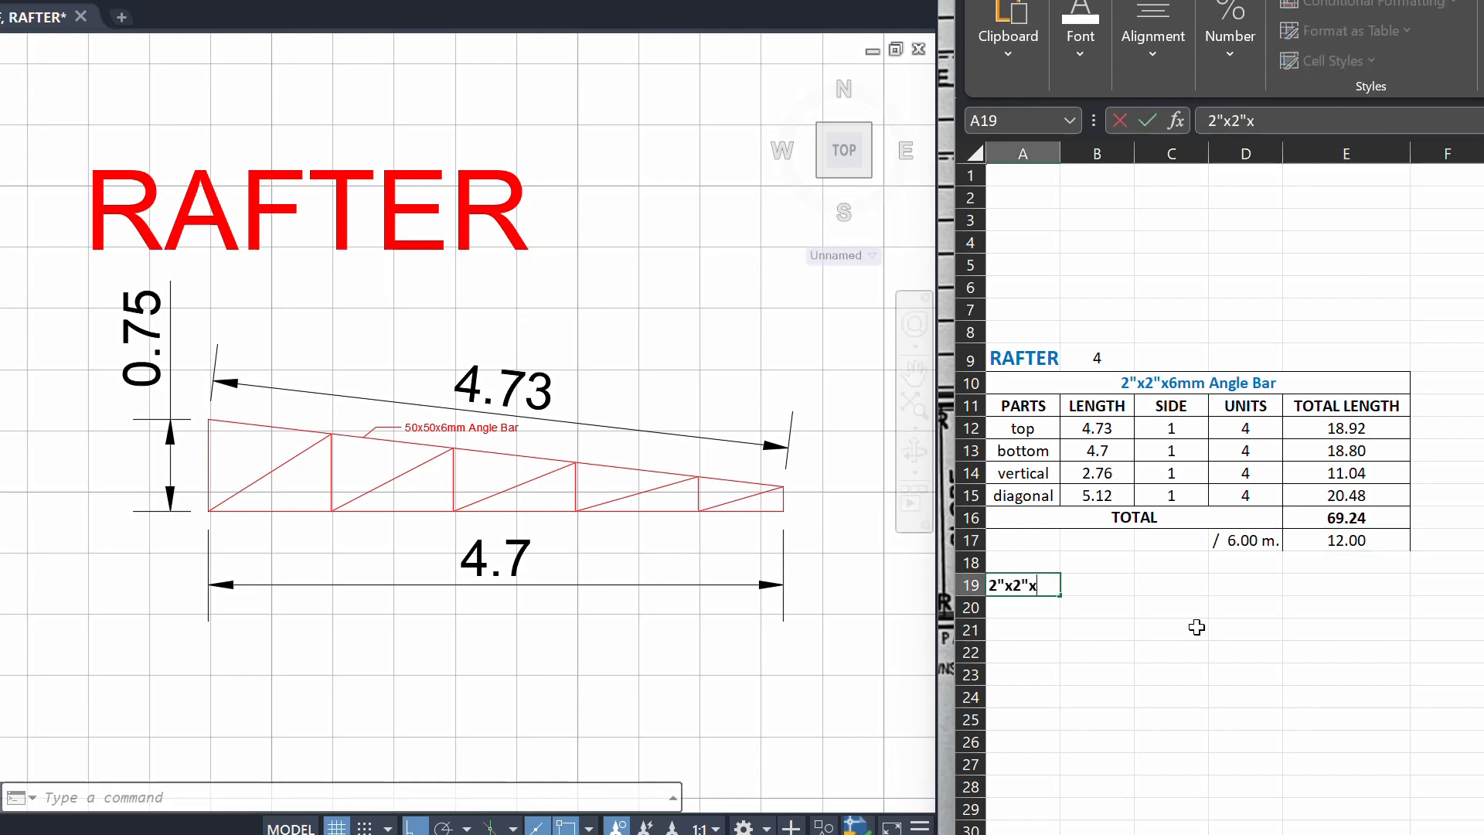
text(6mm Angle Bar, 6m long)
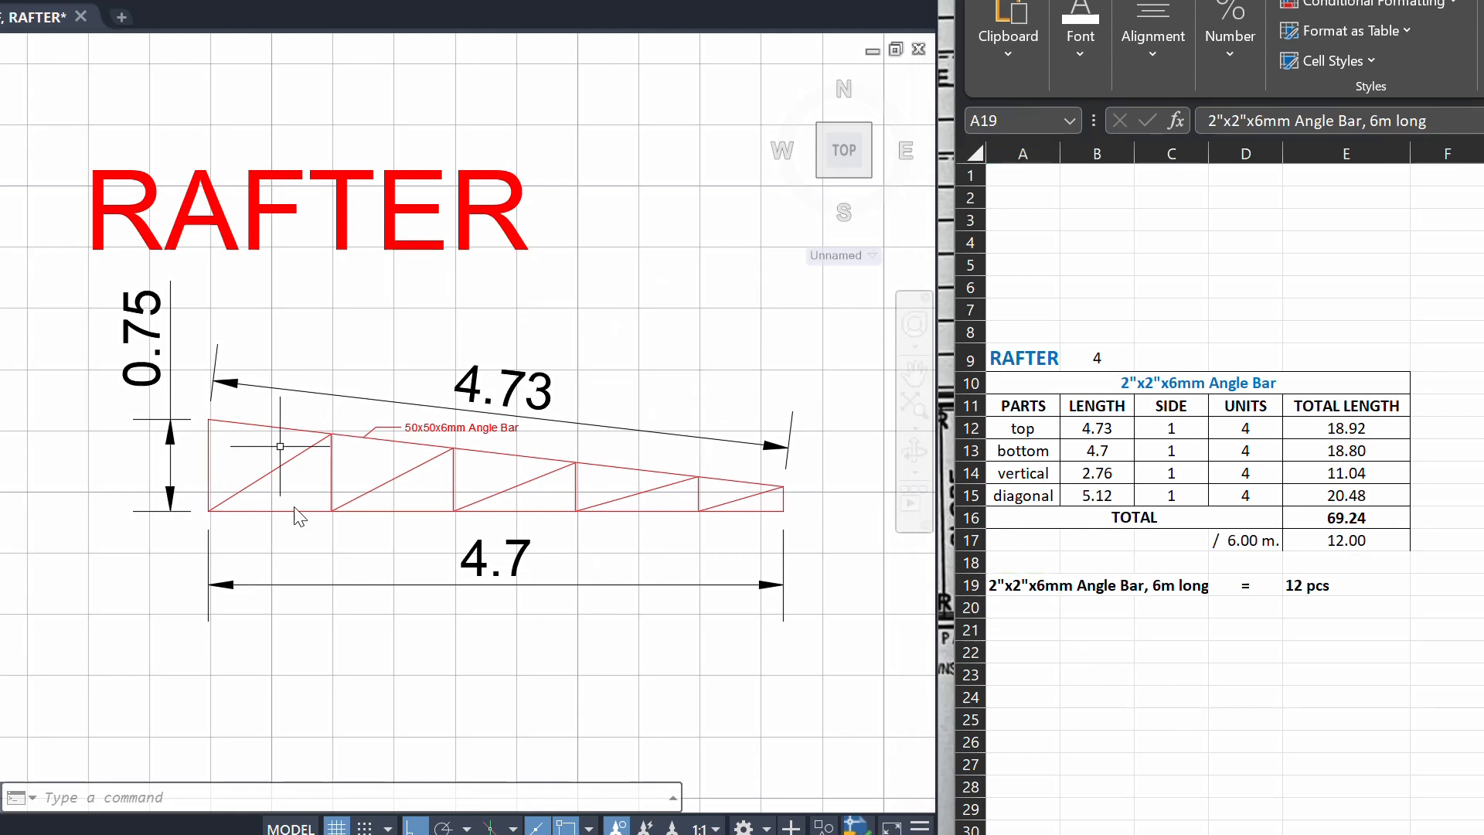
mouse_move(448, 374)
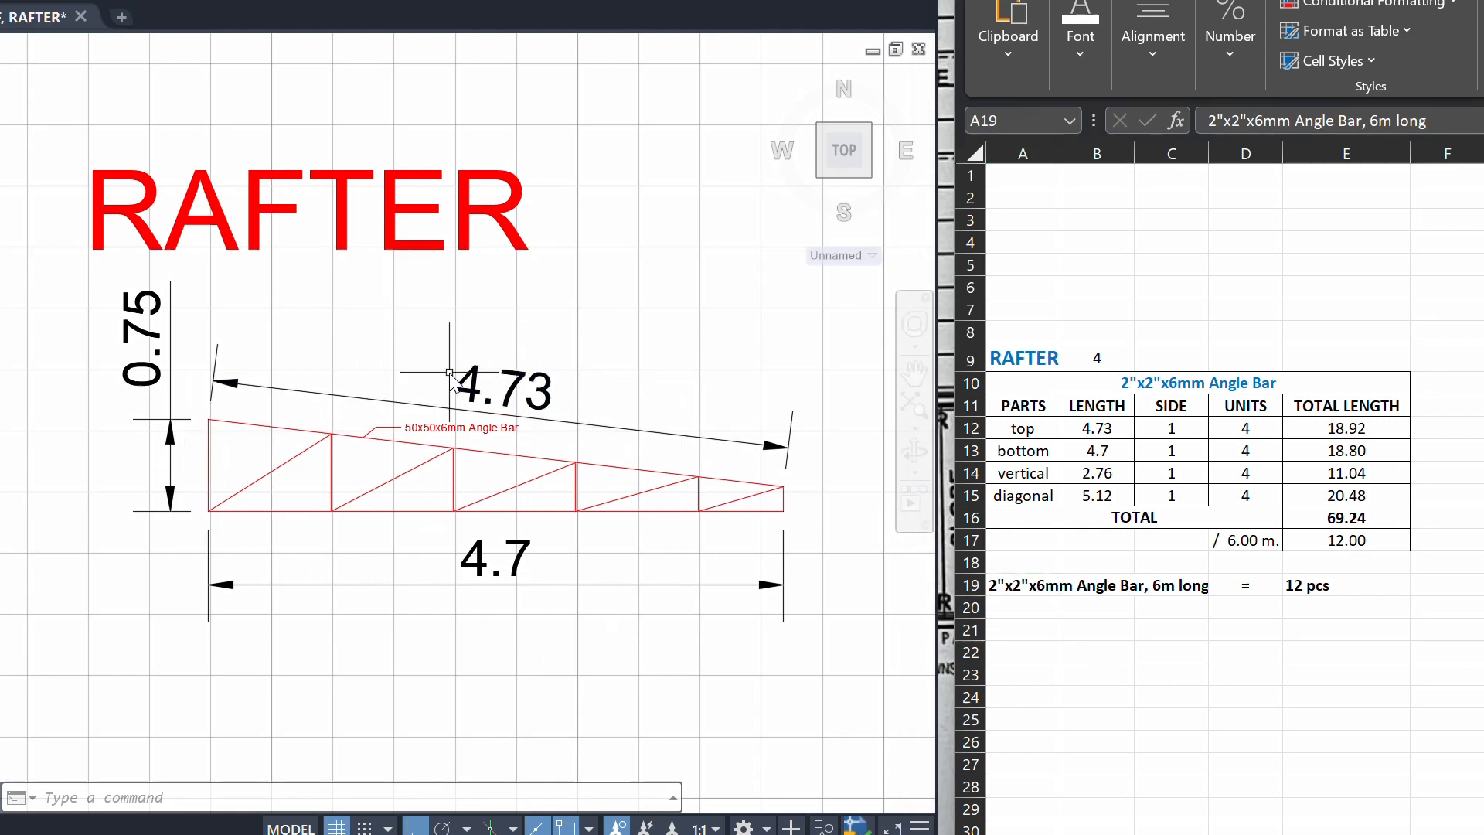
click(1244, 673)
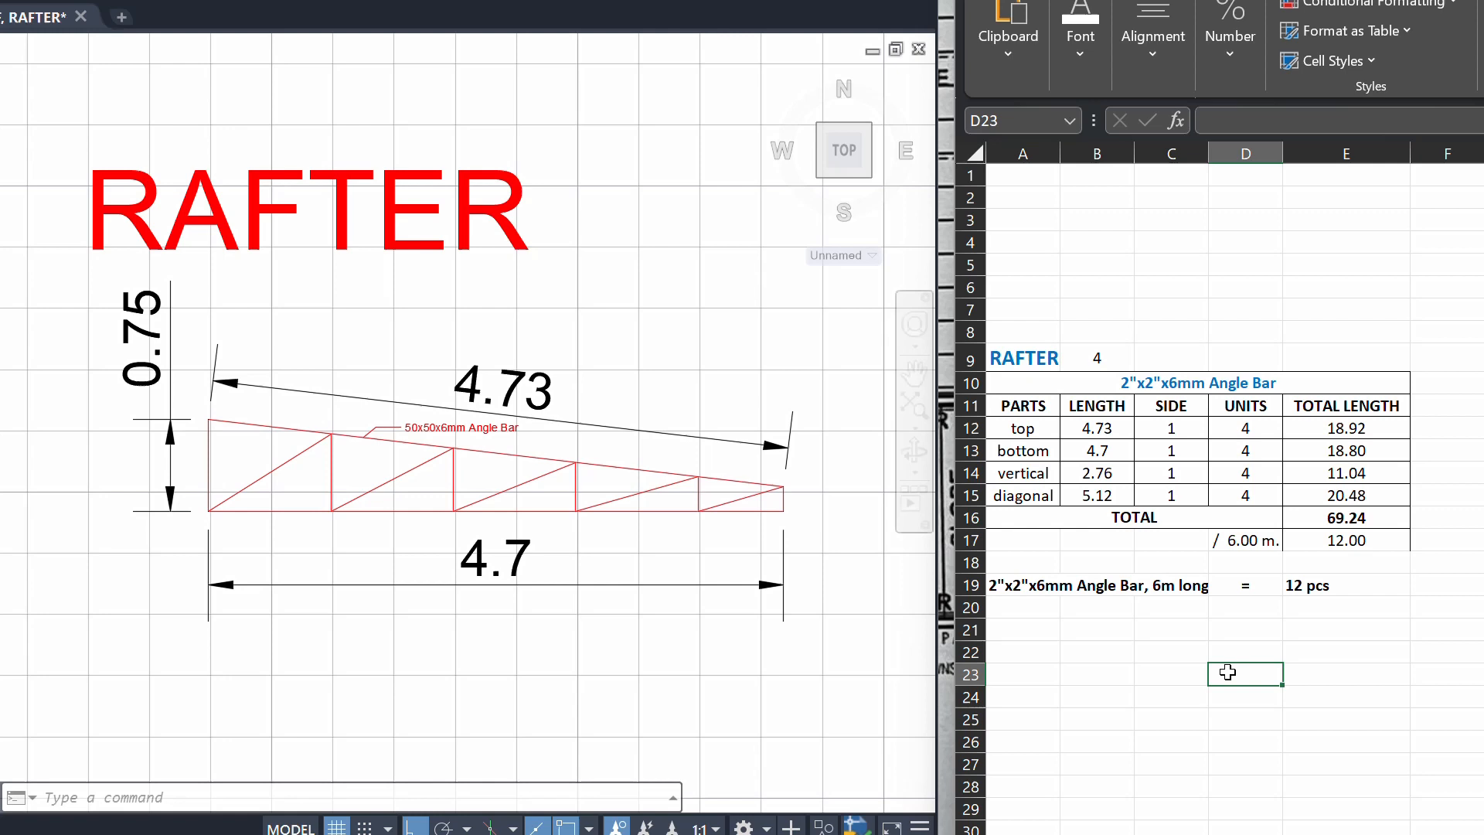